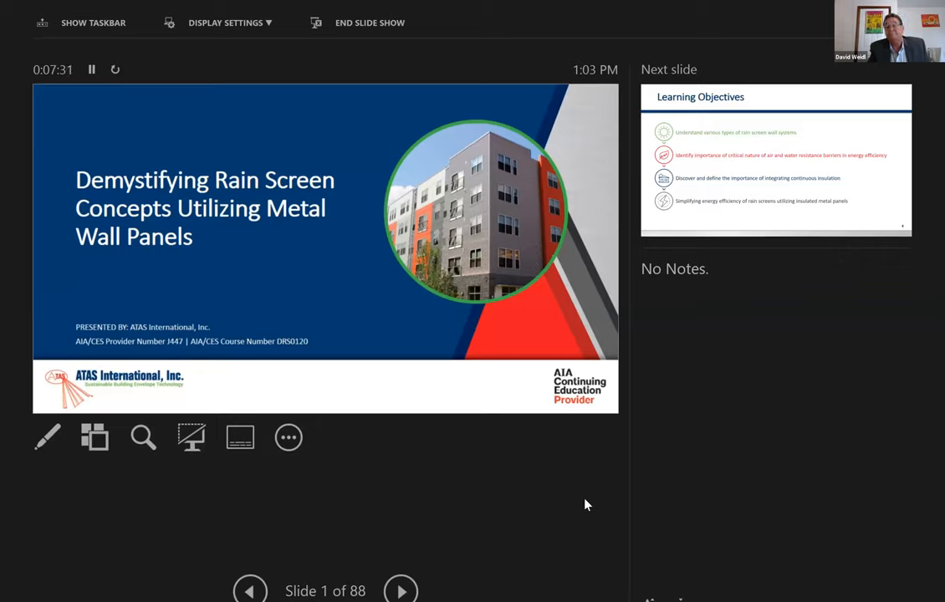
mouse_move(583, 500)
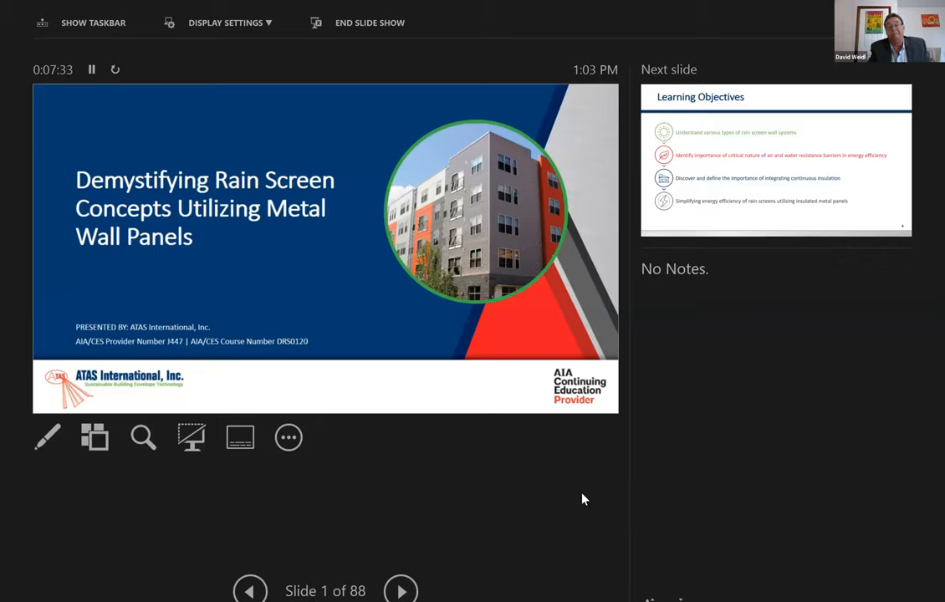
mouse_move(481, 573)
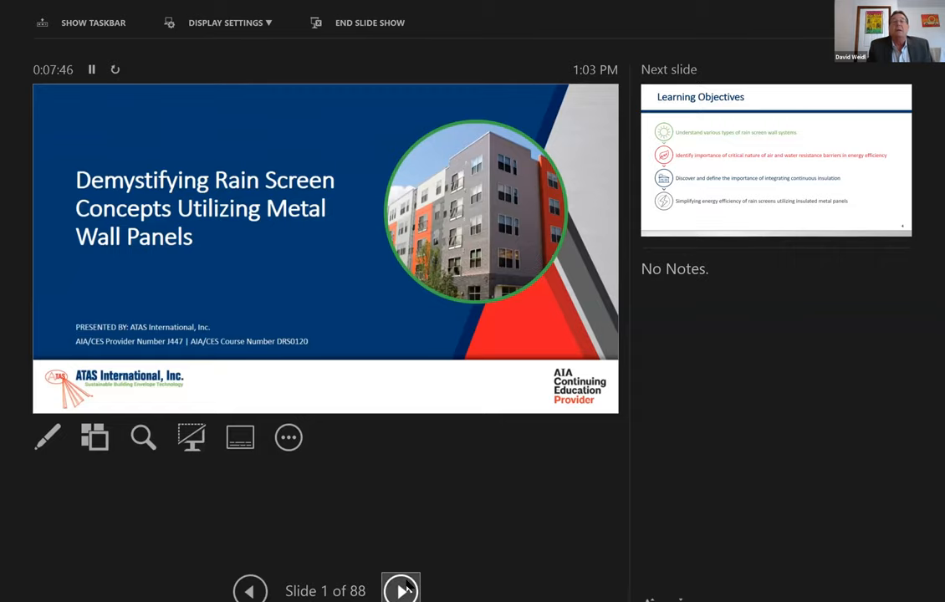
- Advance from the title slide to slide 2, Learning Objectives
left_click(400, 589)
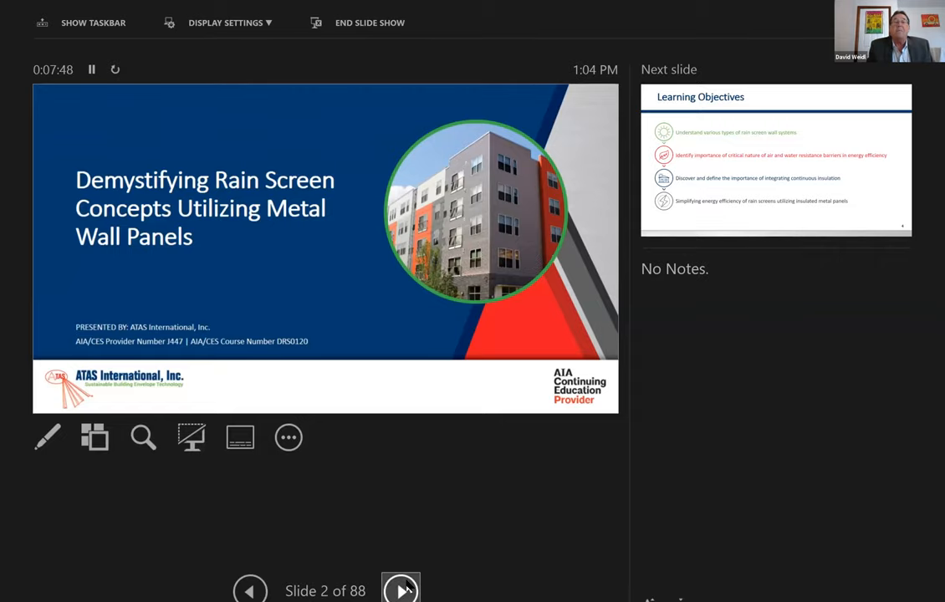
left_click(401, 590)
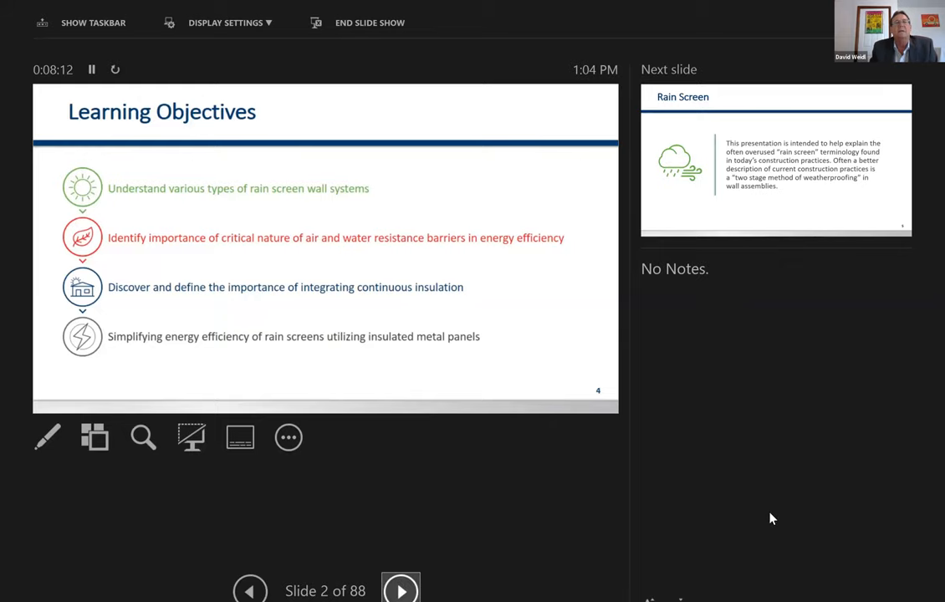
- Advance through slide 3, Rain Screen, to slide 4, Basics of a Wall Assembly
left_click(400, 589)
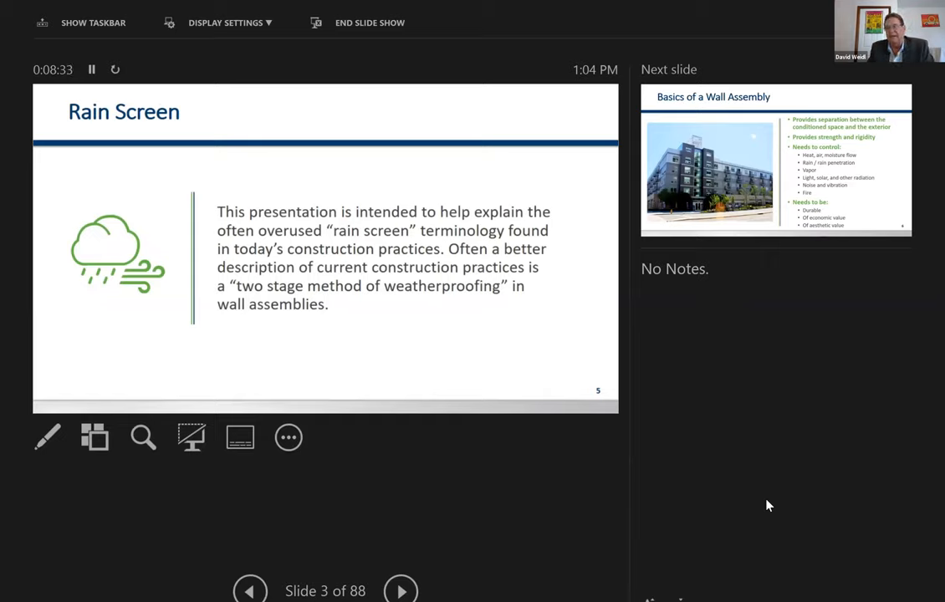
mouse_move(925, 409)
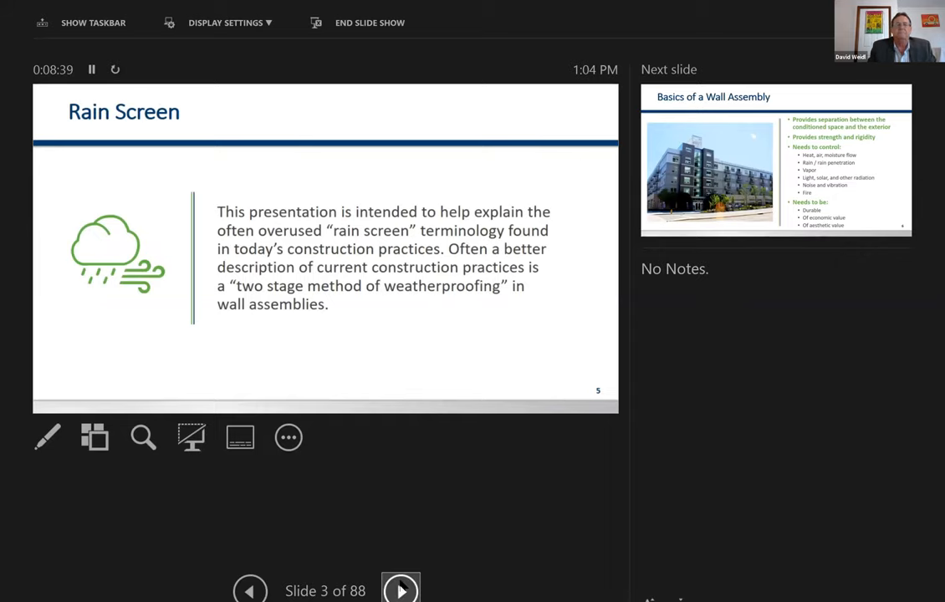
left_click(401, 589)
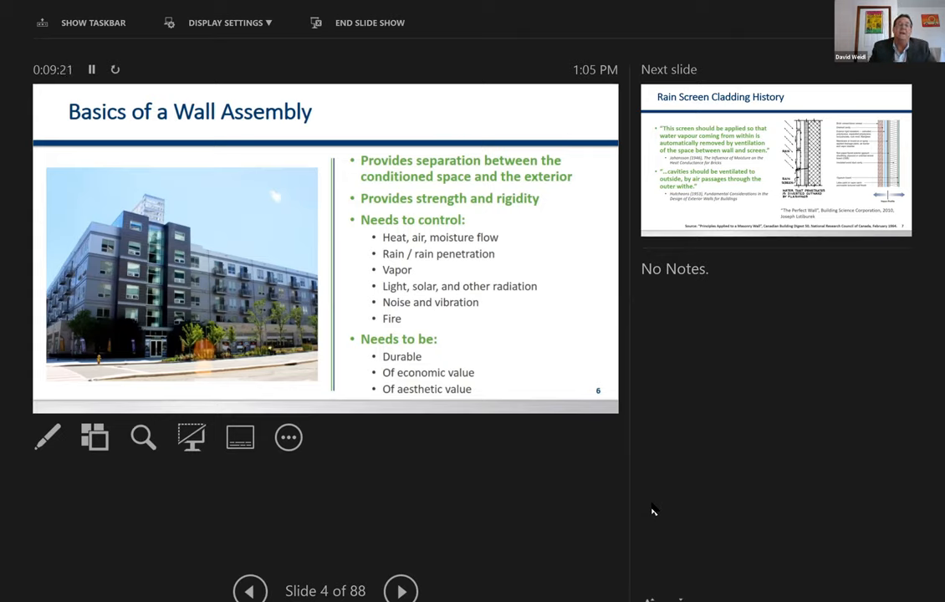
- Advance to slide 5, Rain Screen Cladding History
left_click(400, 589)
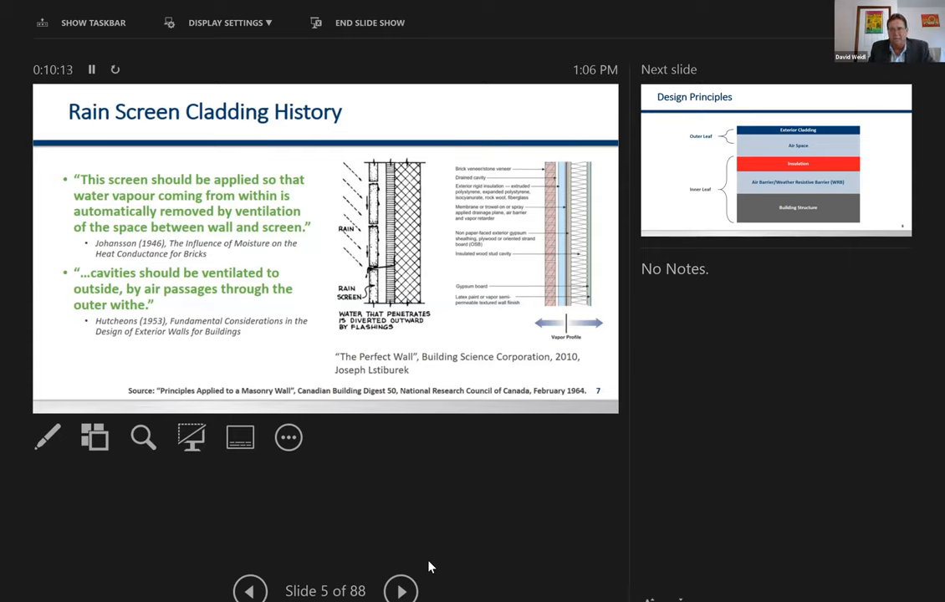
mouse_move(423, 585)
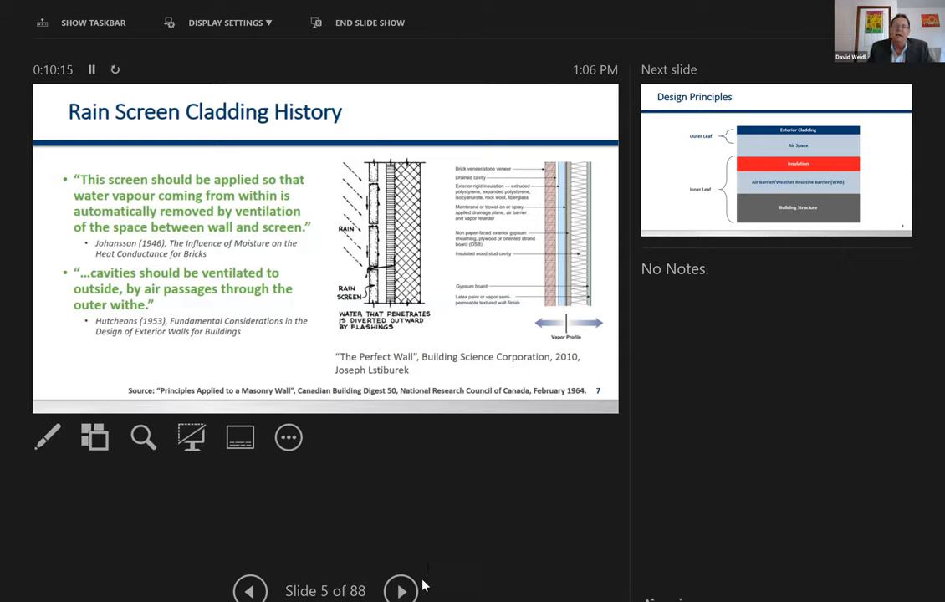
mouse_move(401, 589)
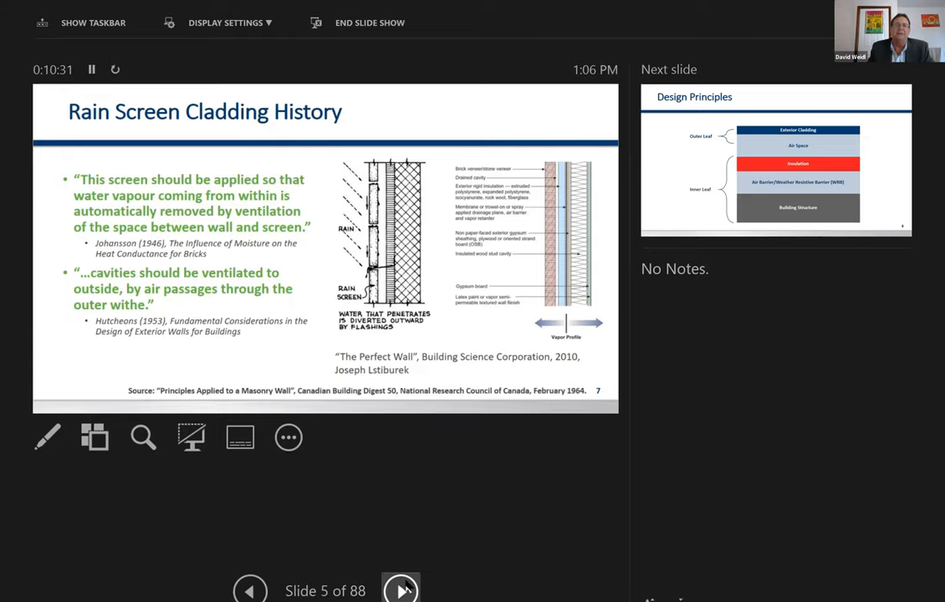
- Advance through slide 6, Design Principles, to slide 7, Exterior Cladding
left_click(401, 590)
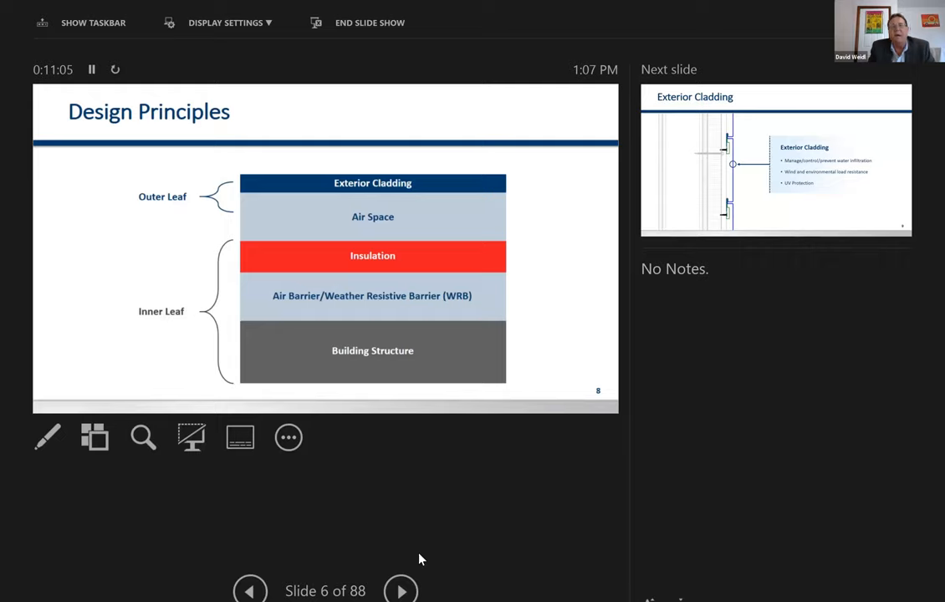
mouse_move(574, 454)
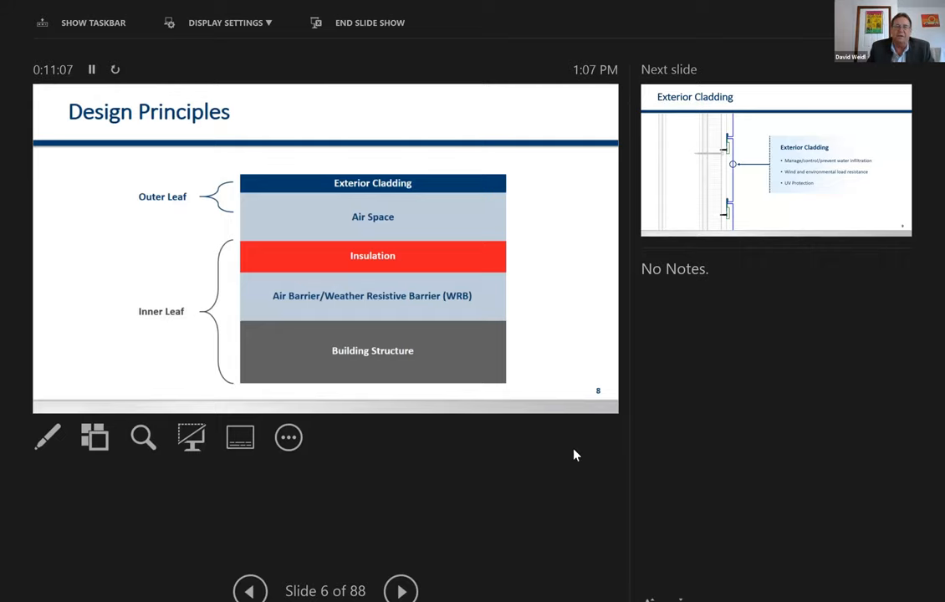
left_click(401, 590)
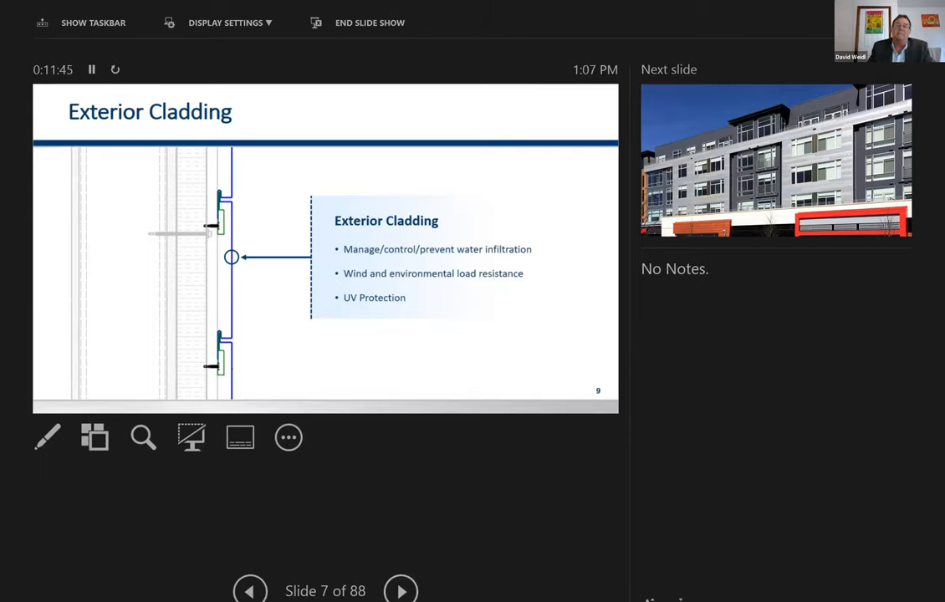
mouse_move(401, 589)
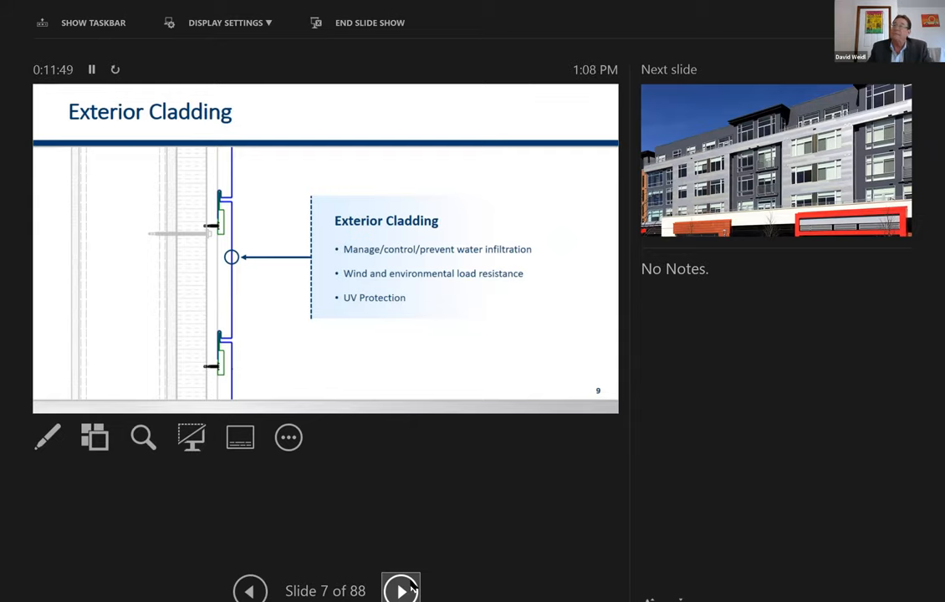
- Advance past the building photo and Air Space slides to Typical Wall Construction
left_click(401, 590)
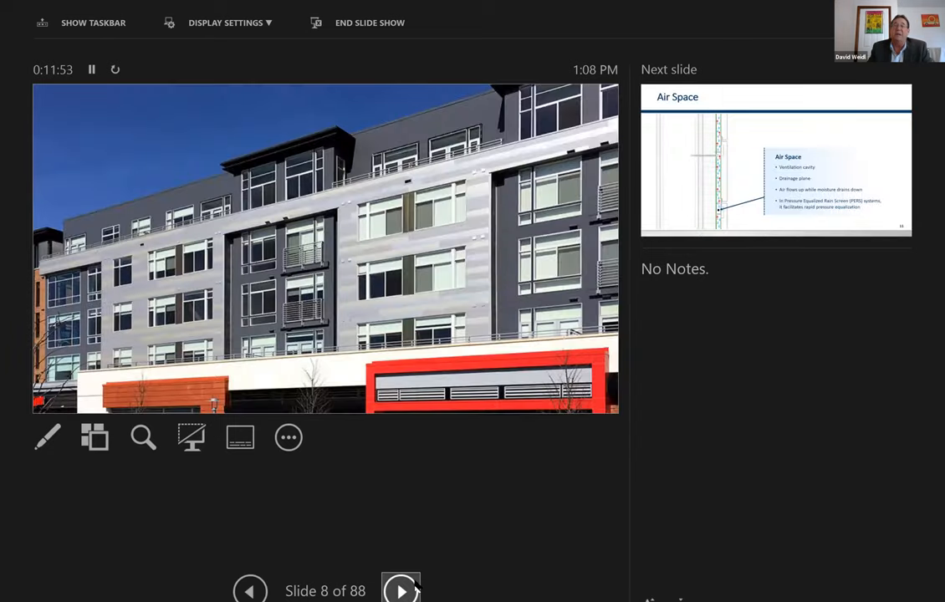
left_click(400, 589)
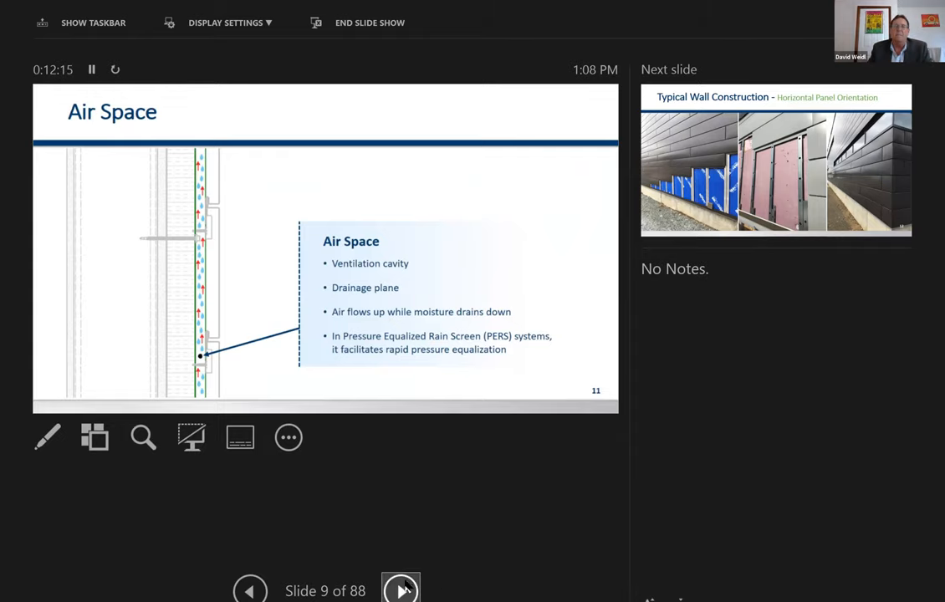
left_click(400, 589)
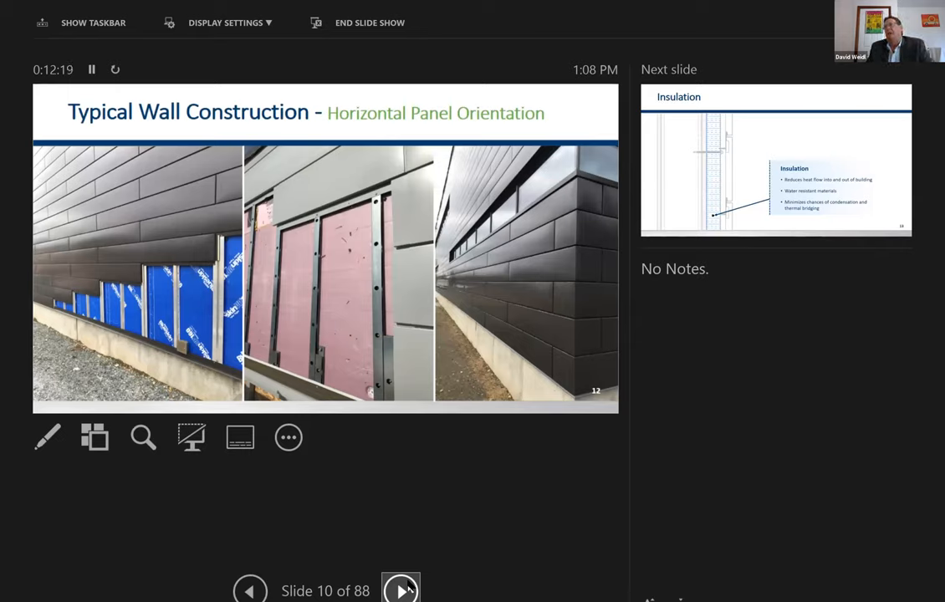
mouse_move(519, 532)
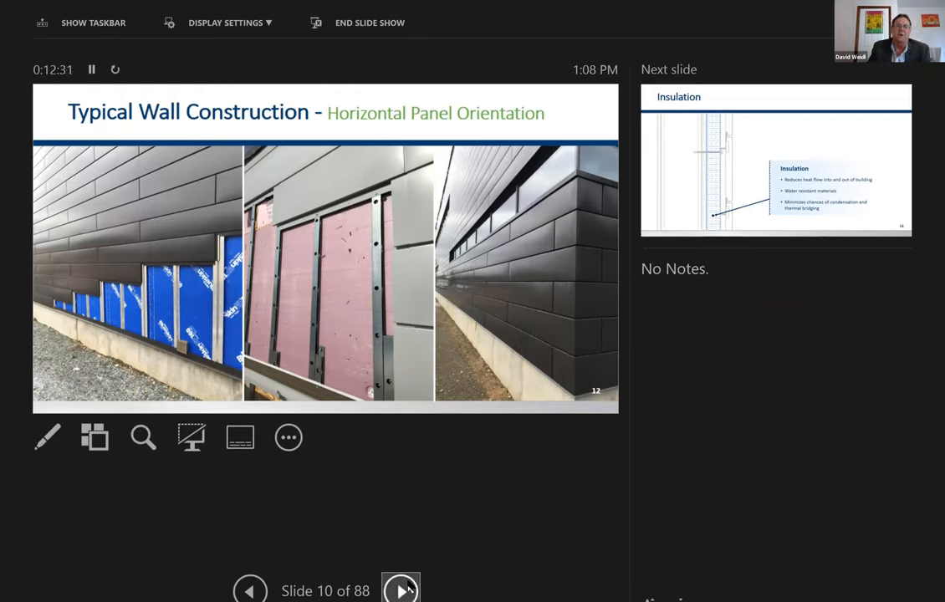
- Advance through the Insulation slides to slide 13, Air Barrier/Weather Resistive Barrier
left_click(401, 590)
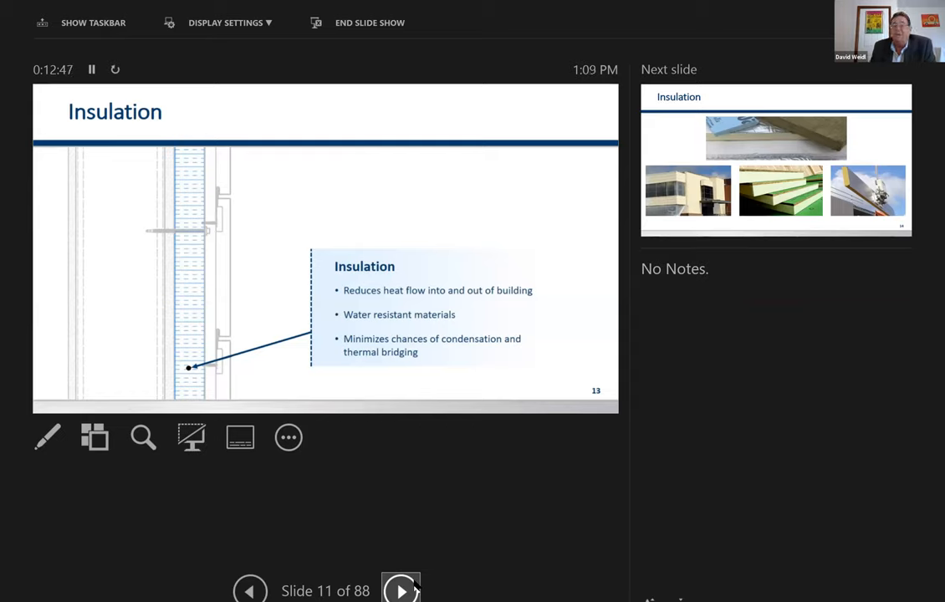
mouse_move(366, 577)
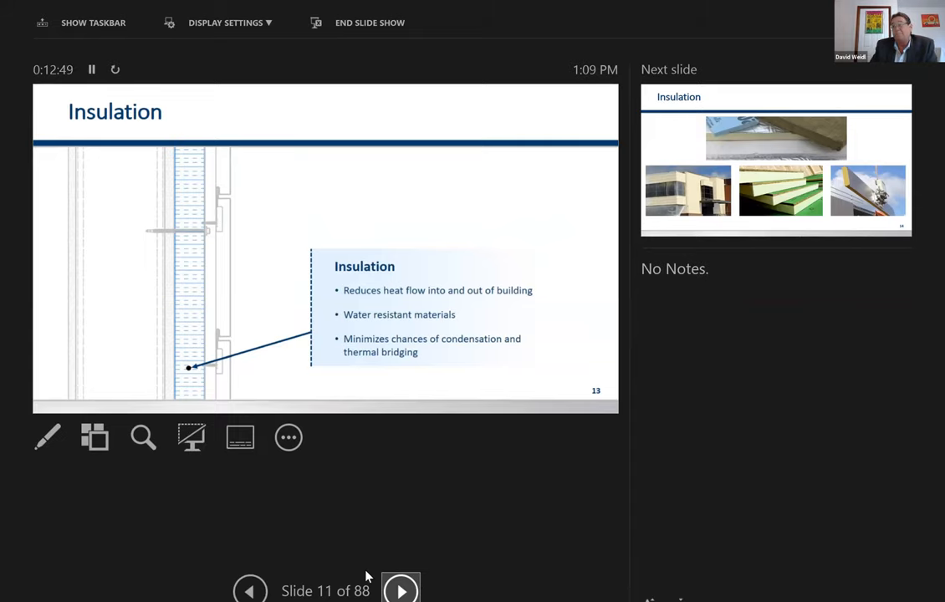
mouse_move(391, 568)
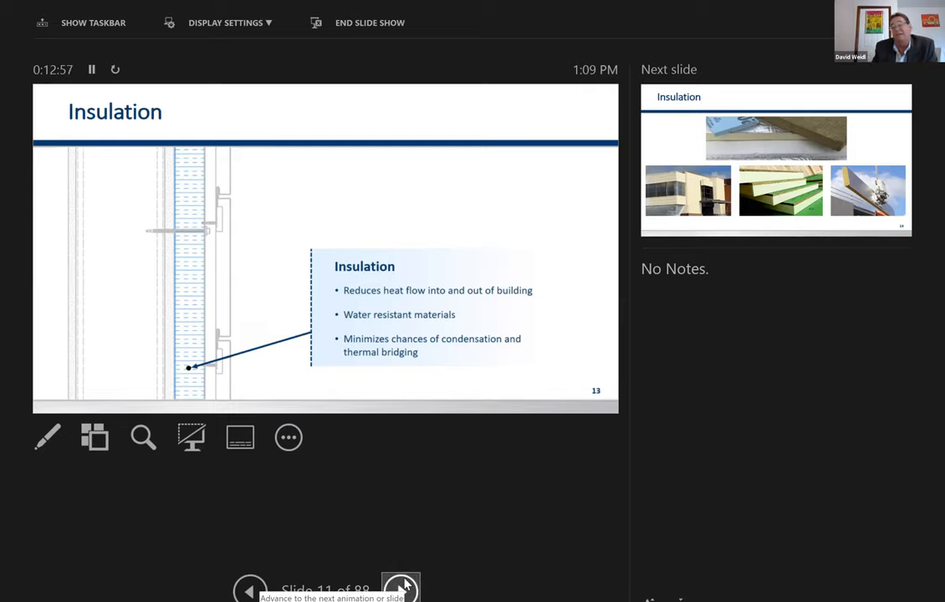
left_click(401, 589)
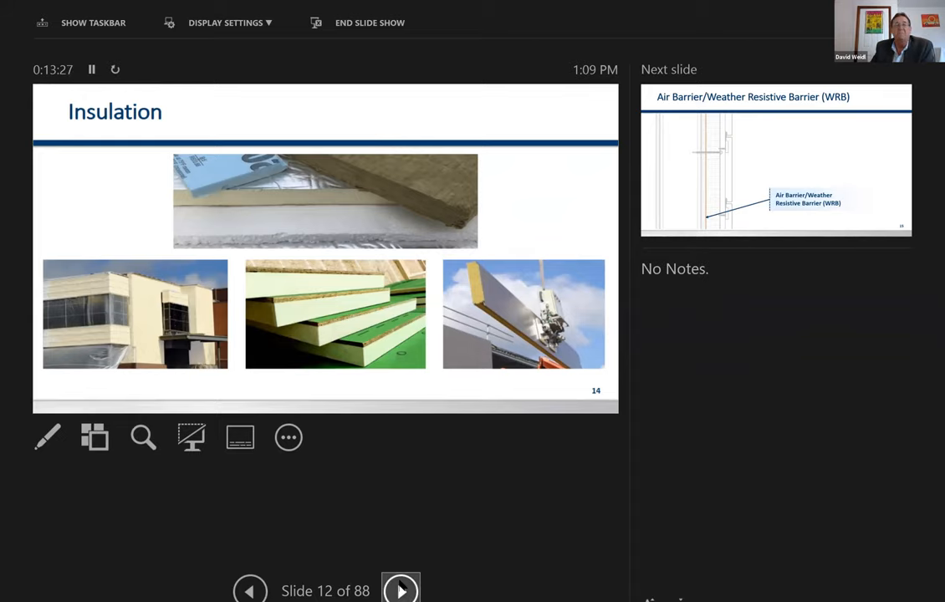
left_click(400, 590)
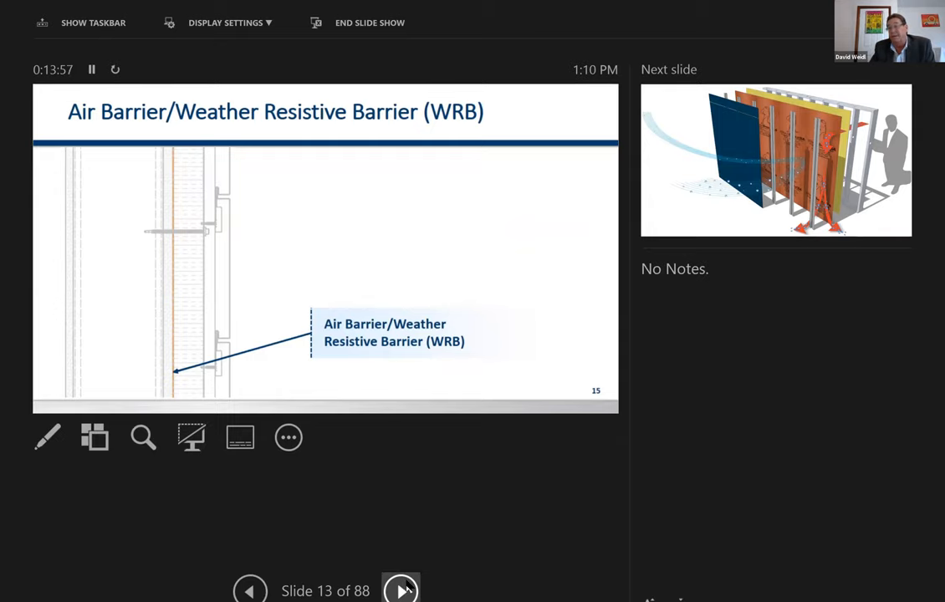
- Advance past the layered wall and Building Structure slides to slide 16's steel-framed building photo
left_click(400, 589)
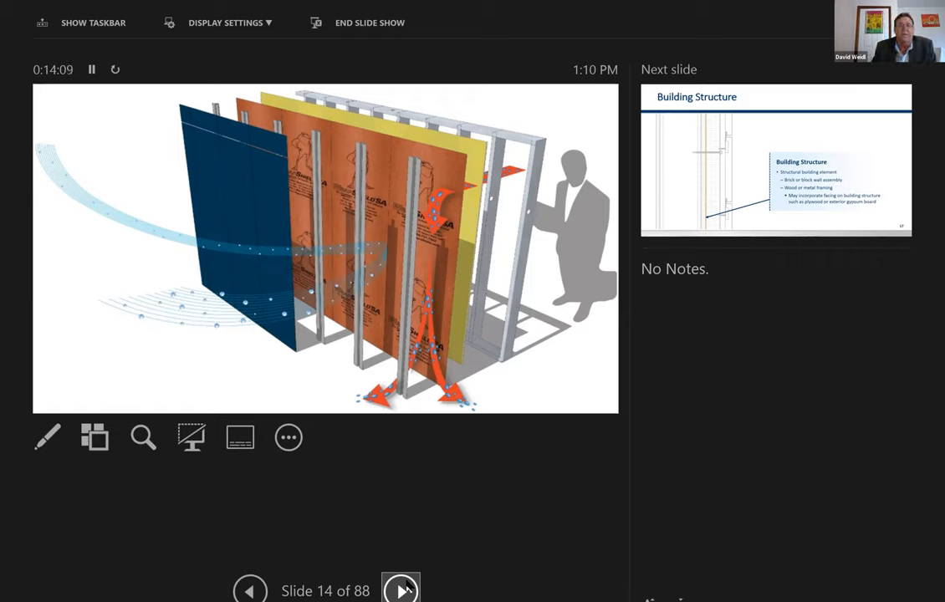
mouse_move(429, 583)
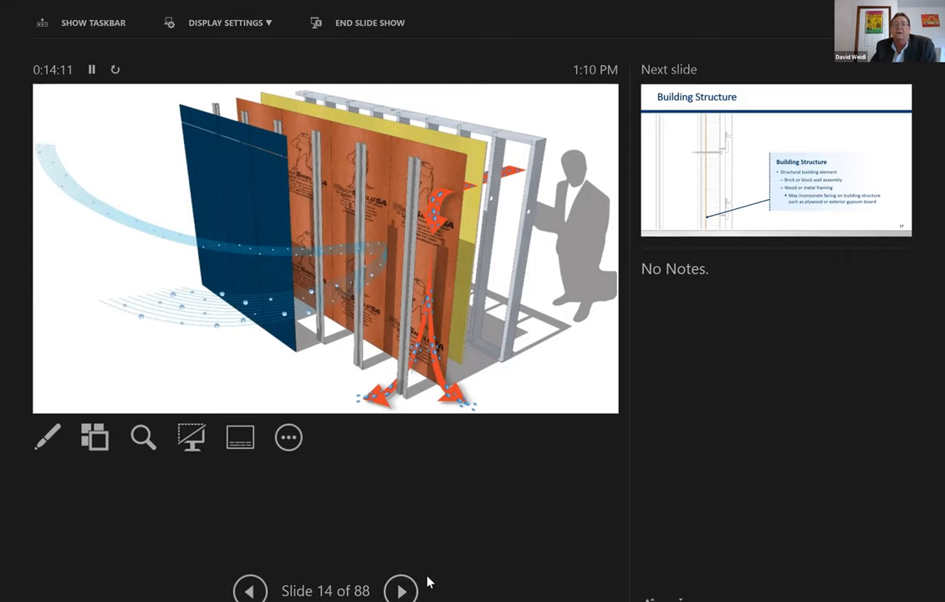
left_click(401, 590)
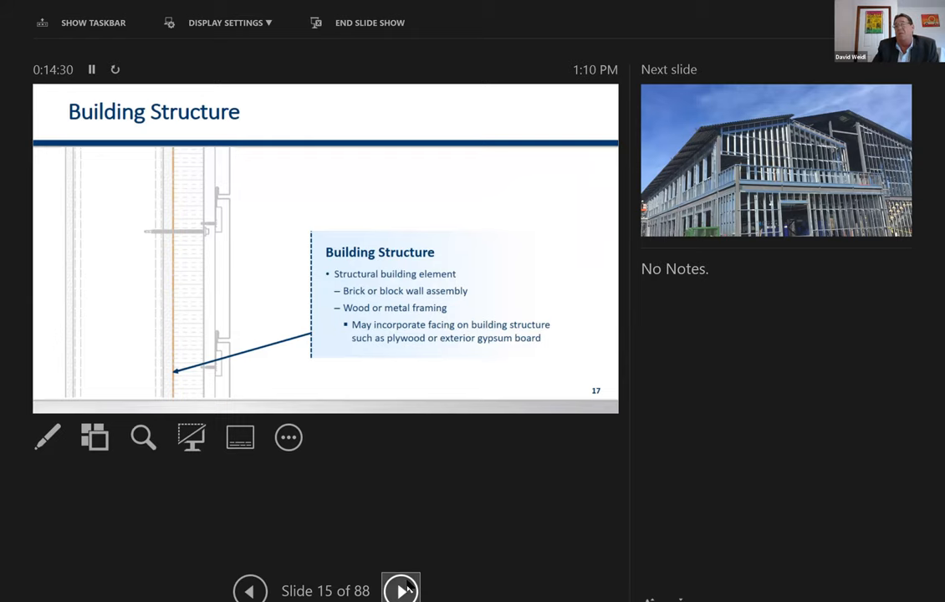
left_click(401, 590)
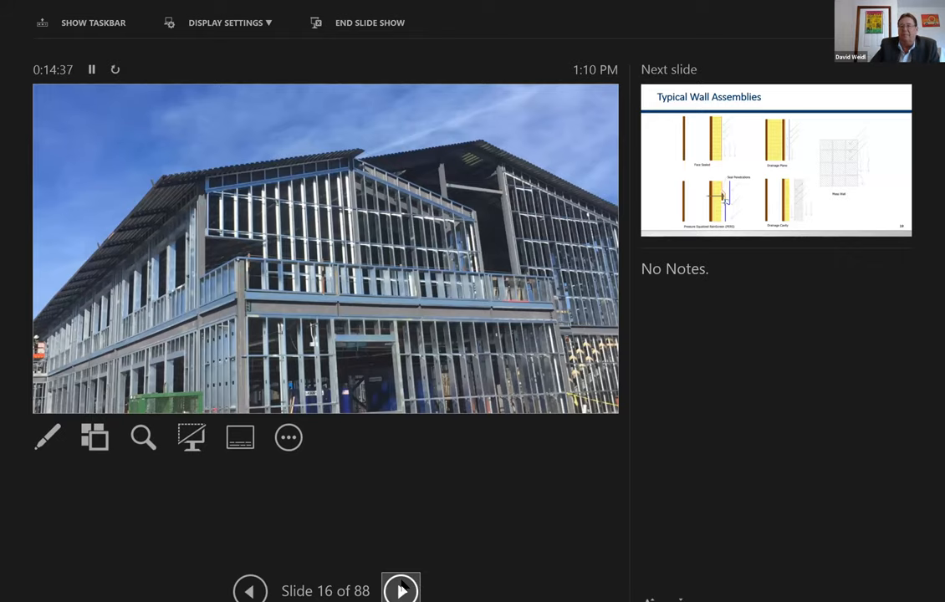
- Advance to slide 17, Typical Wall Assemblies, with five assembly diagrams
left_click(400, 590)
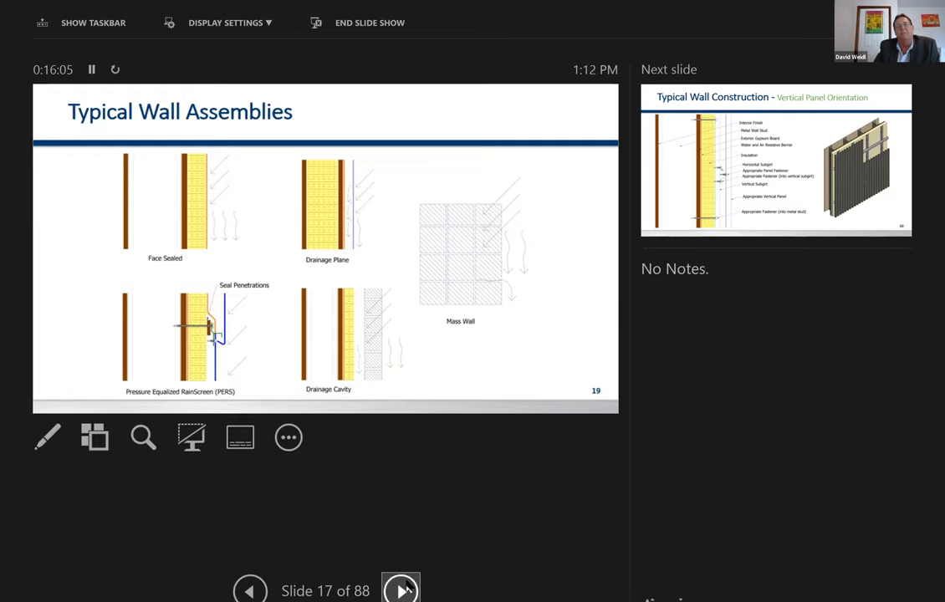
- Advance through the vertical-panel diagram and two building photos to slide 21, Horizontal Panel Orientation
left_click(400, 591)
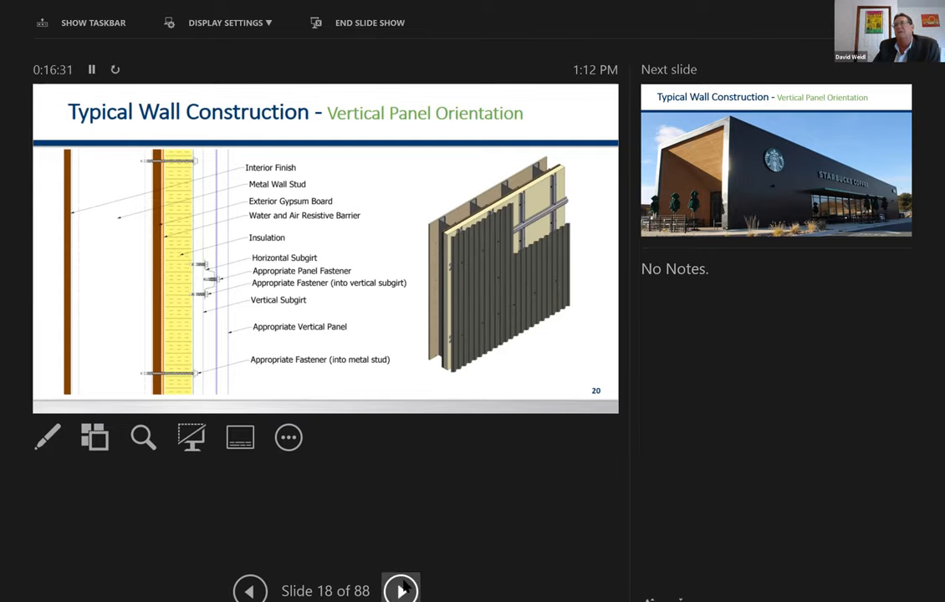
left_click(401, 589)
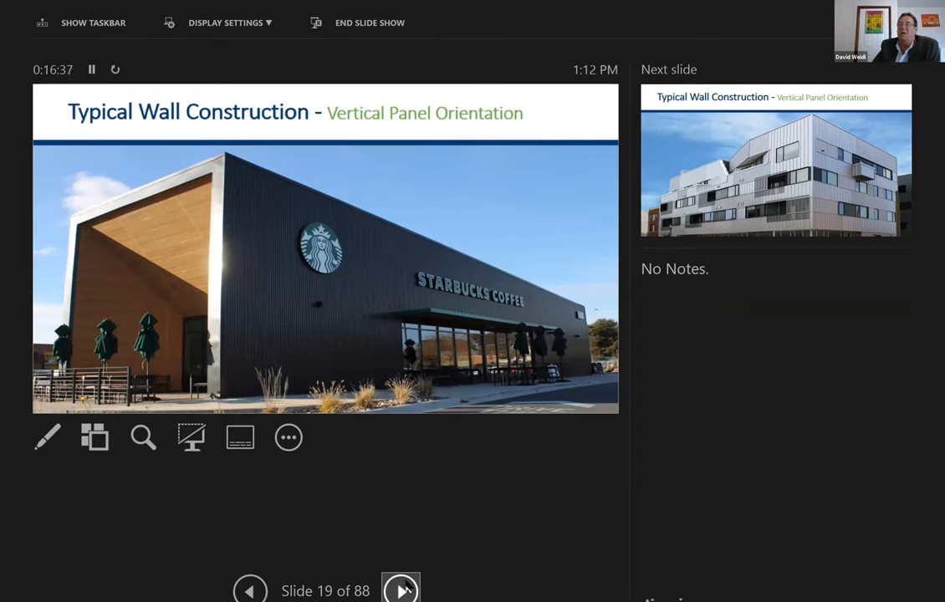
left_click(401, 589)
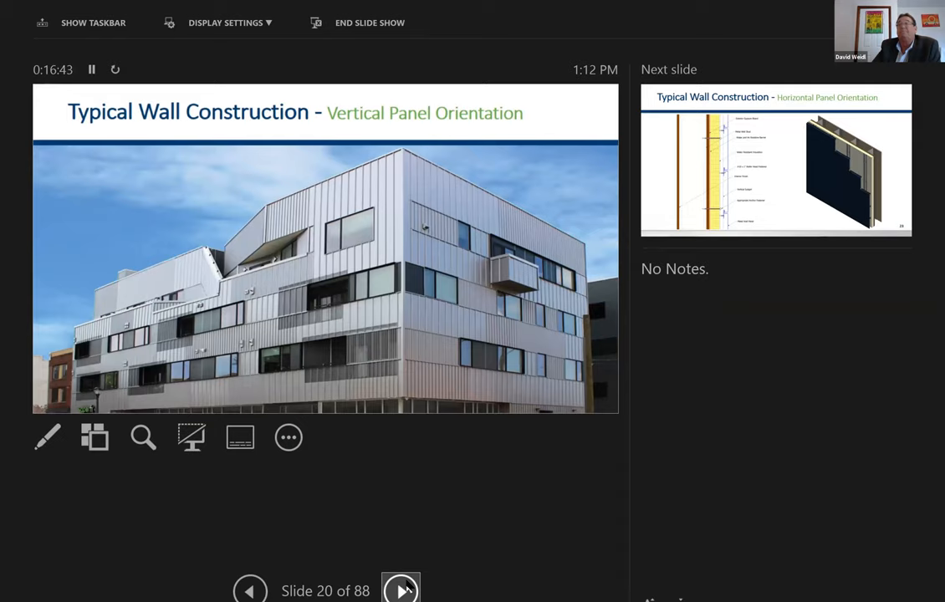
left_click(400, 590)
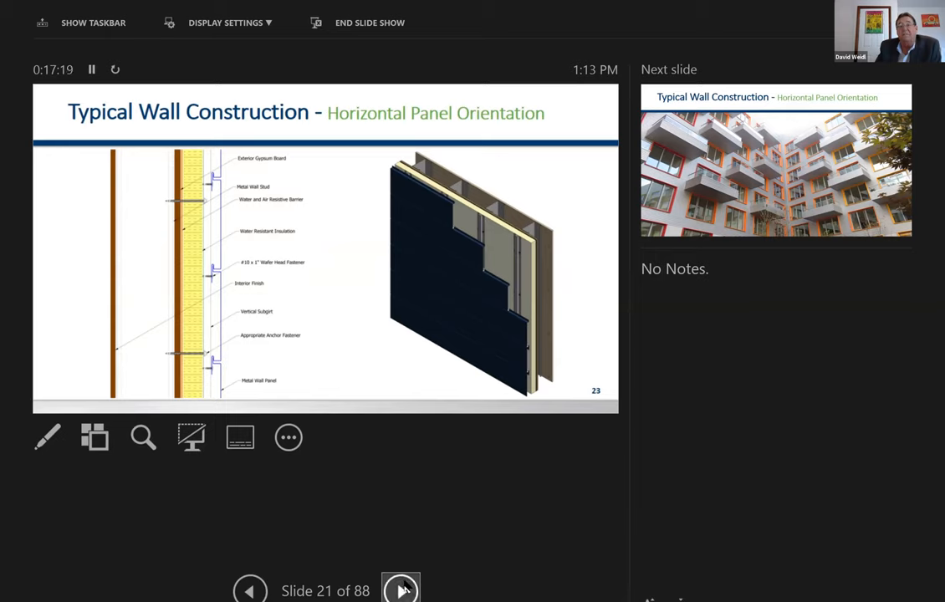
- Advance past the balcony and office building photos to slide 24, Rain Screen Options
left_click(401, 590)
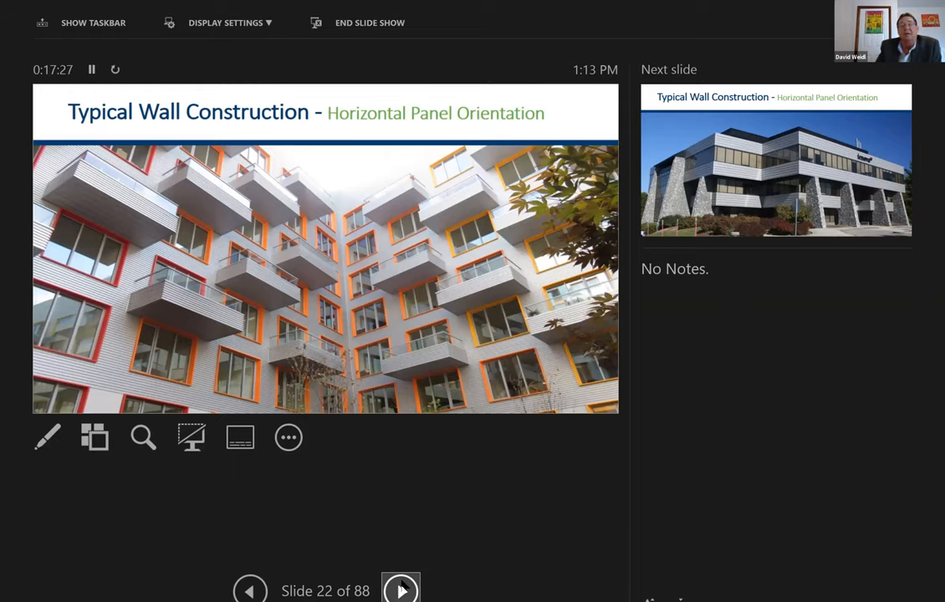
left_click(401, 590)
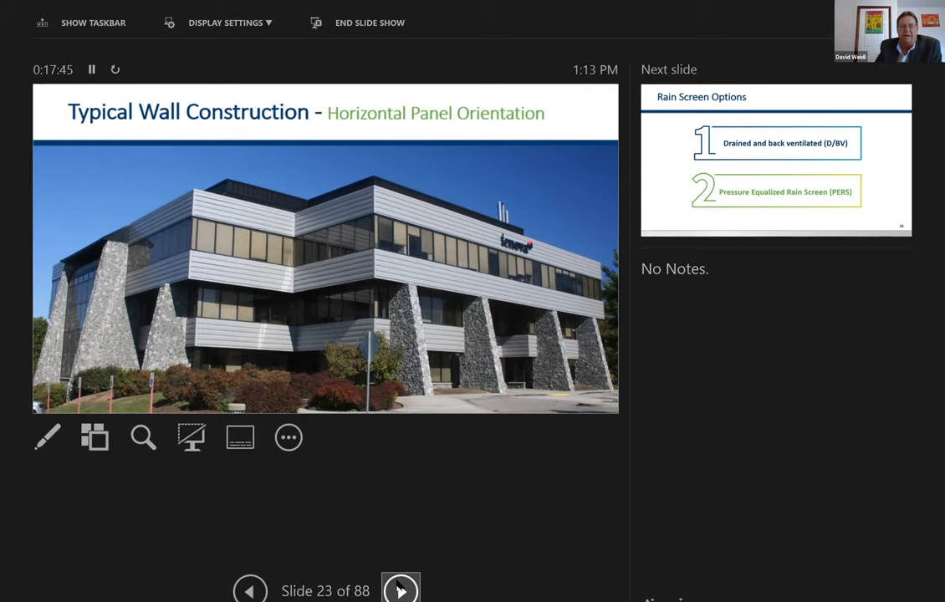
left_click(399, 589)
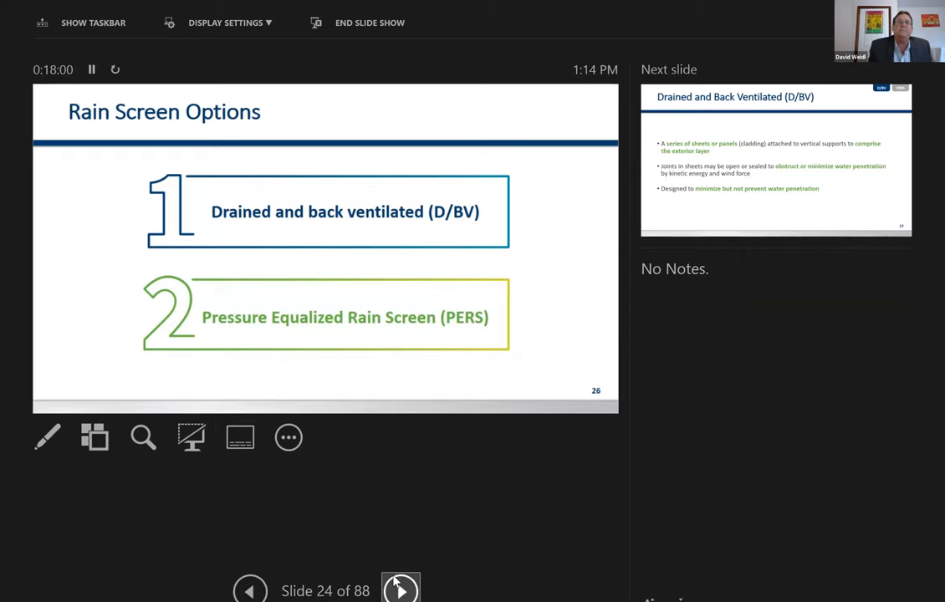
- Advance through the first D/BV slide and facade photo to slide 27, the second D/BV slide
left_click(400, 589)
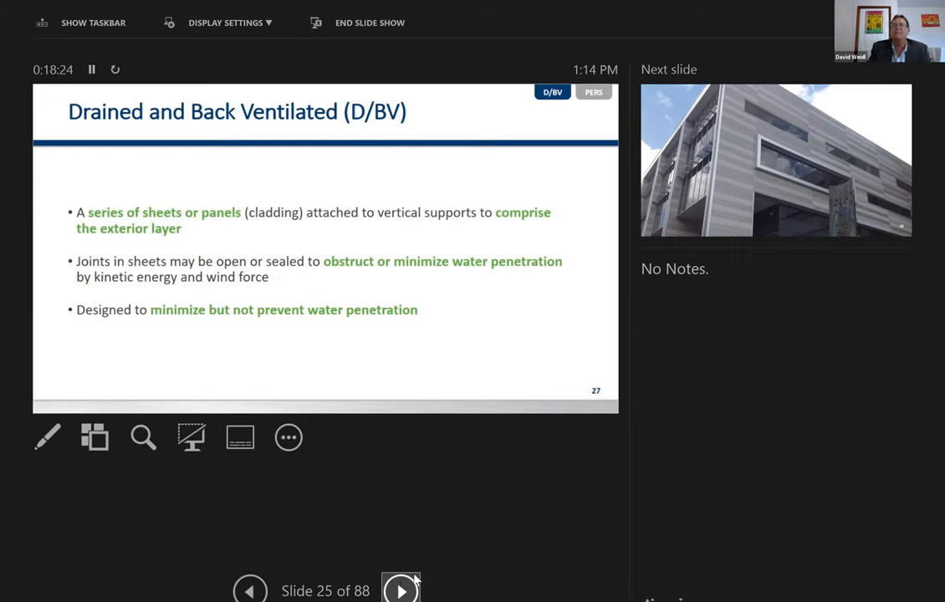
left_click(401, 590)
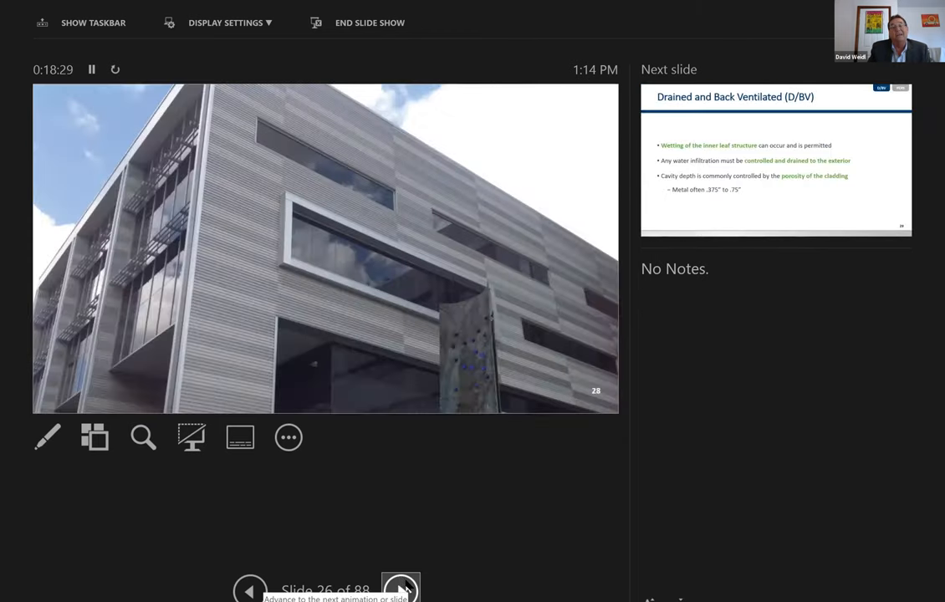
left_click(401, 589)
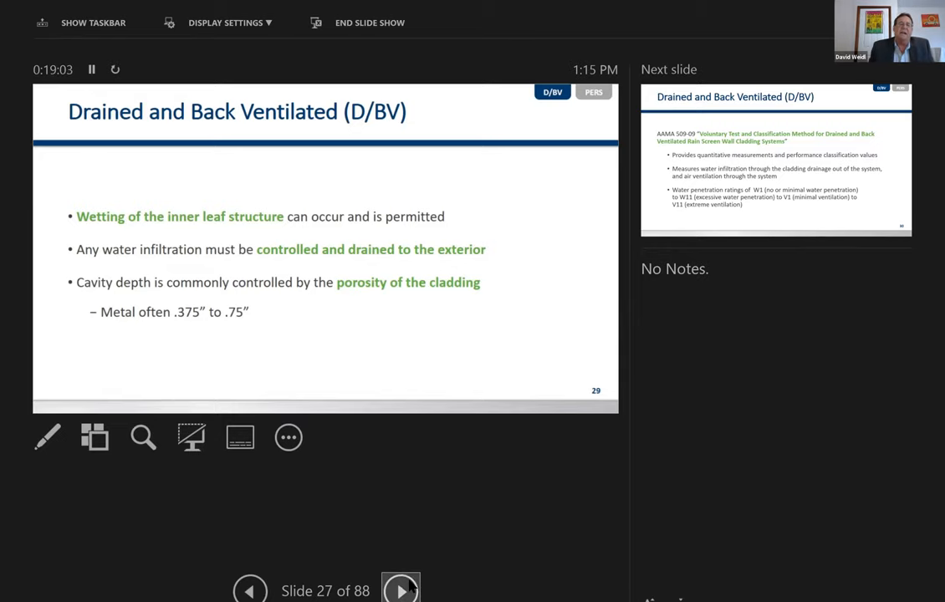
- Advance to slide 28 of 88, the AAMA 509-09 test and classification method
left_click(401, 590)
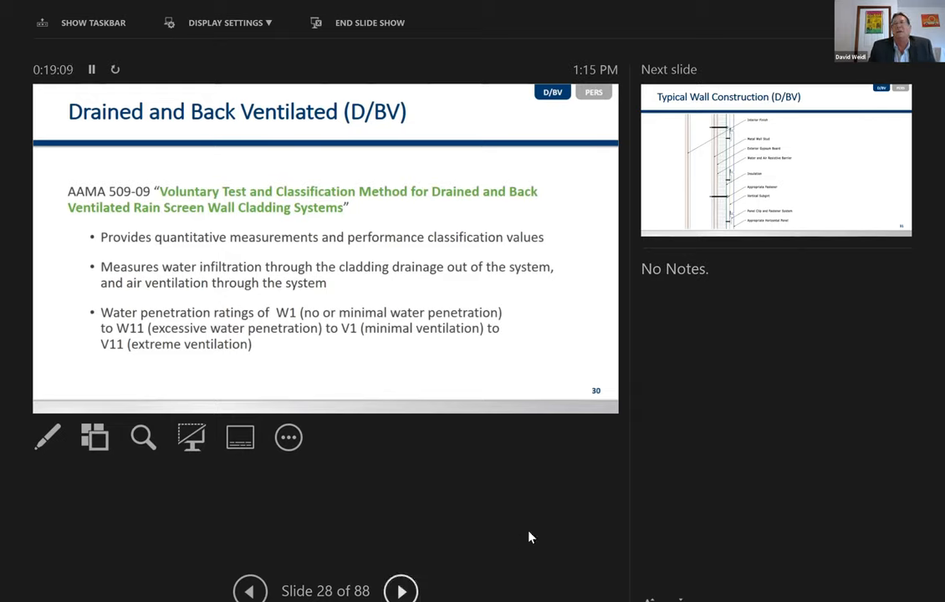
mouse_move(702, 489)
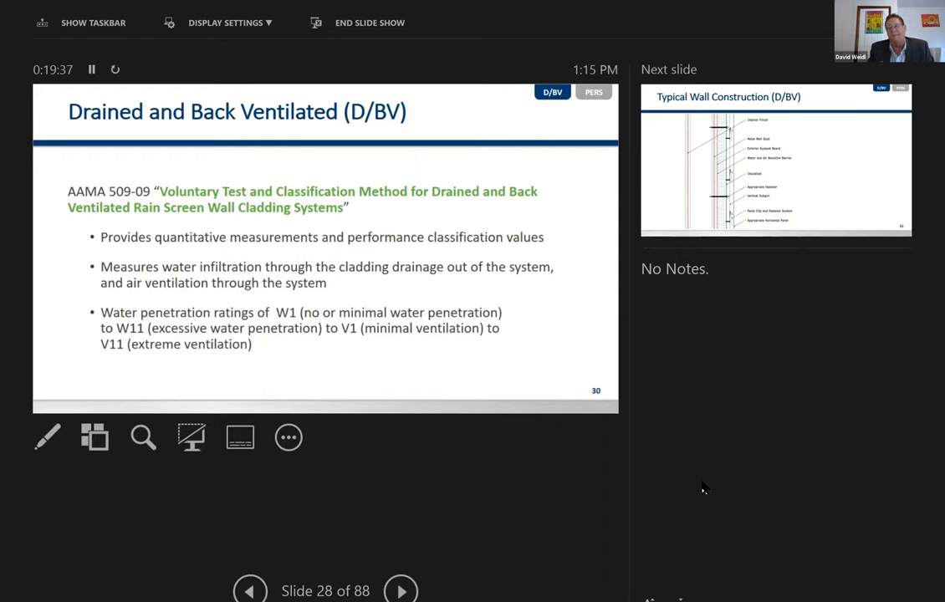
mouse_move(422, 585)
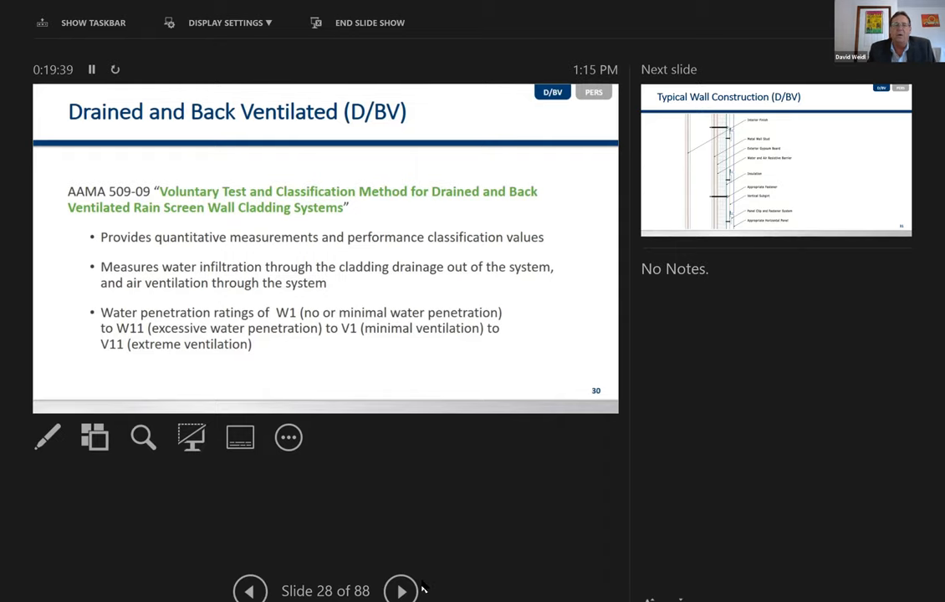
- Advance past the D/BV wall drawing to slide 30, Metal Wall Cladding Applications
left_click(401, 590)
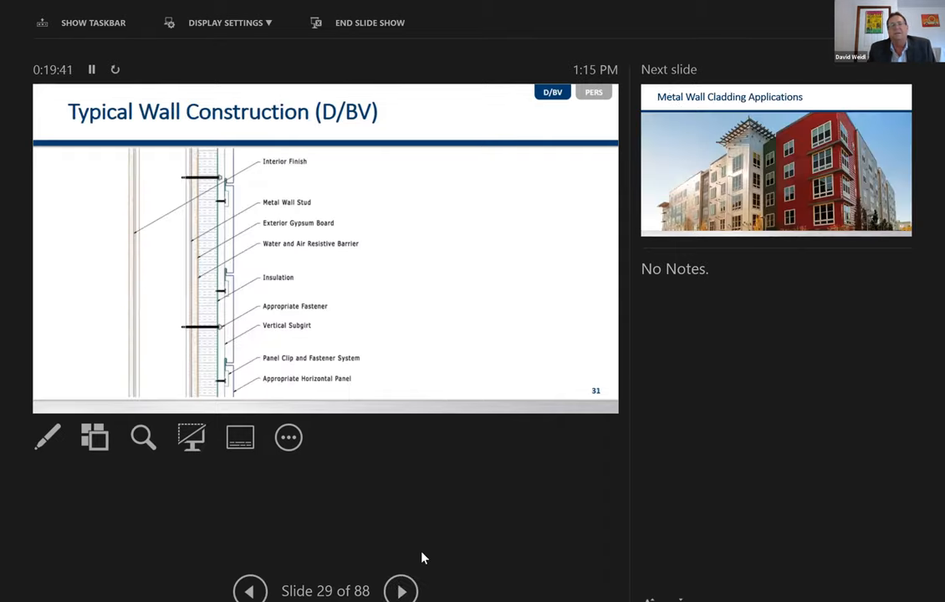
mouse_move(514, 524)
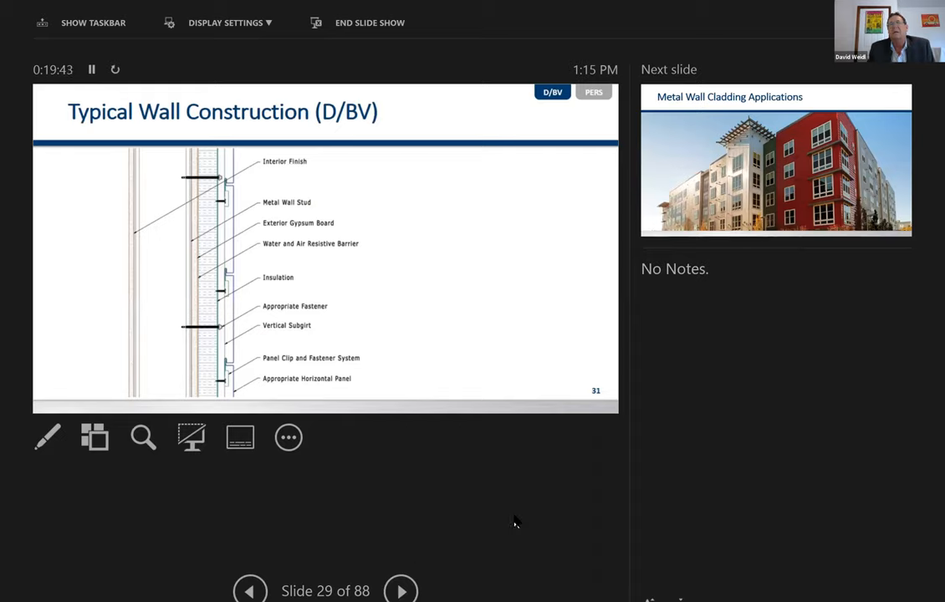
mouse_move(550, 346)
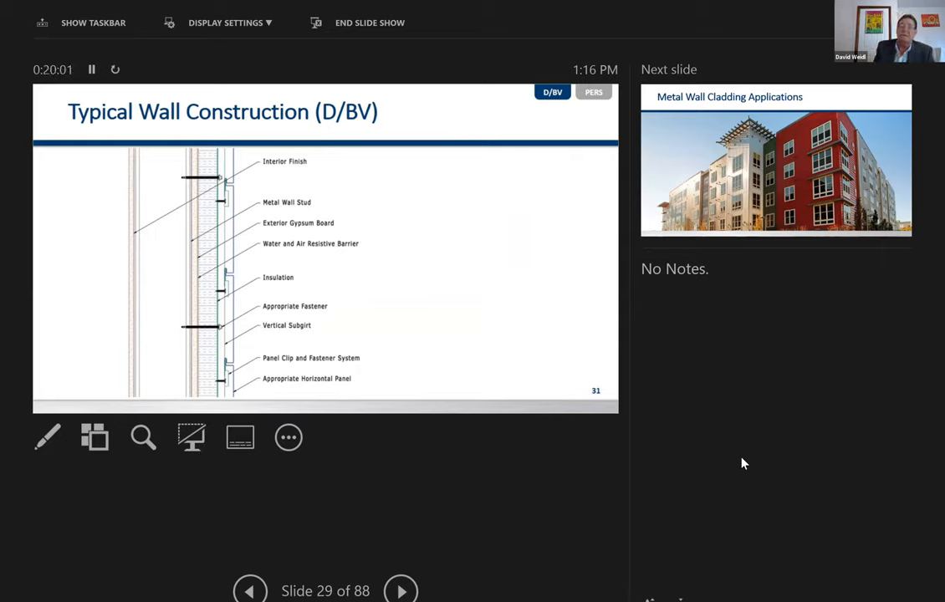
mouse_move(750, 452)
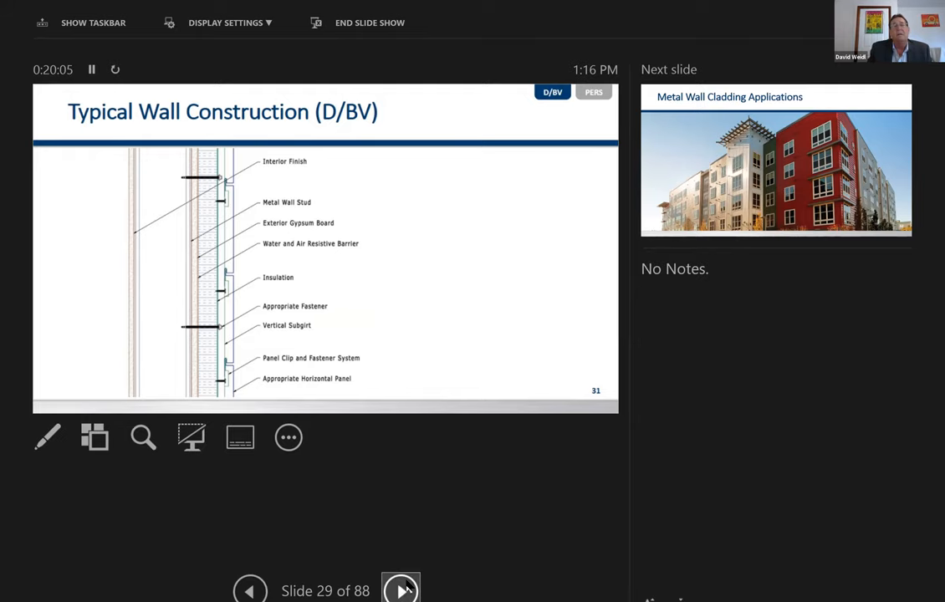
left_click(401, 589)
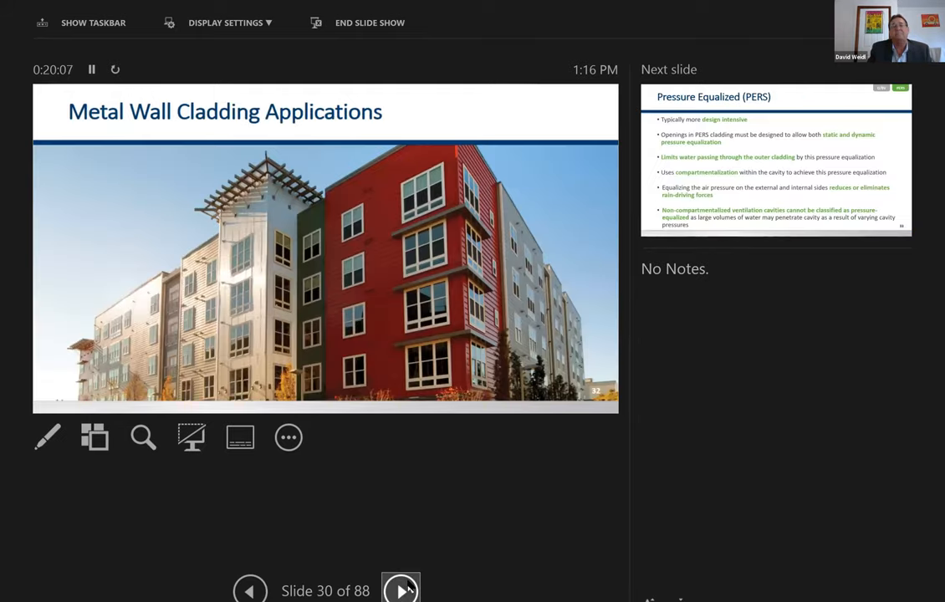
- Step through slides 31 and 32, the two Pressure Equalized (PERS) slides
left_click(401, 589)
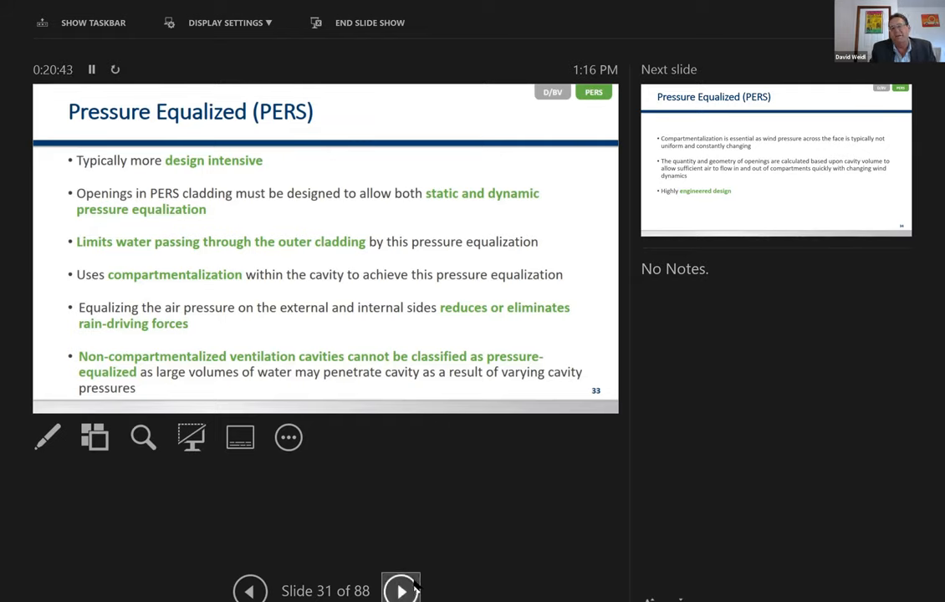
left_click(401, 591)
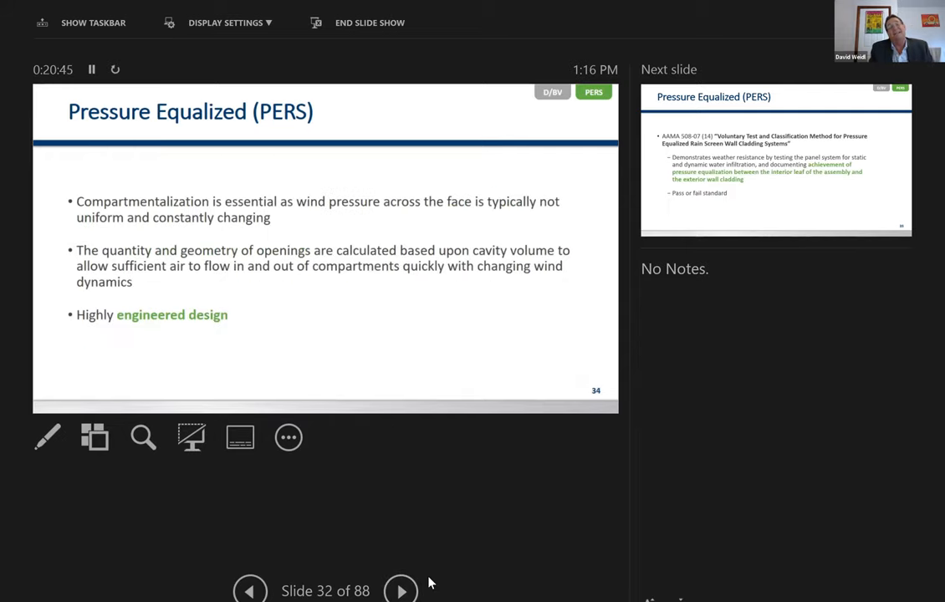
mouse_move(622, 460)
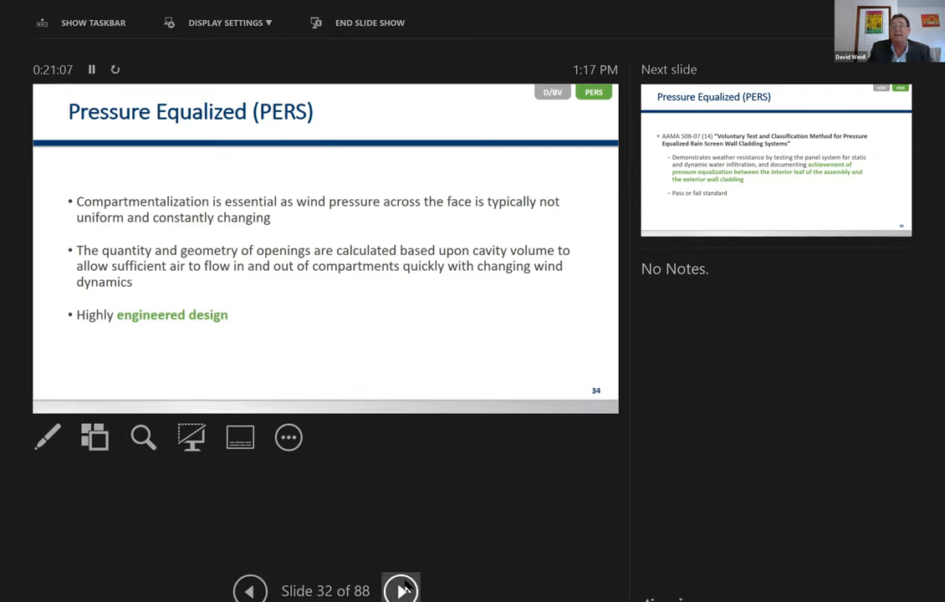
- Advance to slide 33 (AAMA 508-07), then slide 34 with the joint diagrams
left_click(401, 589)
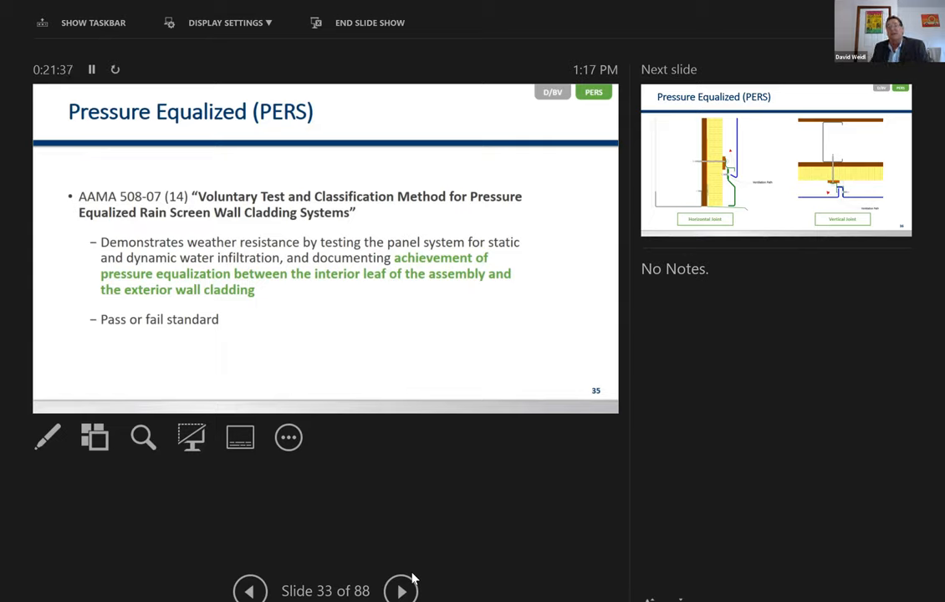
mouse_move(431, 571)
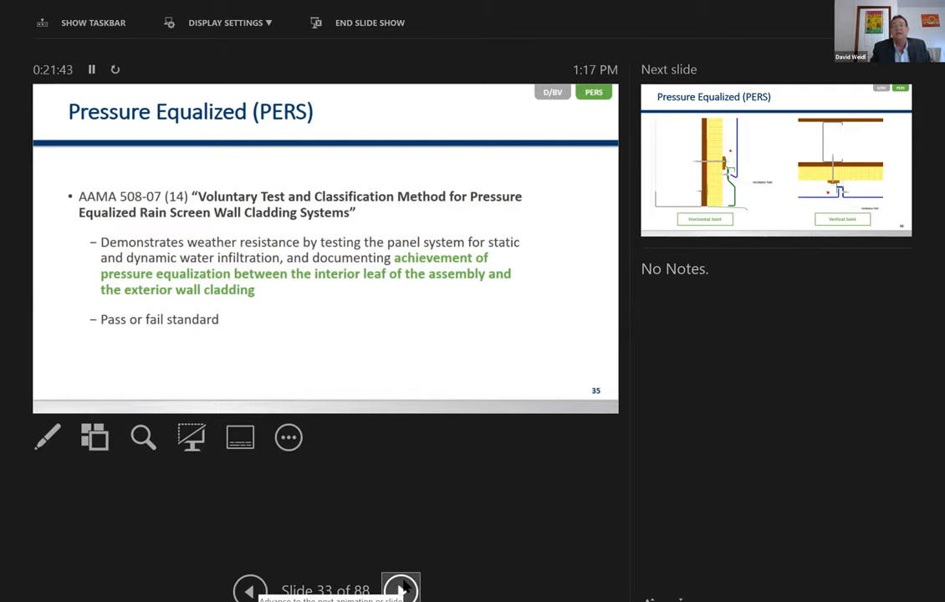
left_click(400, 589)
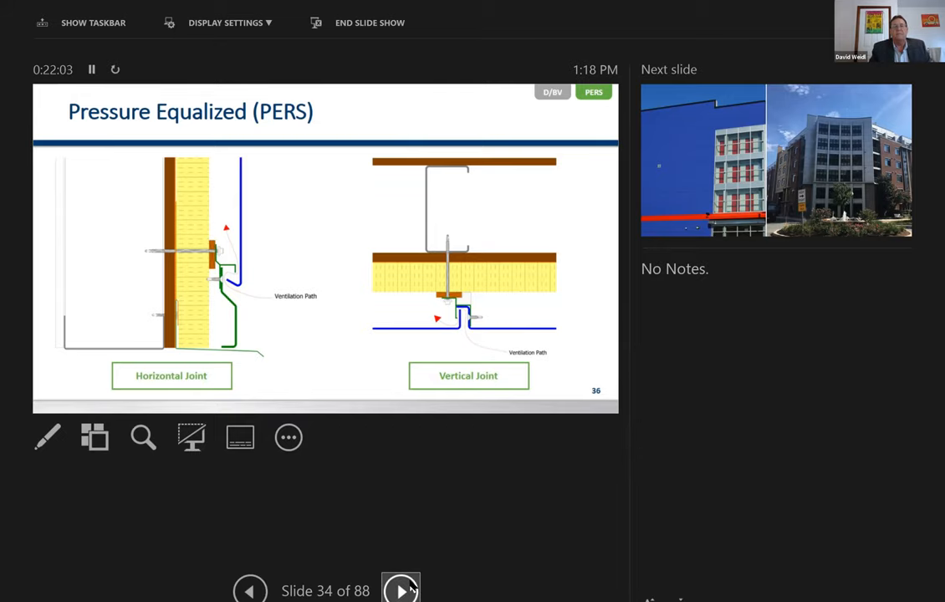
- Advance to slide 35, the pair of metal-clad building photos
left_click(401, 589)
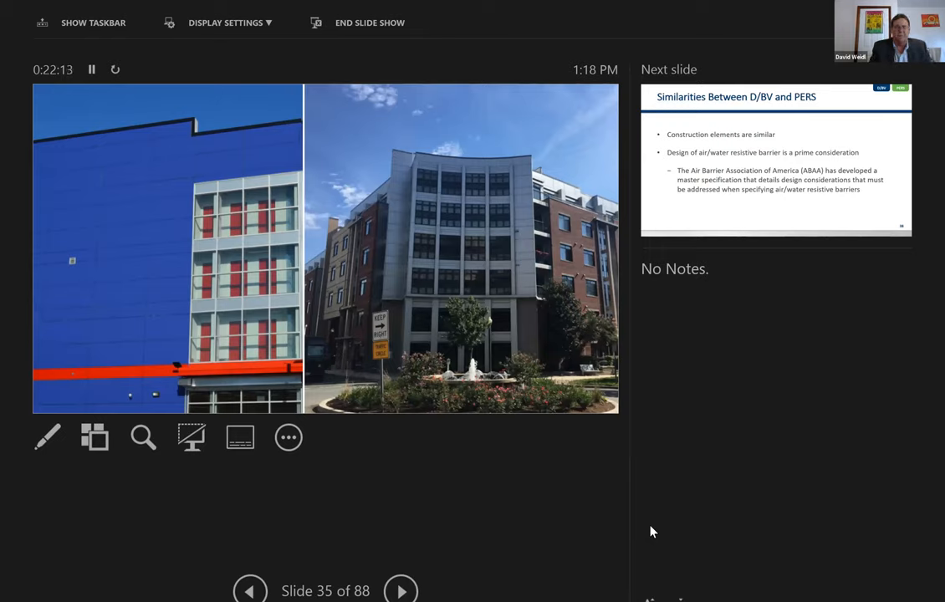
mouse_move(451, 574)
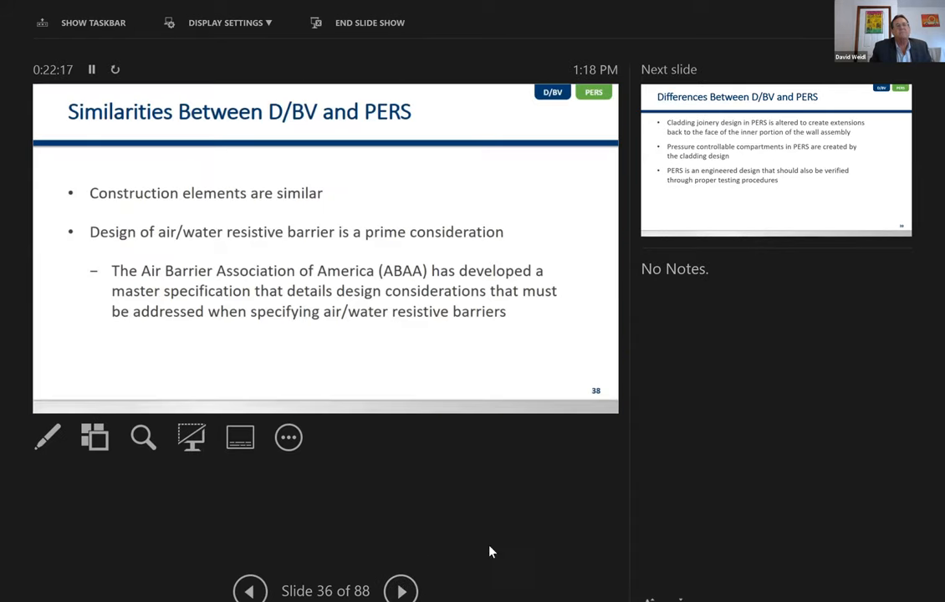
mouse_move(667, 535)
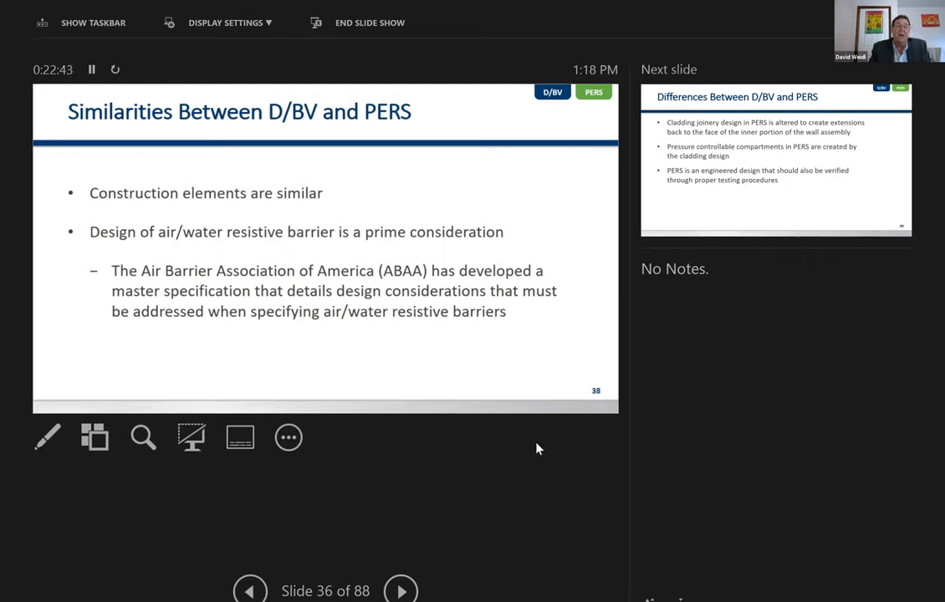
mouse_move(458, 578)
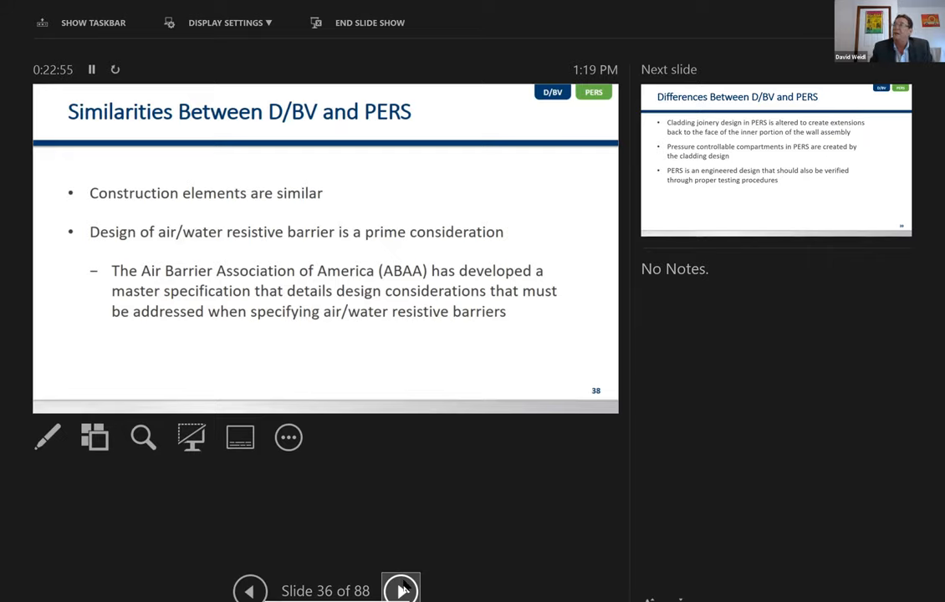
- Advance through slides 37 and 38, the Differences Between D/BV and PERS slides
left_click(401, 590)
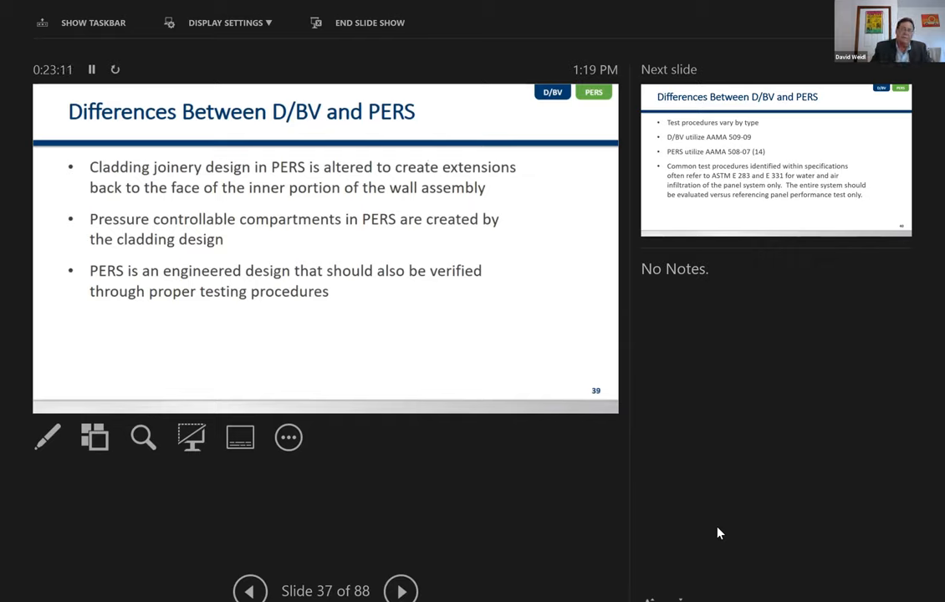
mouse_move(550, 536)
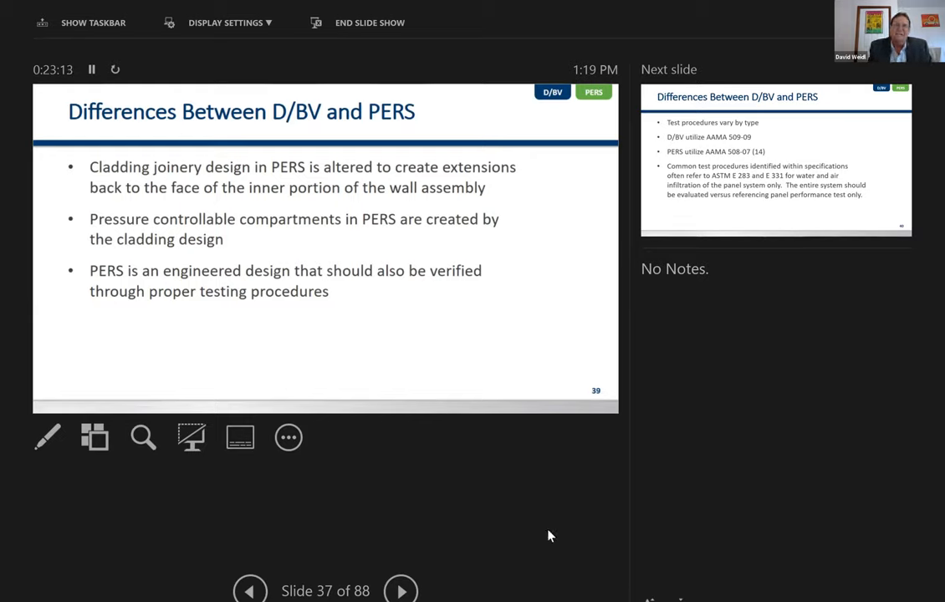
mouse_move(816, 377)
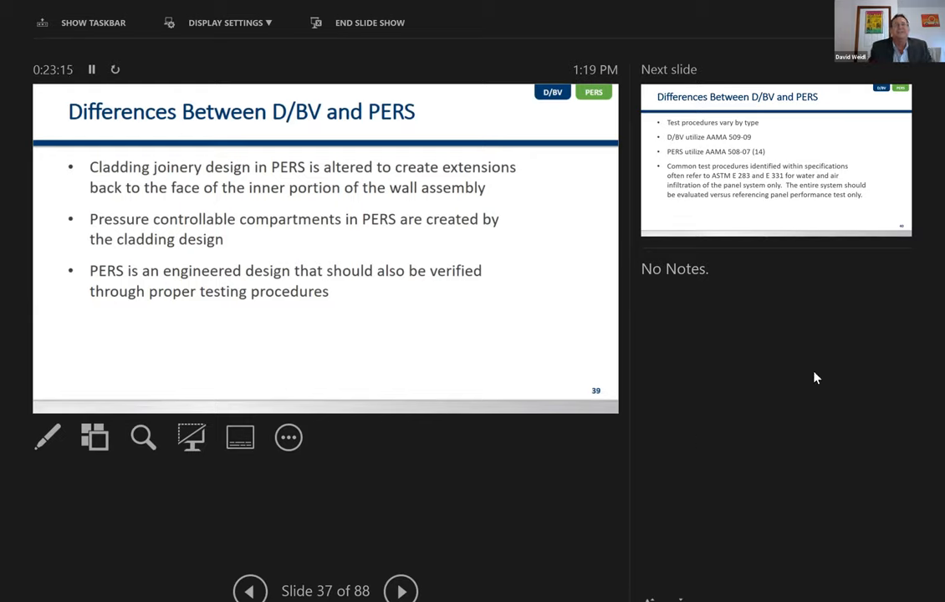
mouse_move(400, 590)
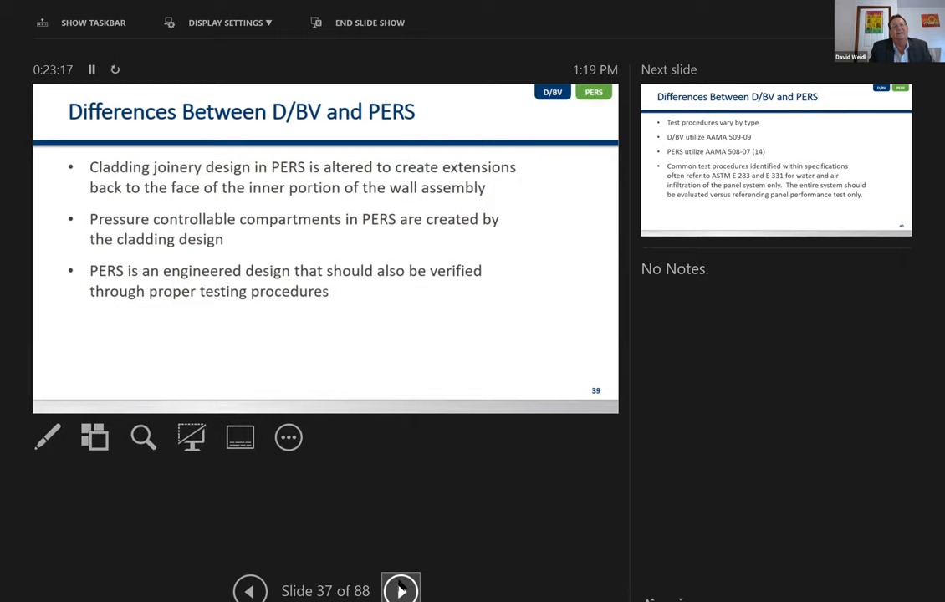
left_click(401, 590)
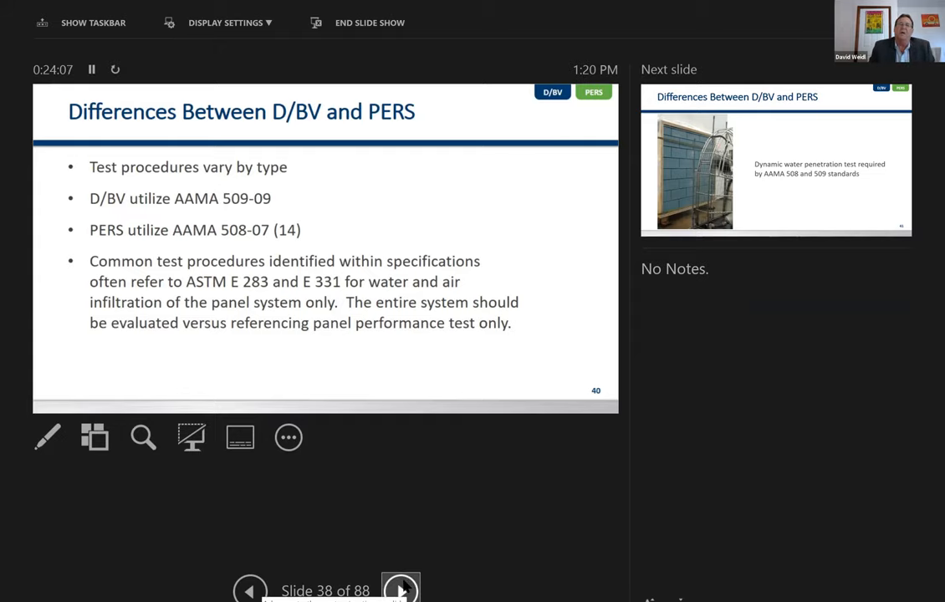
- Advance to slide 39, the dynamic water penetration test photo
left_click(400, 589)
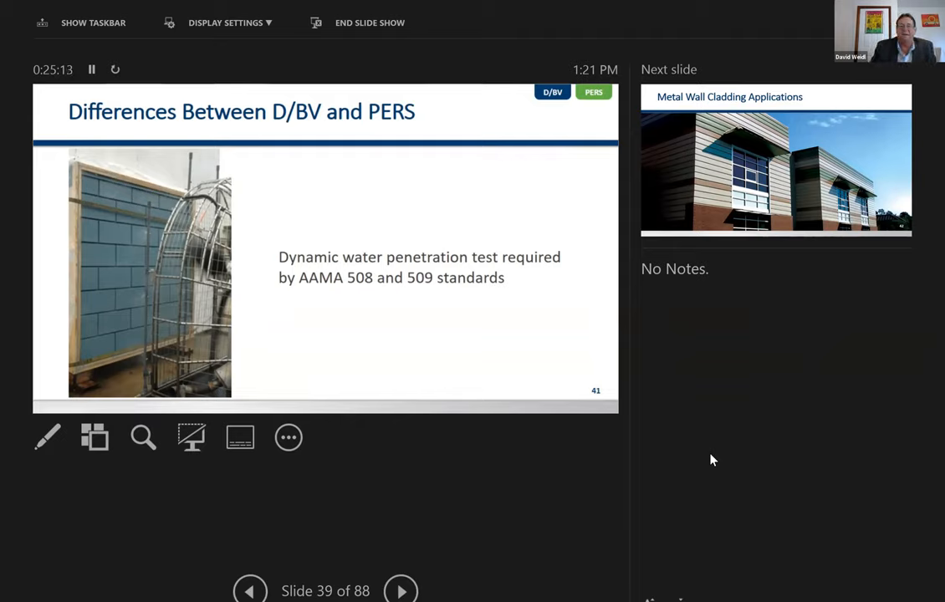
- Advance past the cladding applications photo to slide 41, Ventilated and Vented Wall Assemblies
left_click(400, 590)
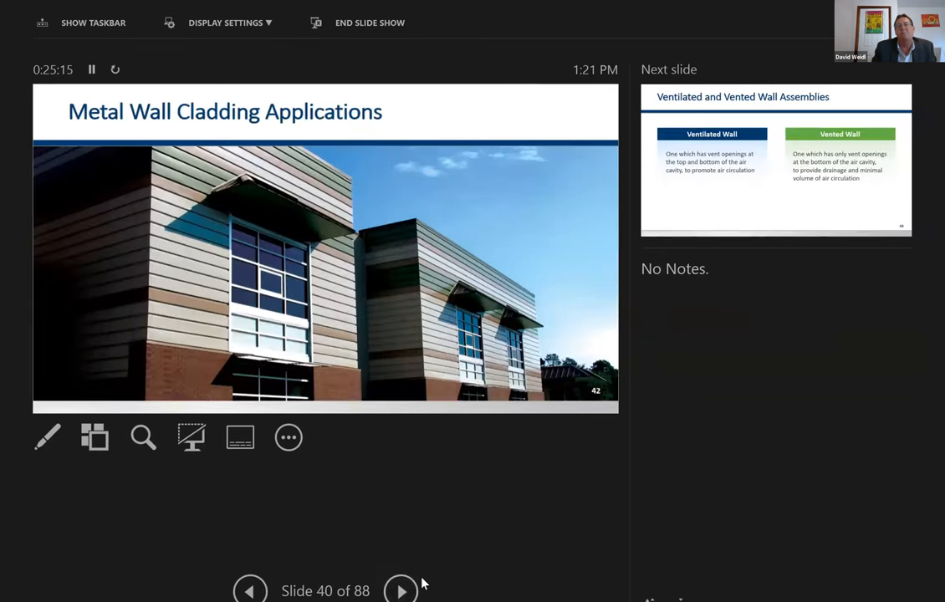
mouse_move(560, 566)
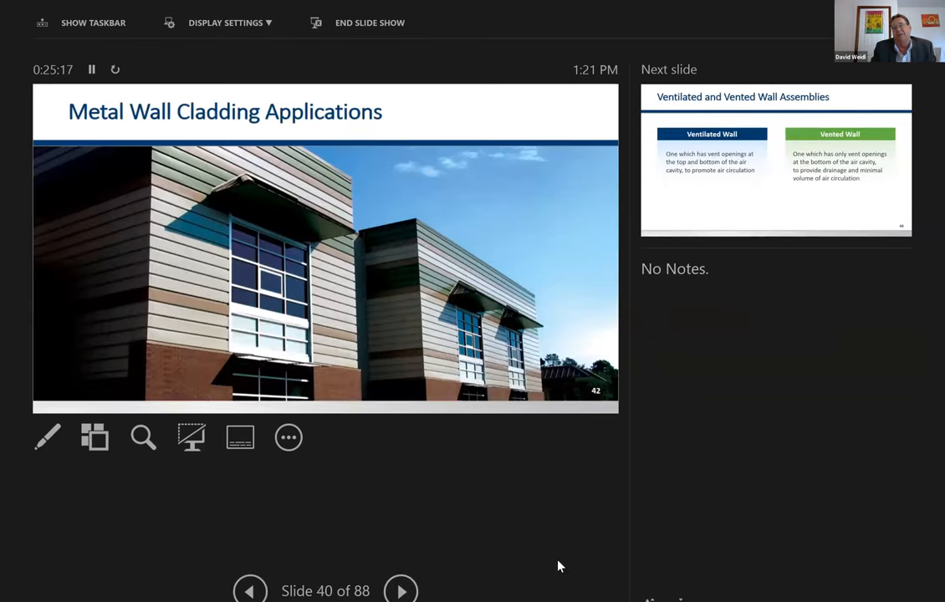
mouse_move(638, 522)
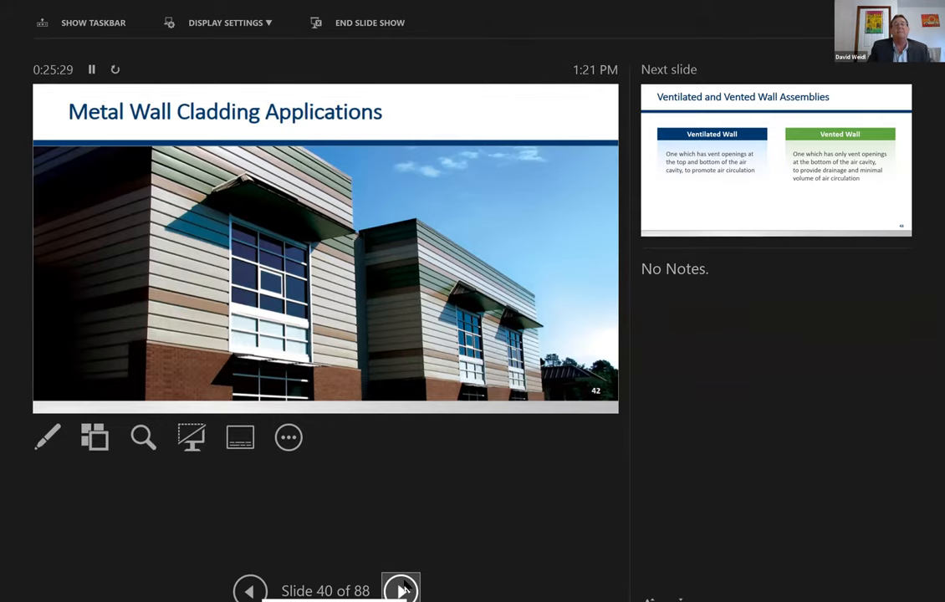
left_click(400, 589)
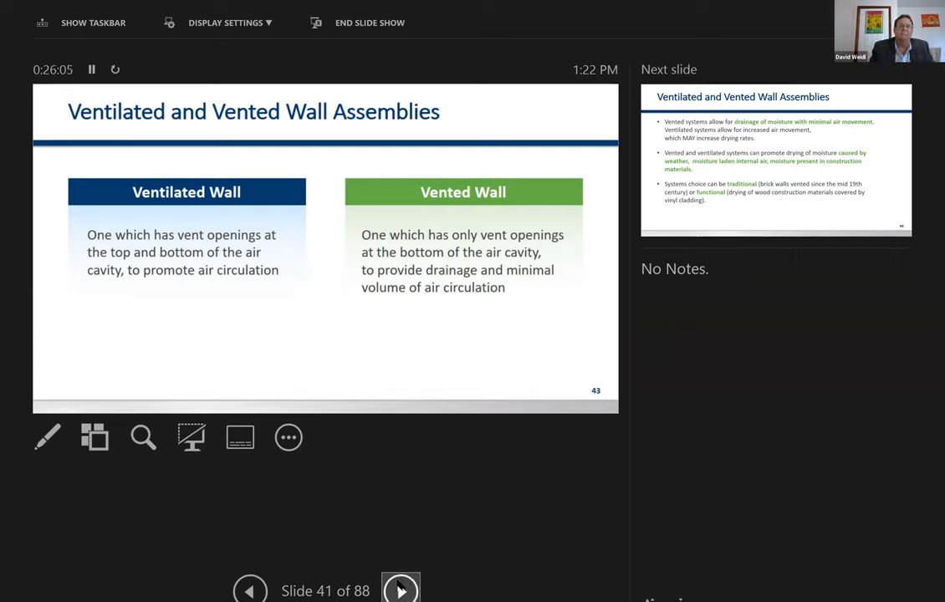
- Advance from slide 41 through vented drainage to slide 43 on capillary flow
left_click(401, 590)
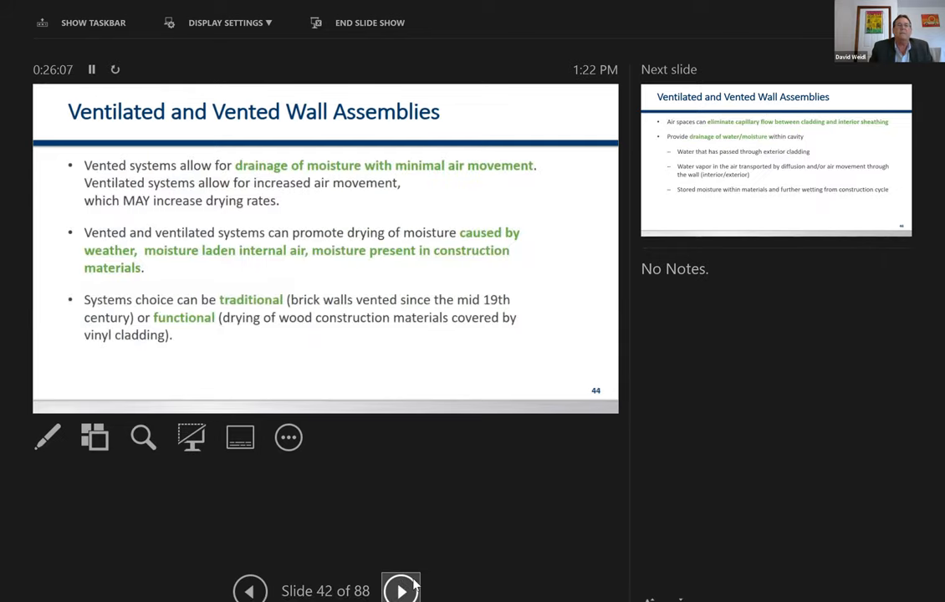
mouse_move(636, 502)
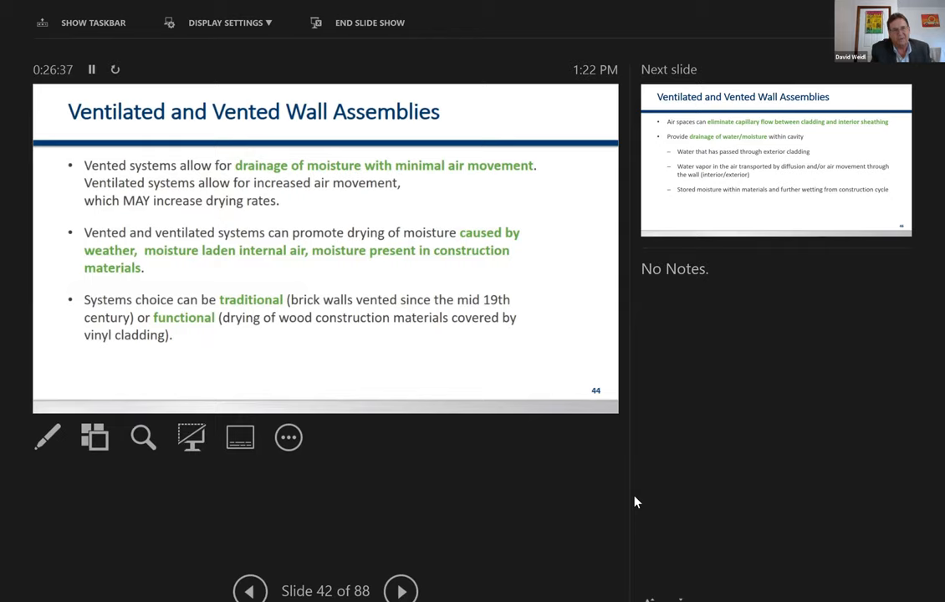
mouse_move(556, 514)
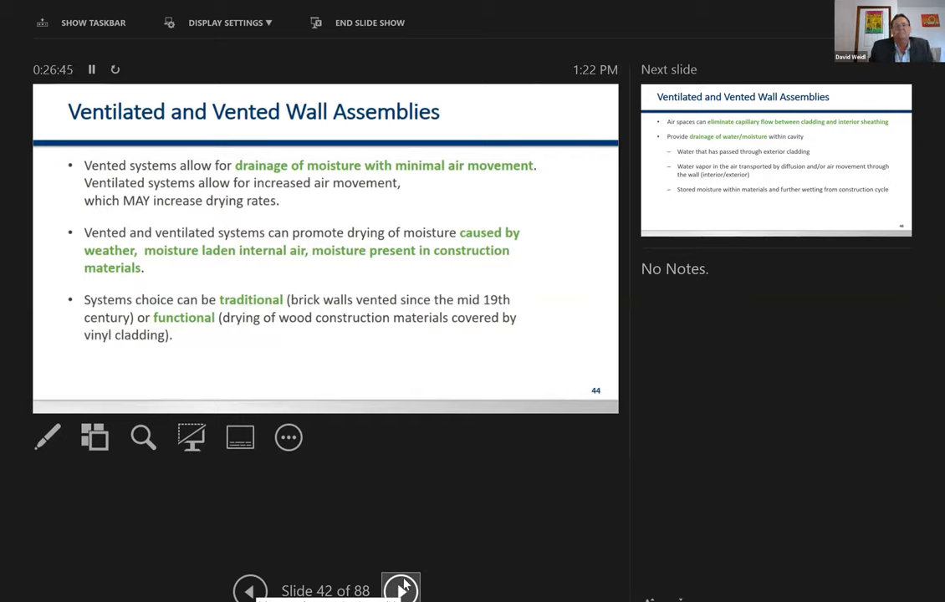
left_click(401, 589)
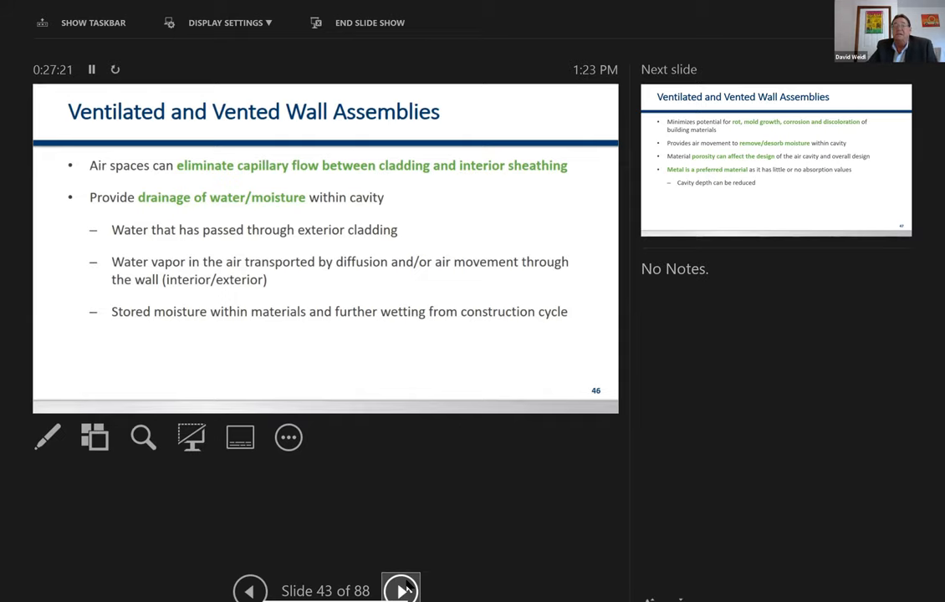
- Advance from slide 43 through the rot and mold slide to slide 45
left_click(401, 589)
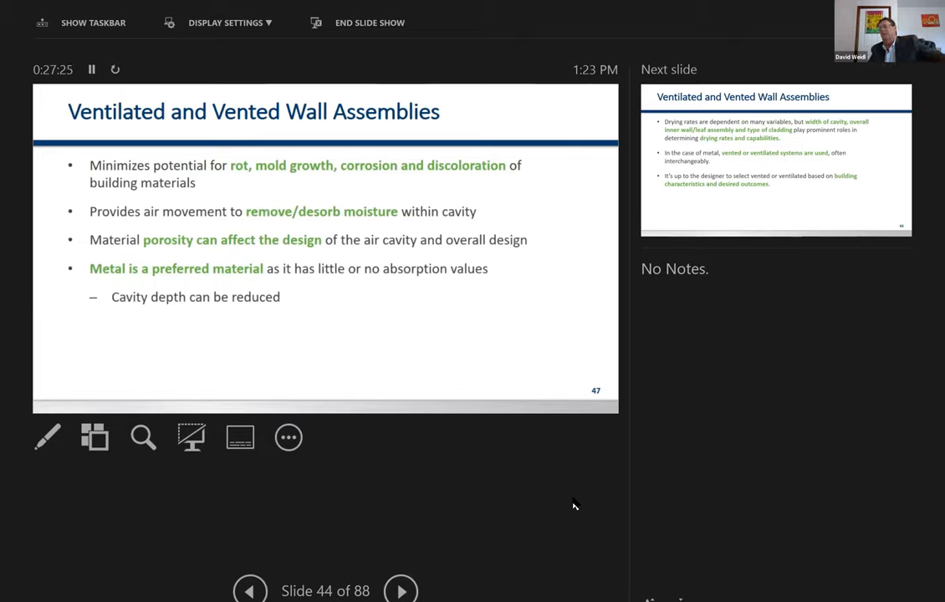
mouse_move(721, 449)
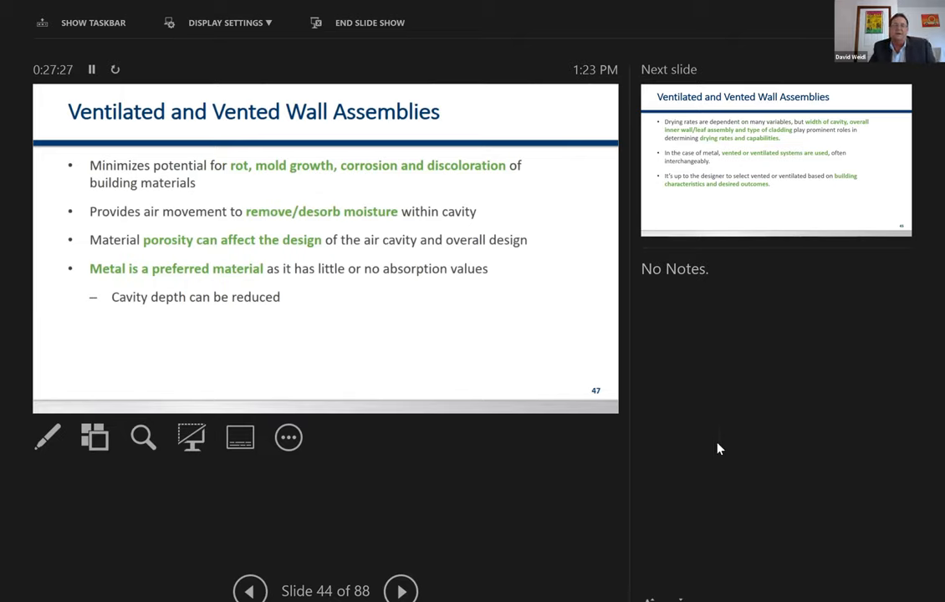
mouse_move(619, 443)
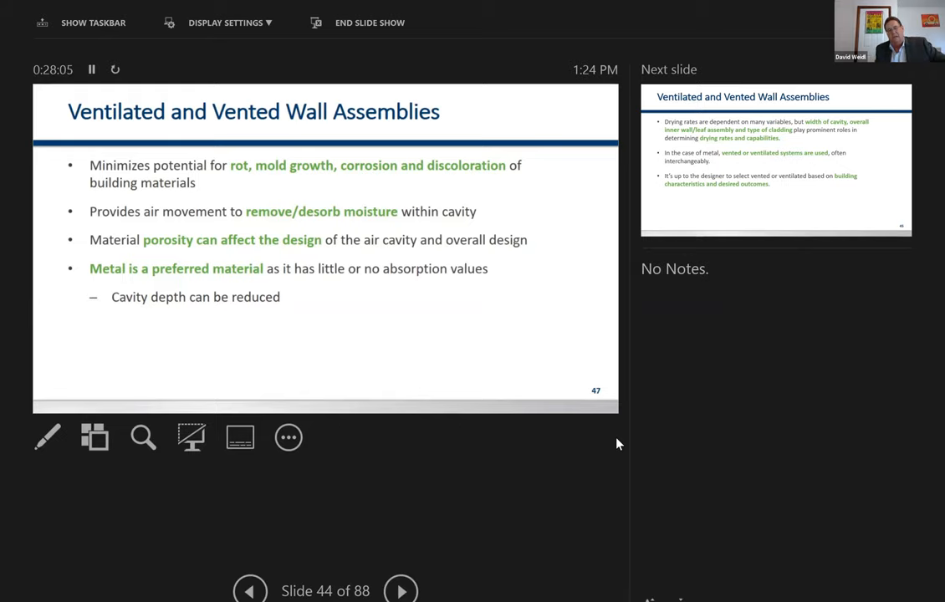
mouse_move(433, 587)
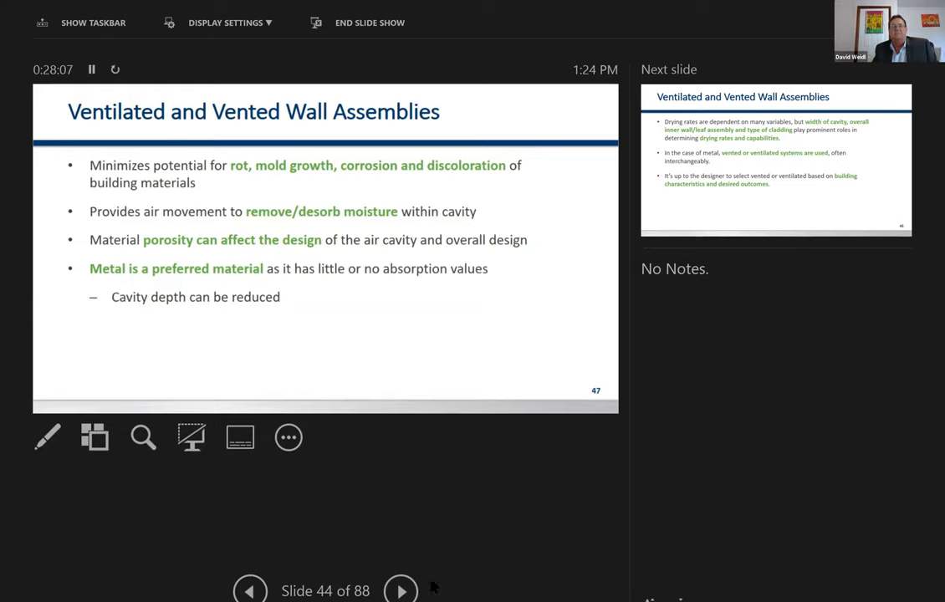
left_click(401, 590)
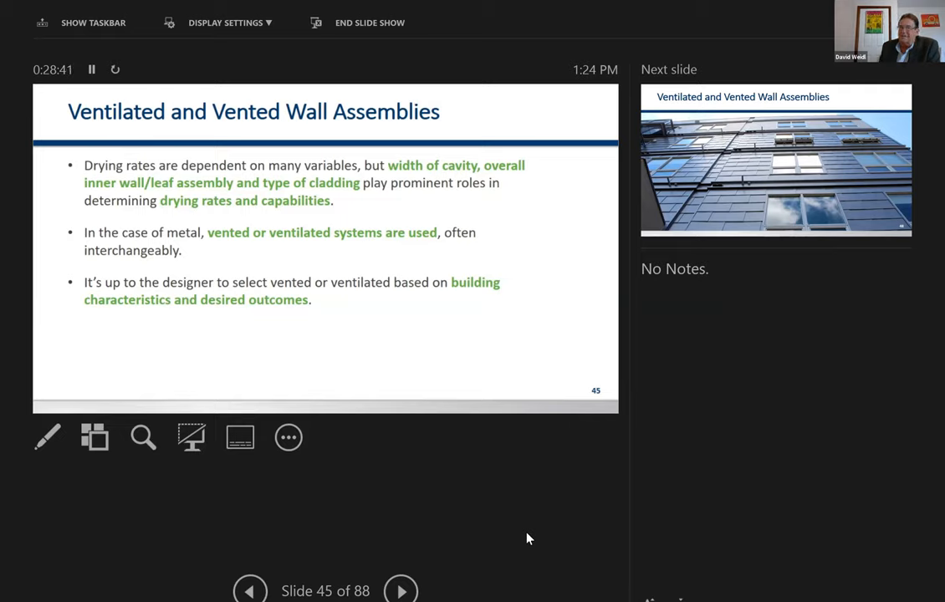
mouse_move(335, 422)
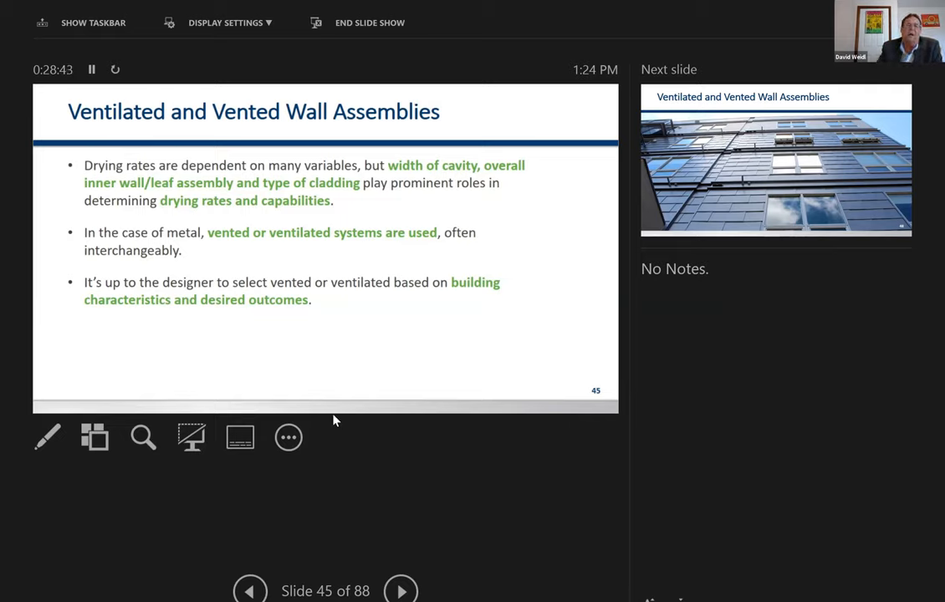
- Advance past the metal facade photo to slide 47, Typical Wall Construction – Vented
left_click(400, 590)
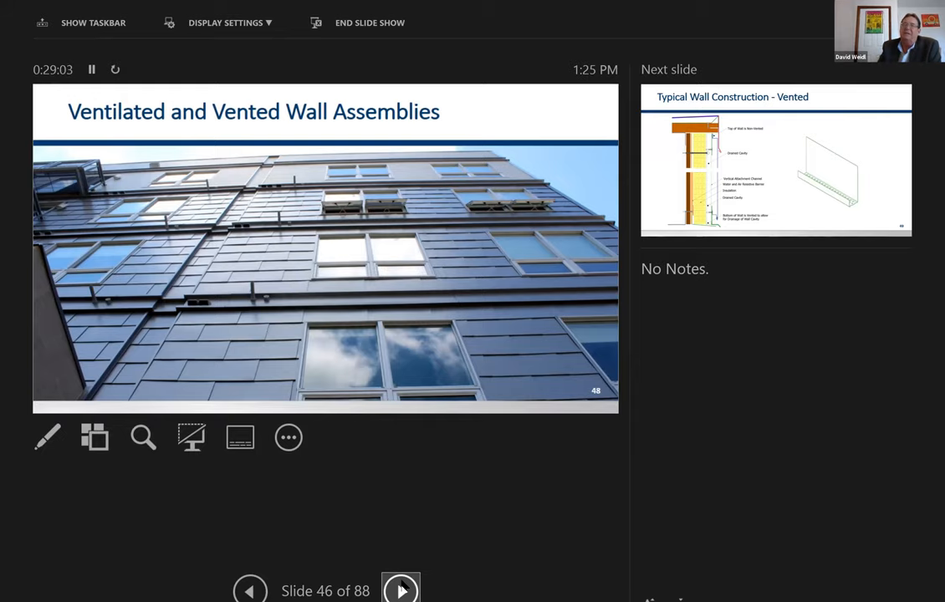
left_click(401, 591)
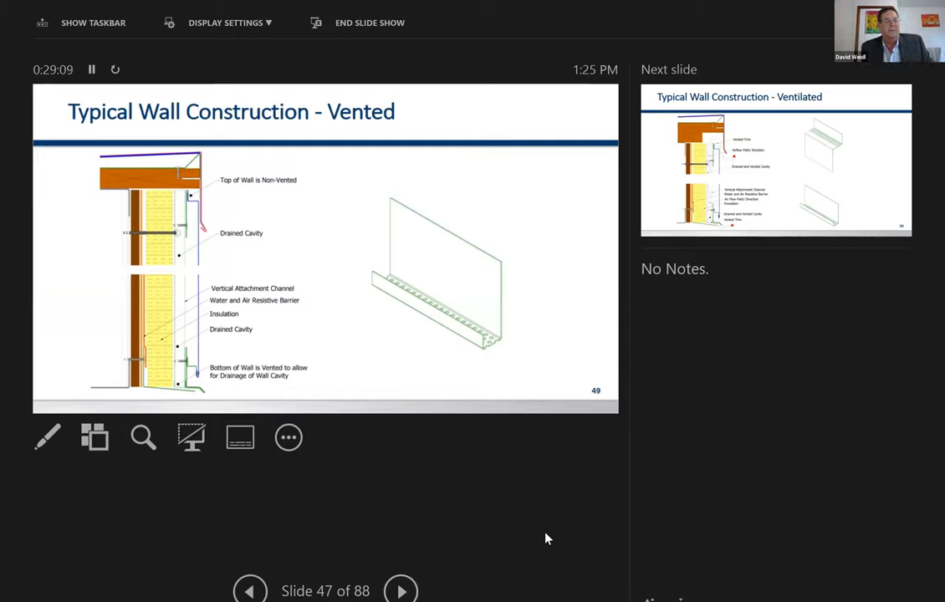
mouse_move(599, 495)
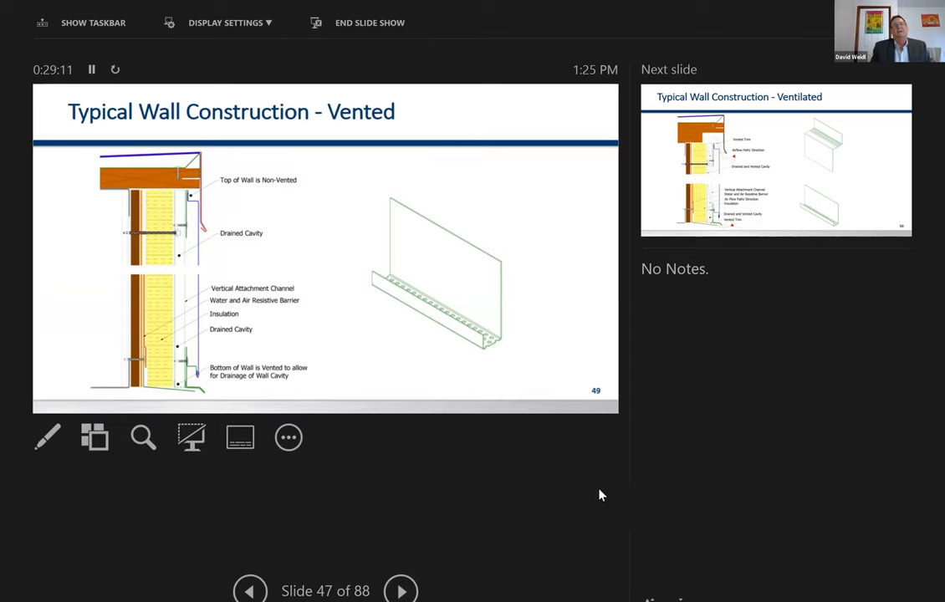
mouse_move(479, 350)
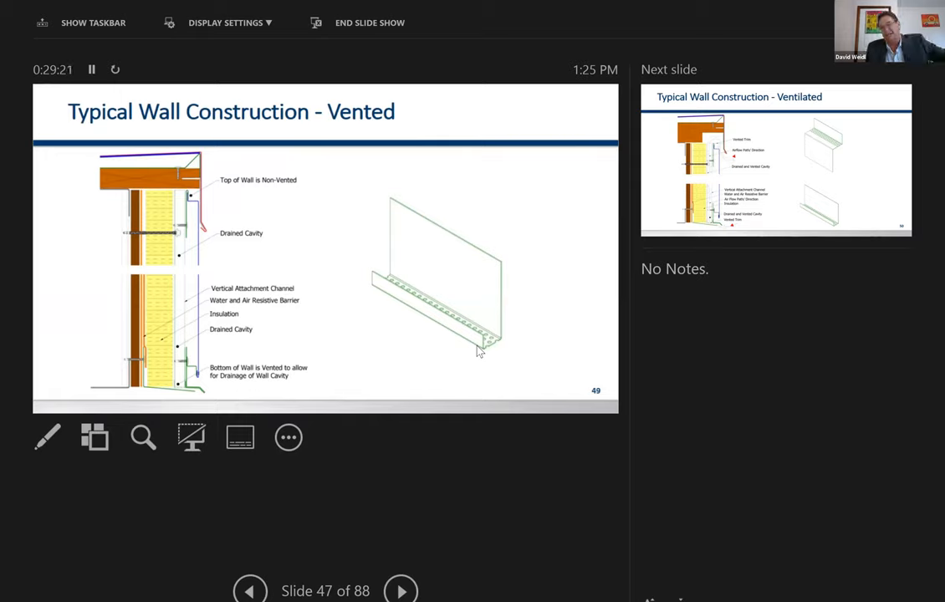
mouse_move(441, 388)
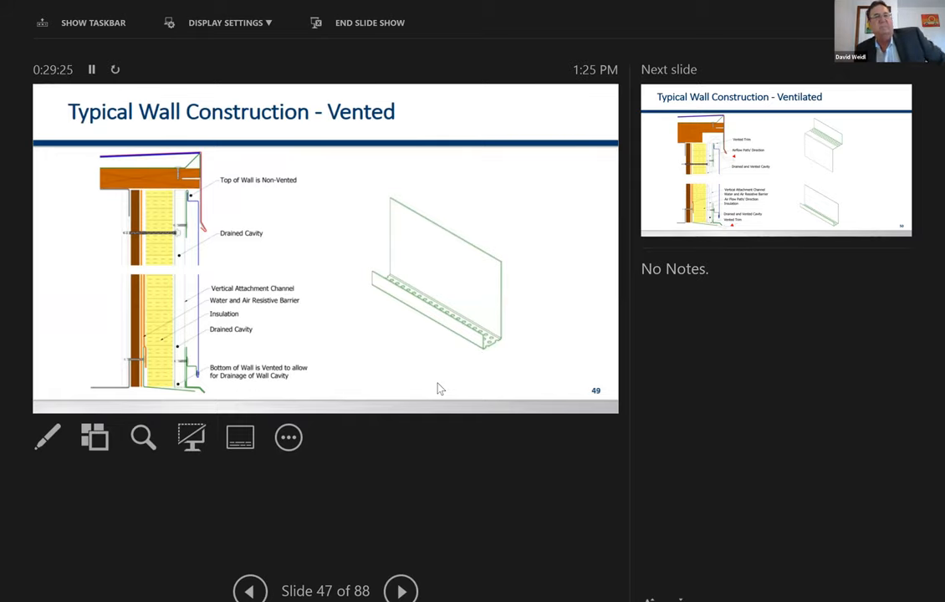
mouse_move(890, 423)
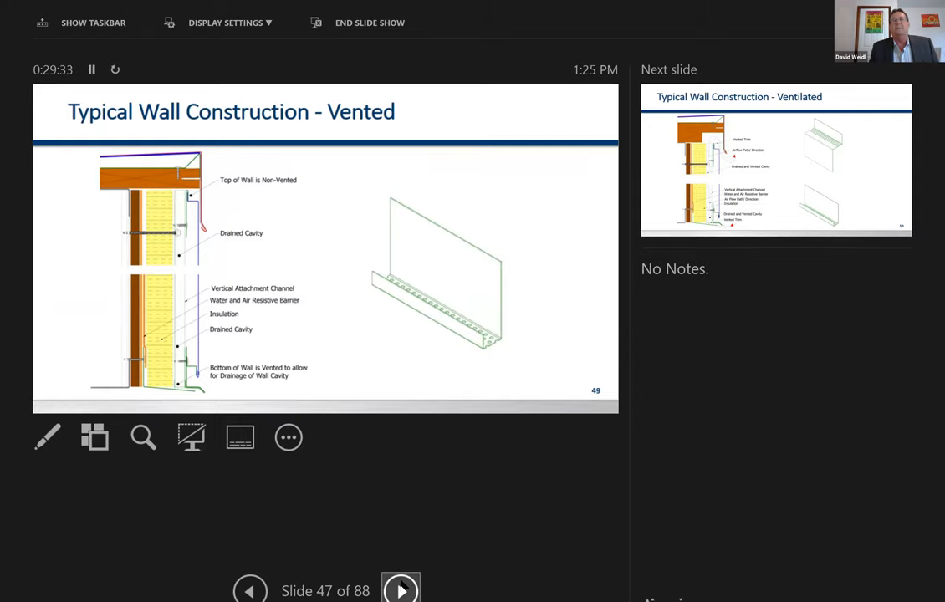
- Advance through the ventilated wall diagrams to slide 50, Creating the Air Space/Drainage Plane
left_click(401, 590)
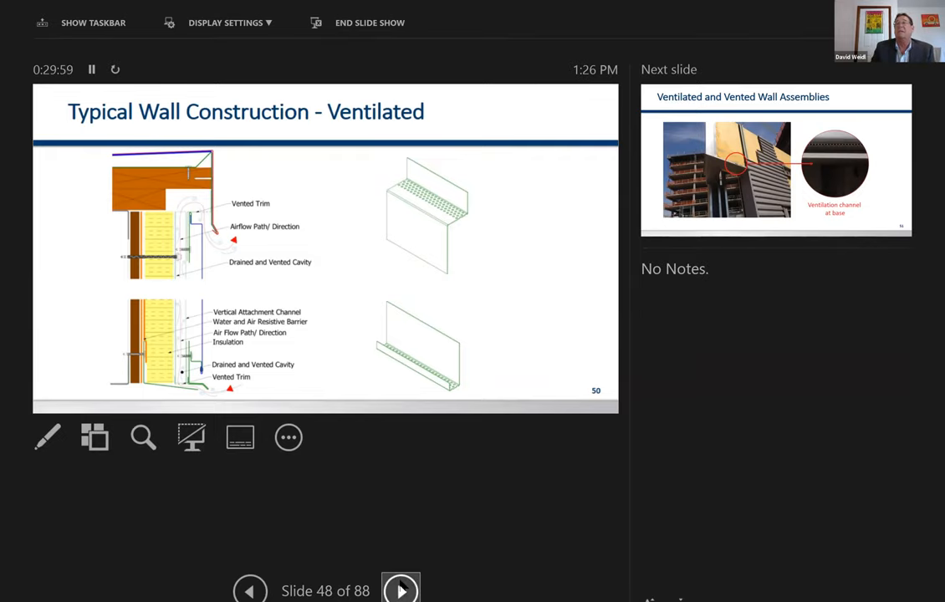
left_click(401, 589)
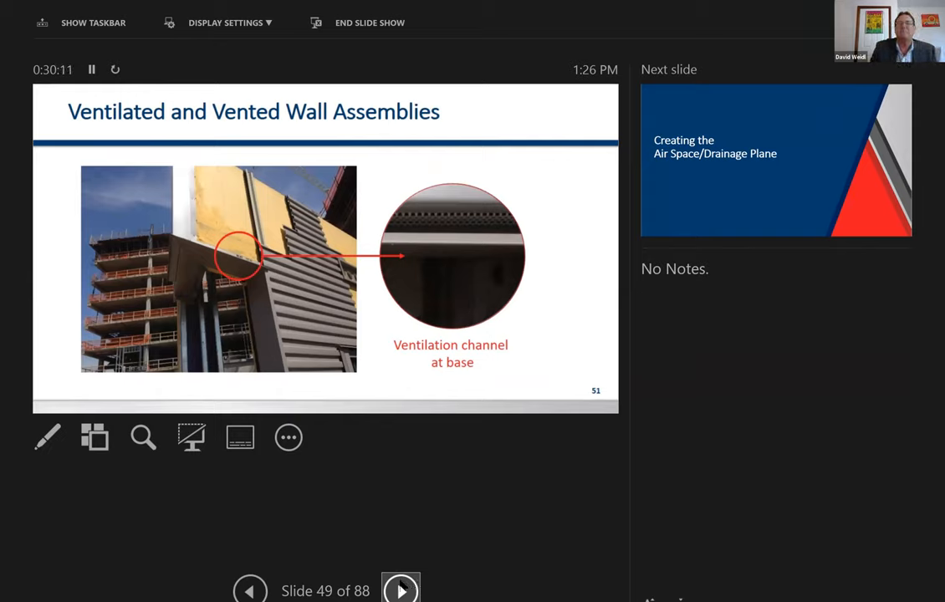
left_click(400, 590)
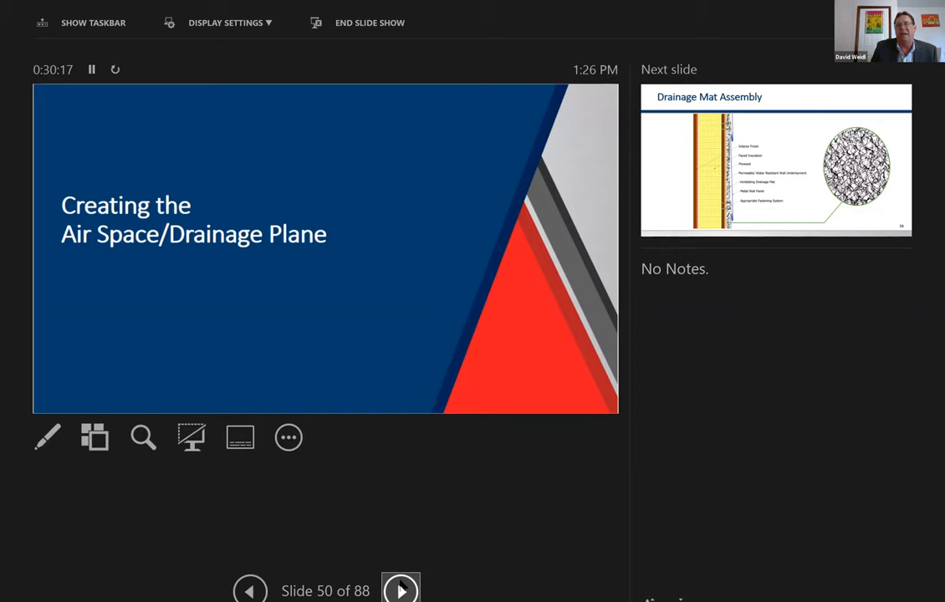
- Step through Drainage Mat Assembly, Above Sheathing Ventilation and Shop Formed Hat Sections to slide 54
left_click(400, 589)
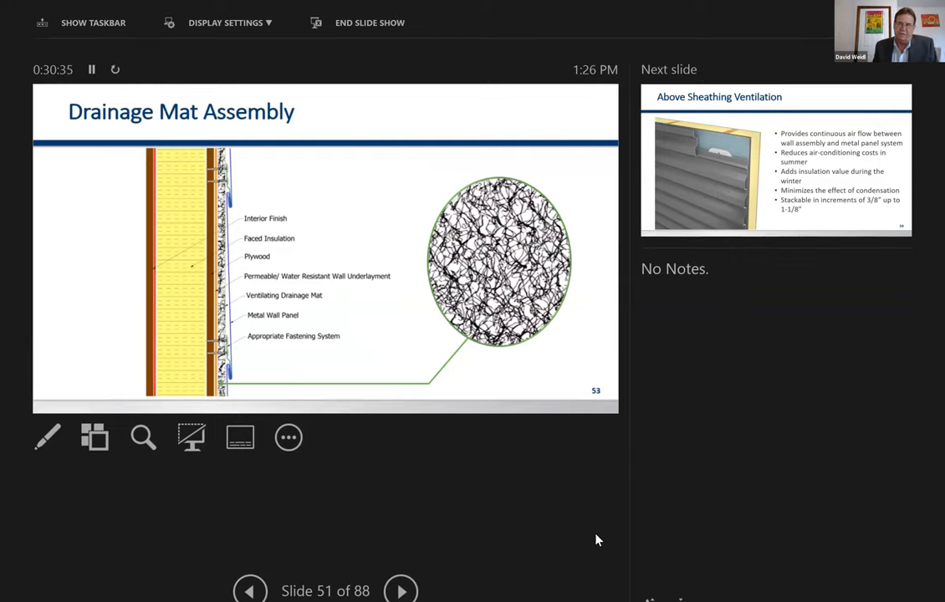
mouse_move(505, 552)
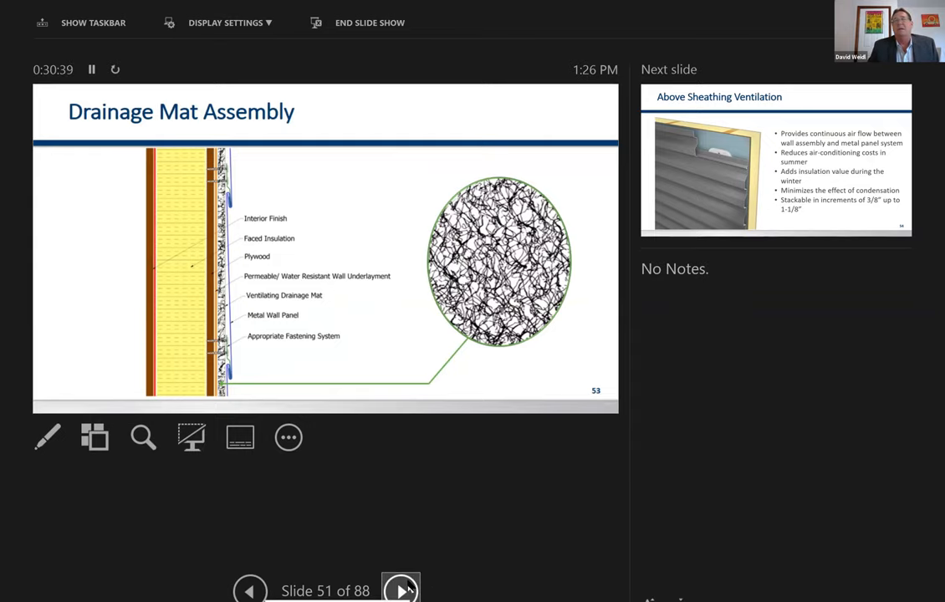
left_click(400, 590)
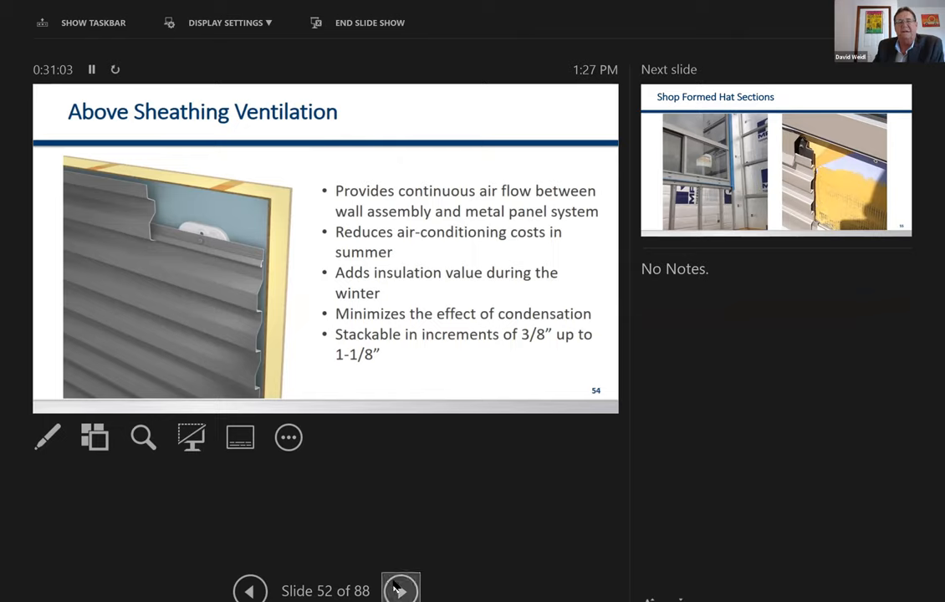
left_click(399, 590)
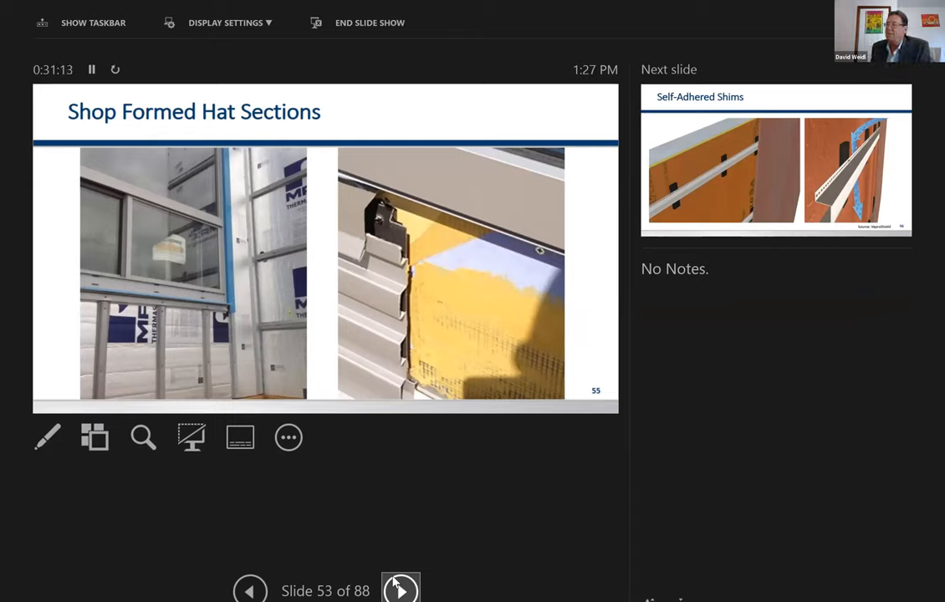
mouse_move(429, 572)
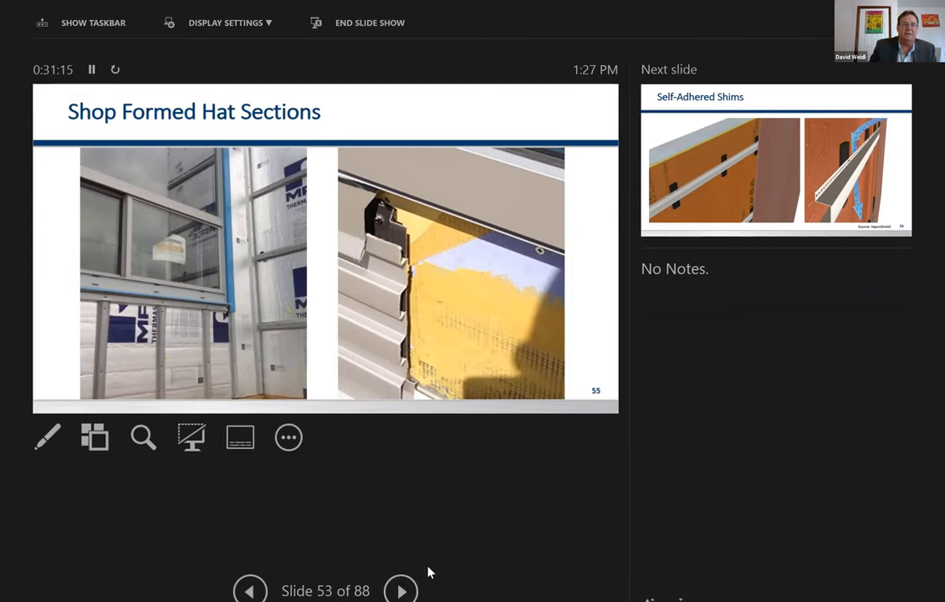
left_click(401, 589)
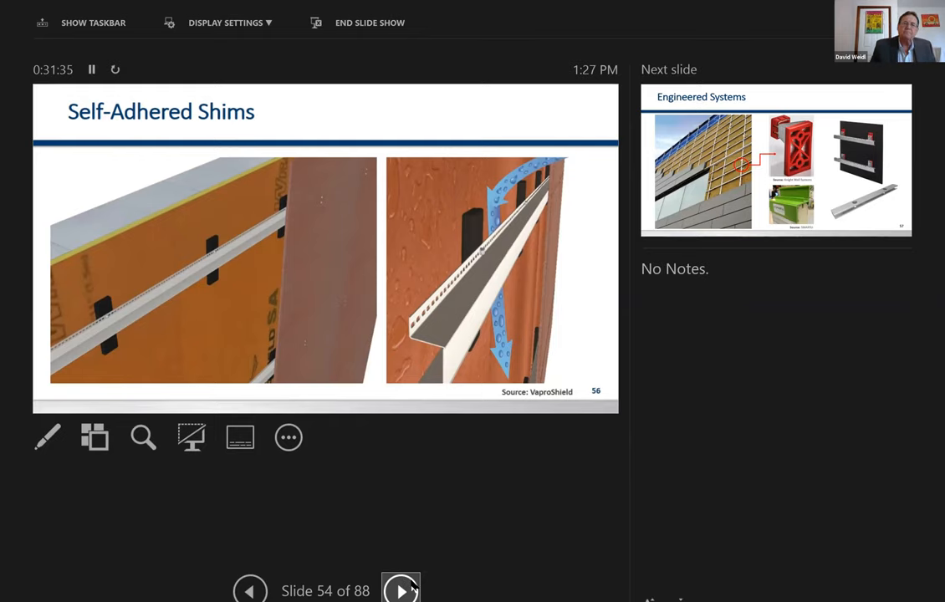
- Advance past Engineered Systems to slide 56, Continuous Insulation (CI)
left_click(400, 590)
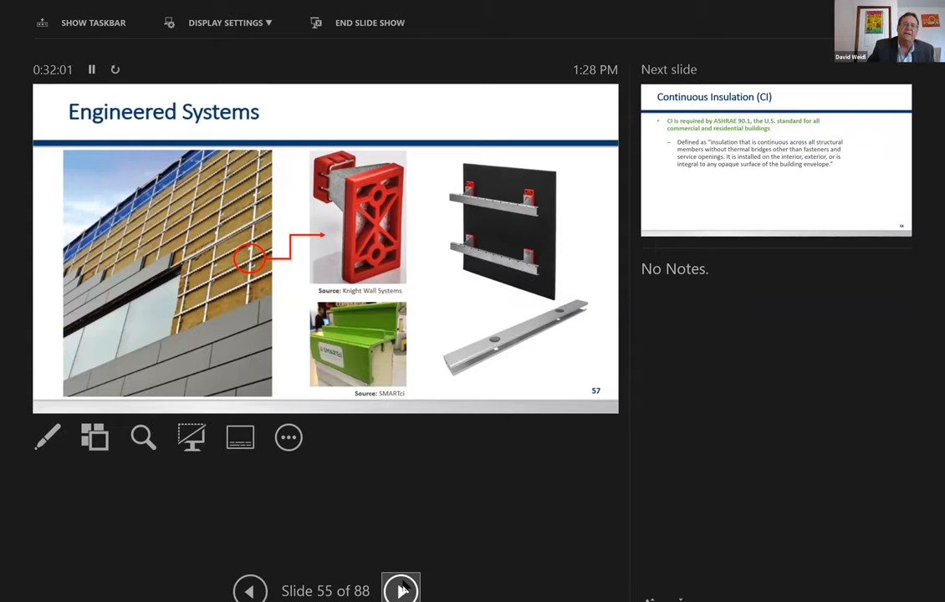
left_click(400, 590)
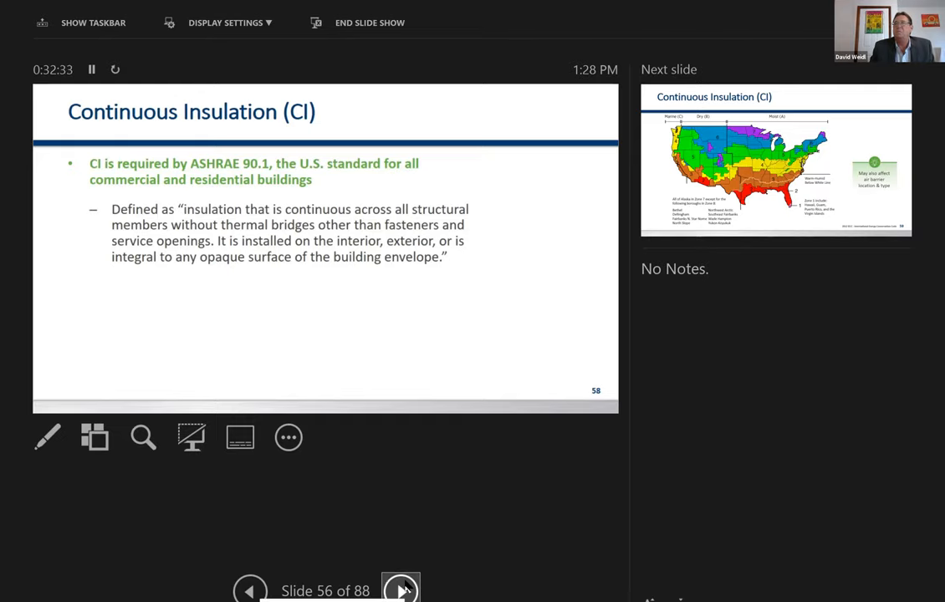
- Advance to slide 57, the Continuous Insulation climate zone map
left_click(401, 590)
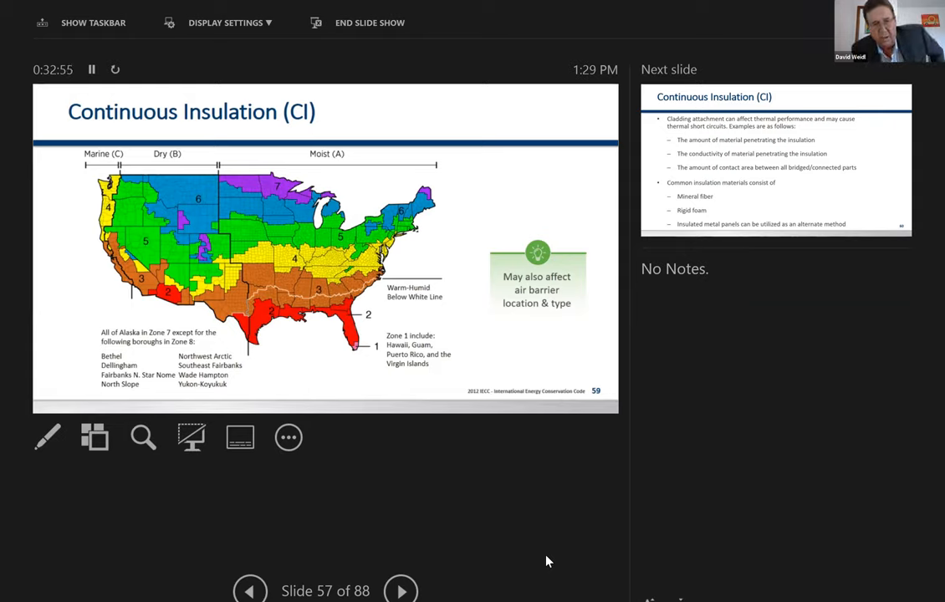
mouse_move(429, 273)
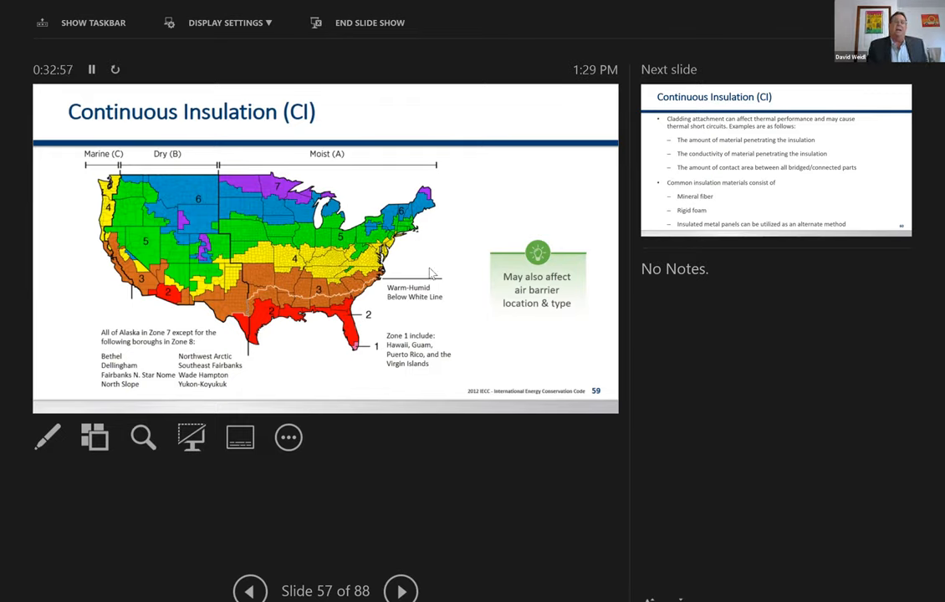
mouse_move(272, 303)
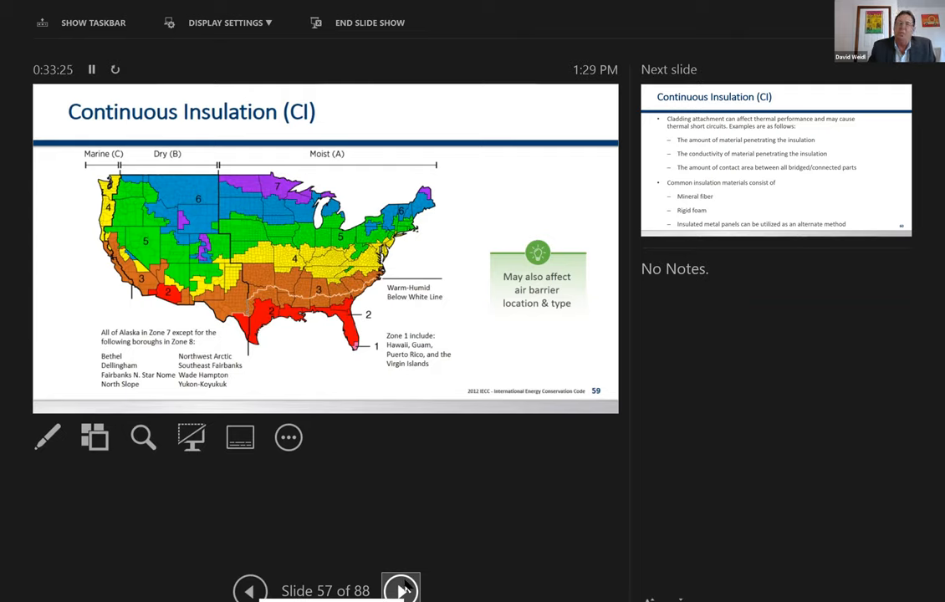
- Advance to slide 58 on cladding attachment thermal effects and insulation materials
left_click(401, 590)
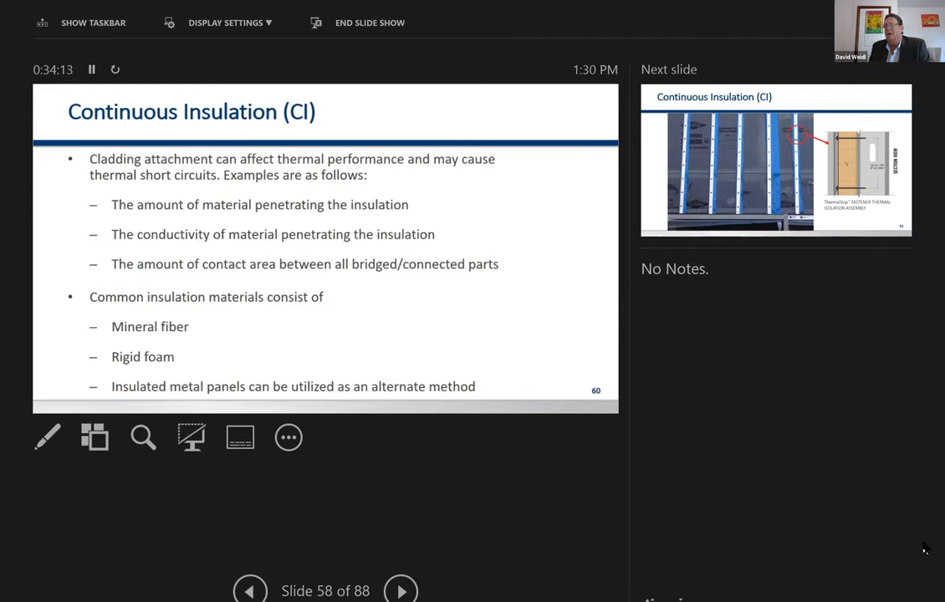
mouse_move(919, 546)
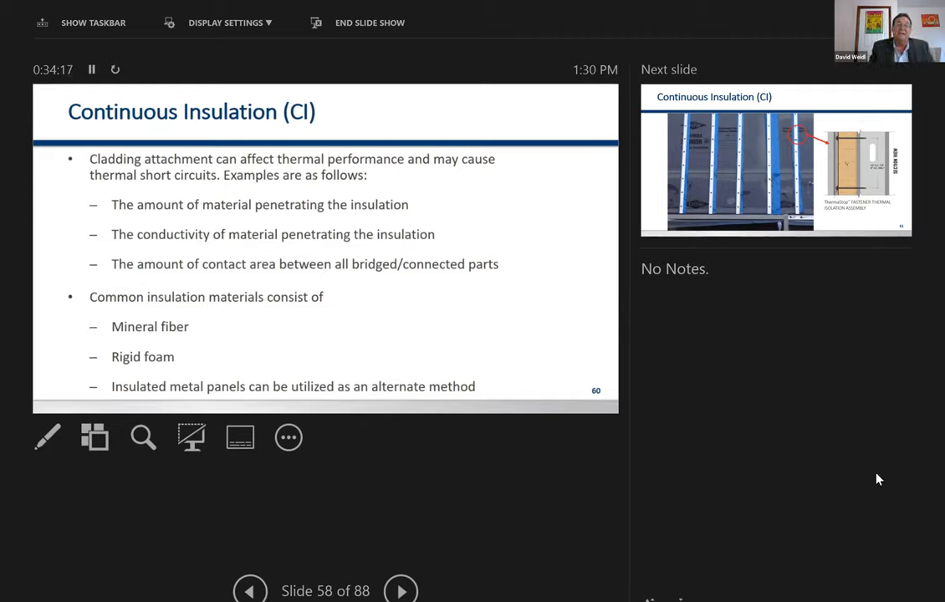
mouse_move(878, 474)
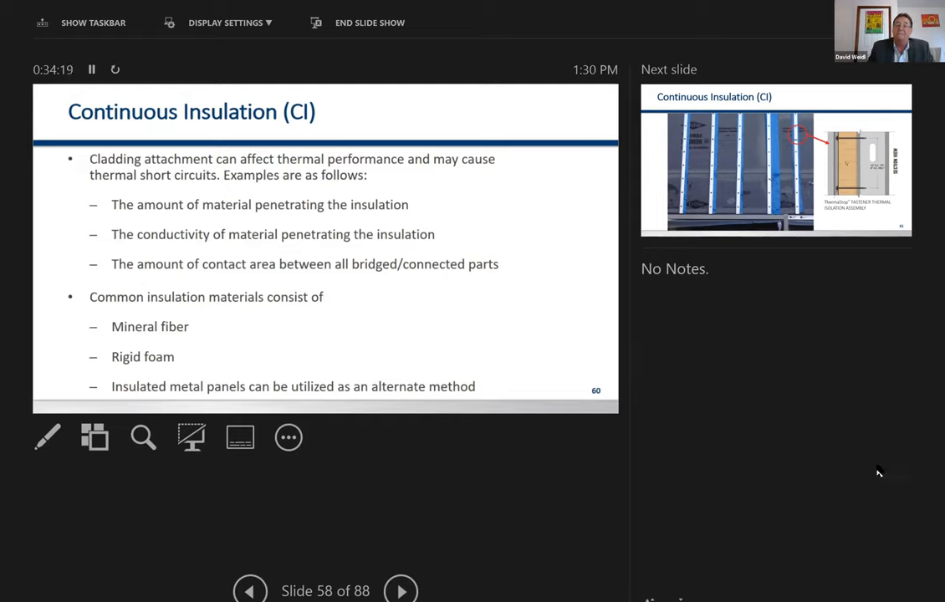
mouse_move(738, 487)
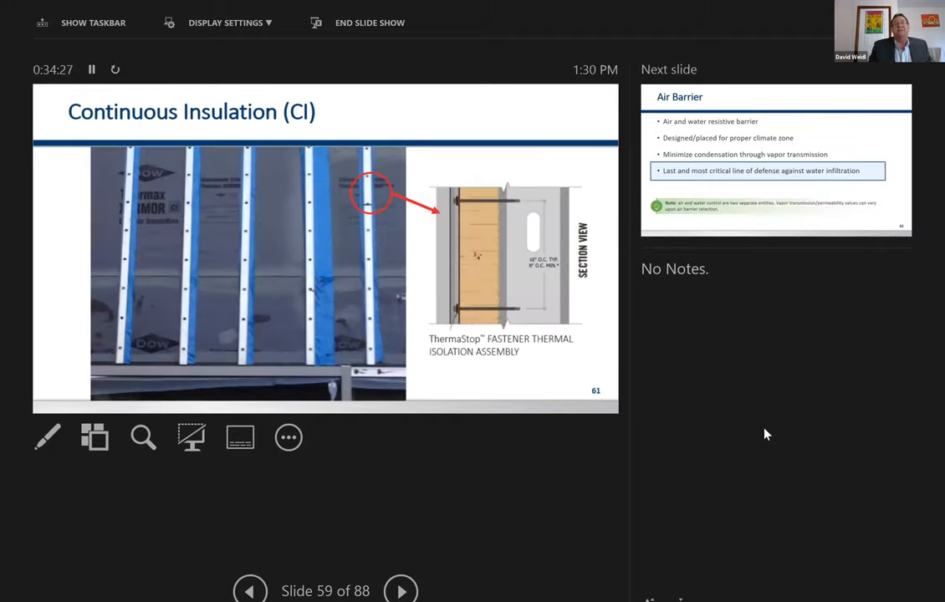
mouse_move(920, 392)
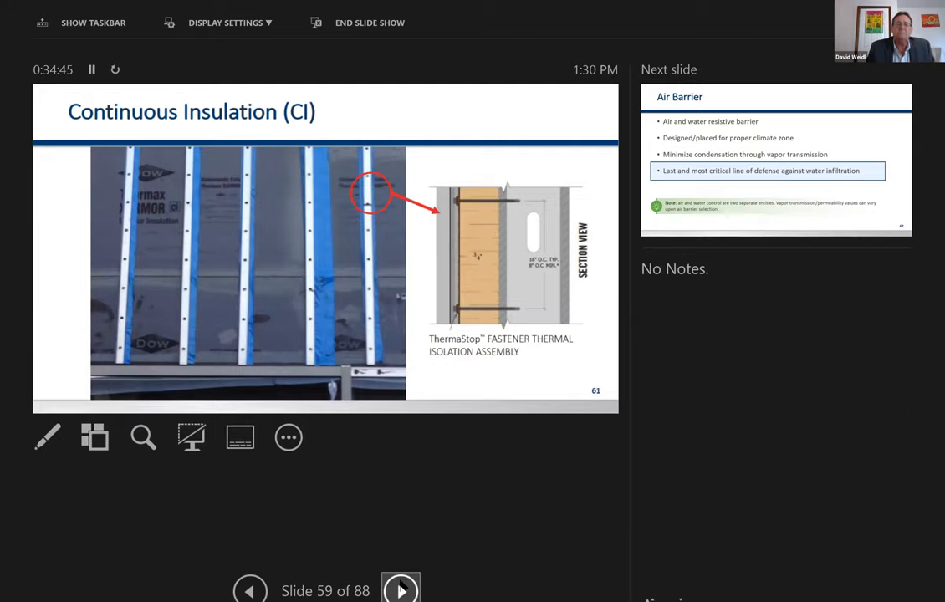
left_click(401, 589)
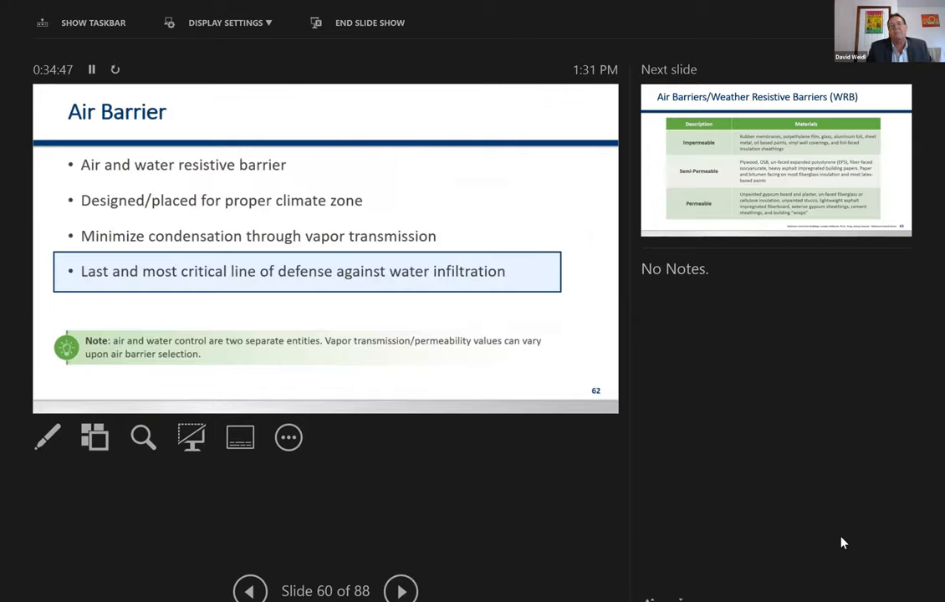
mouse_move(755, 479)
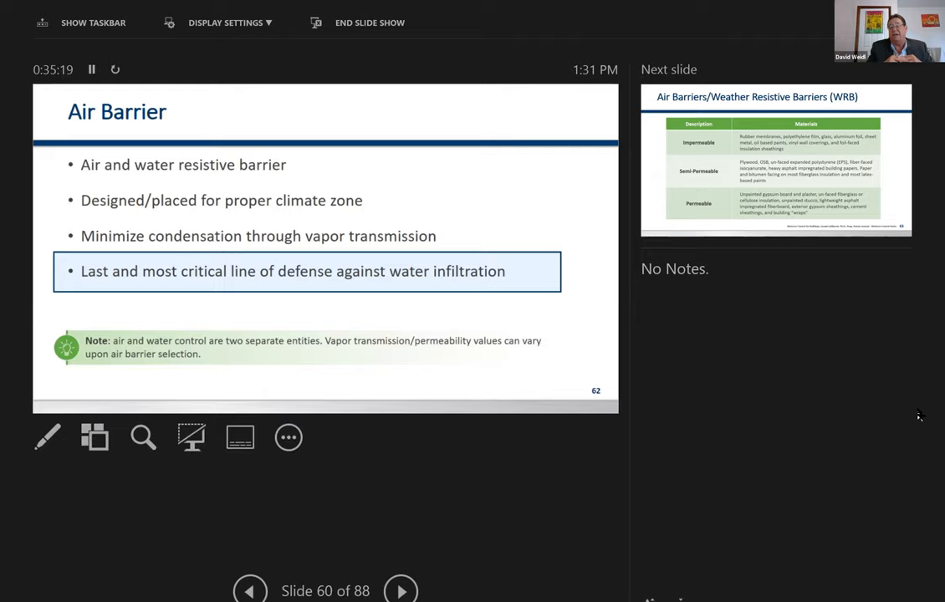
mouse_move(418, 575)
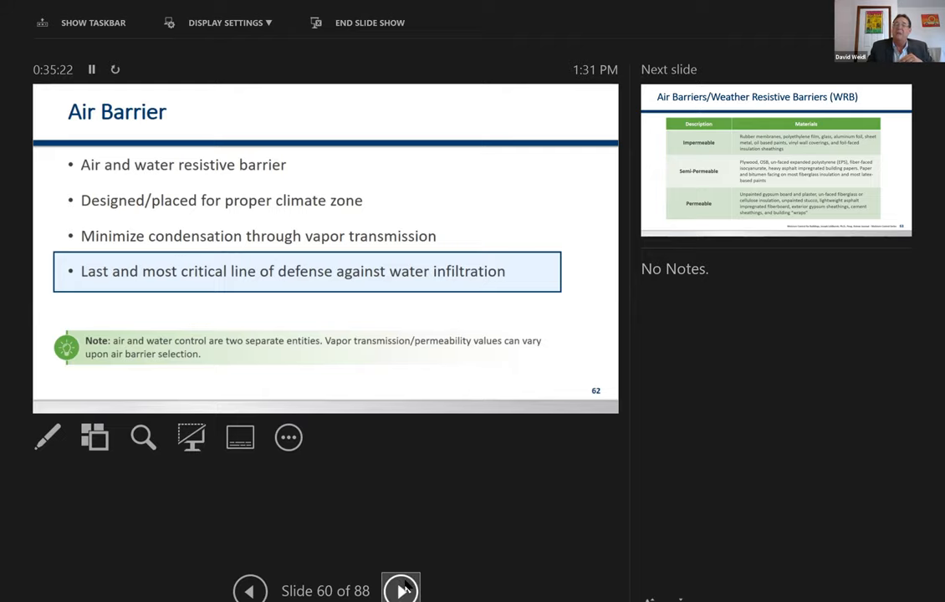
left_click(400, 589)
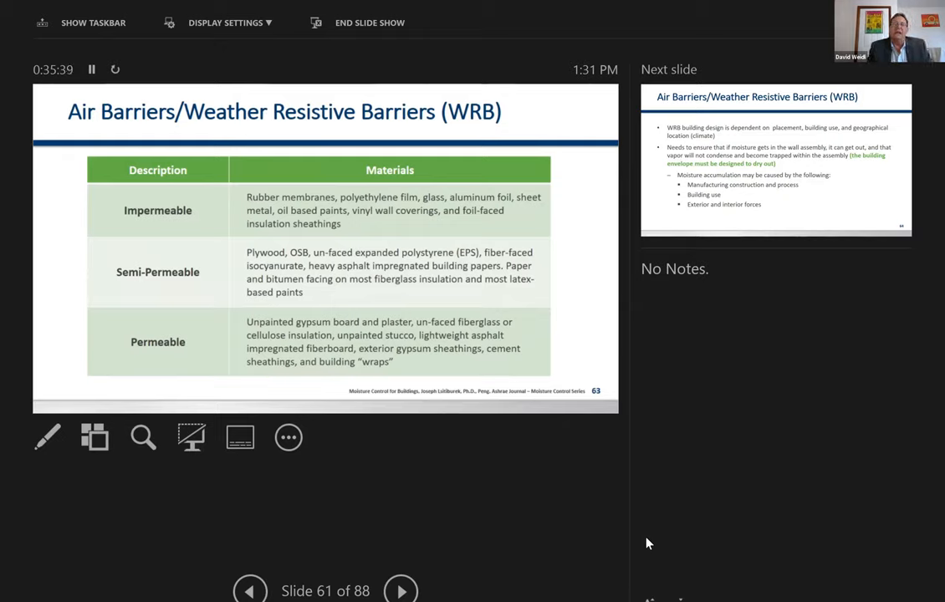
mouse_move(682, 506)
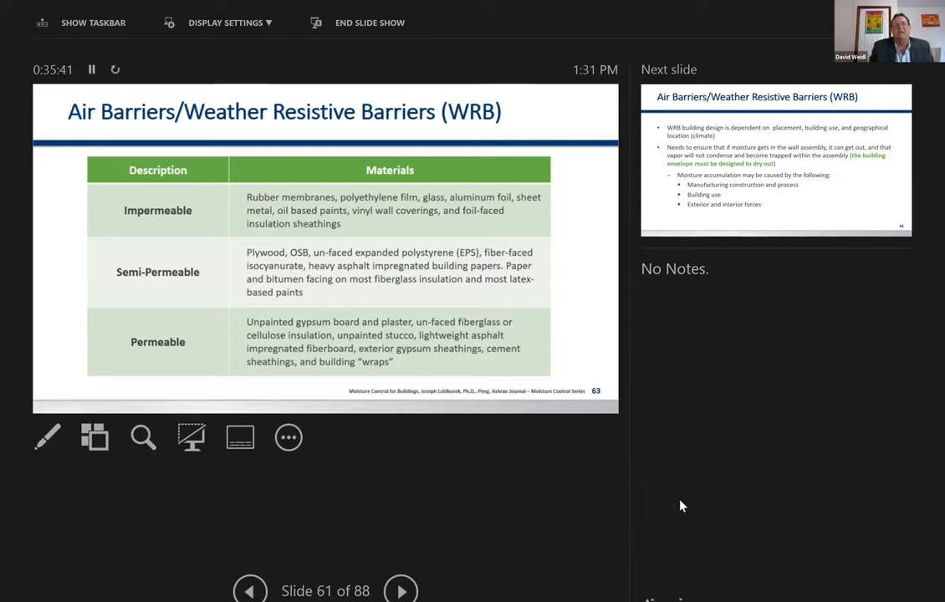
mouse_move(694, 500)
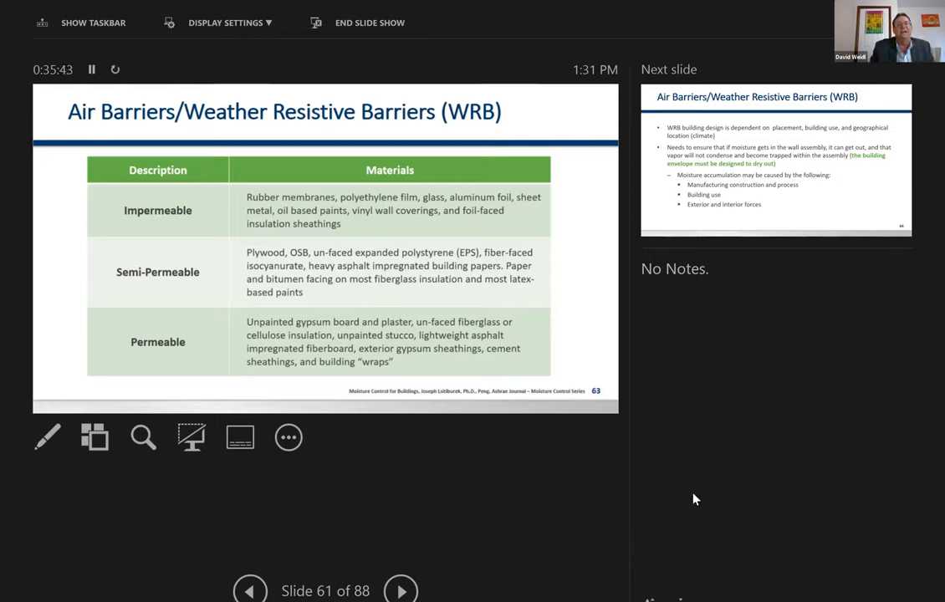
mouse_move(693, 464)
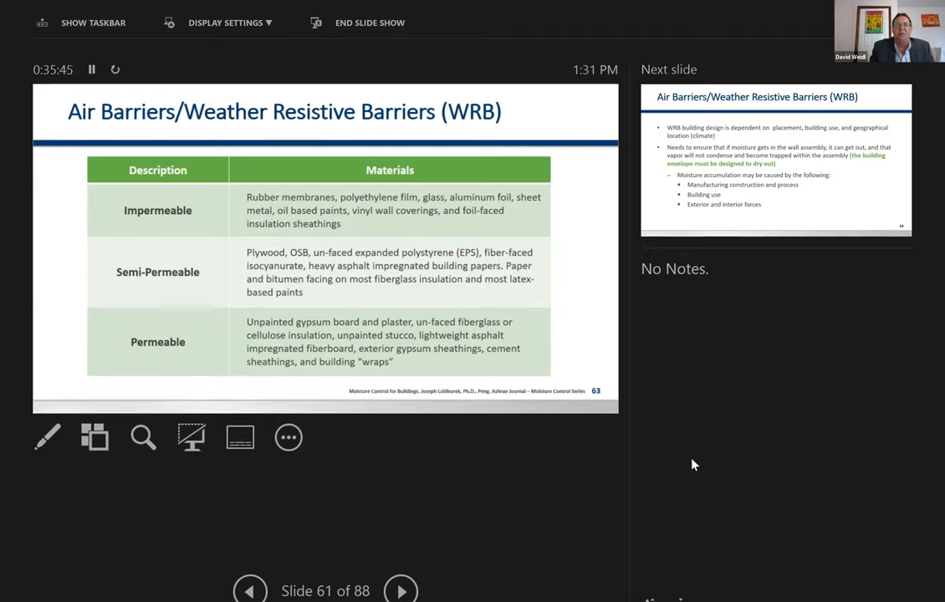
mouse_move(684, 485)
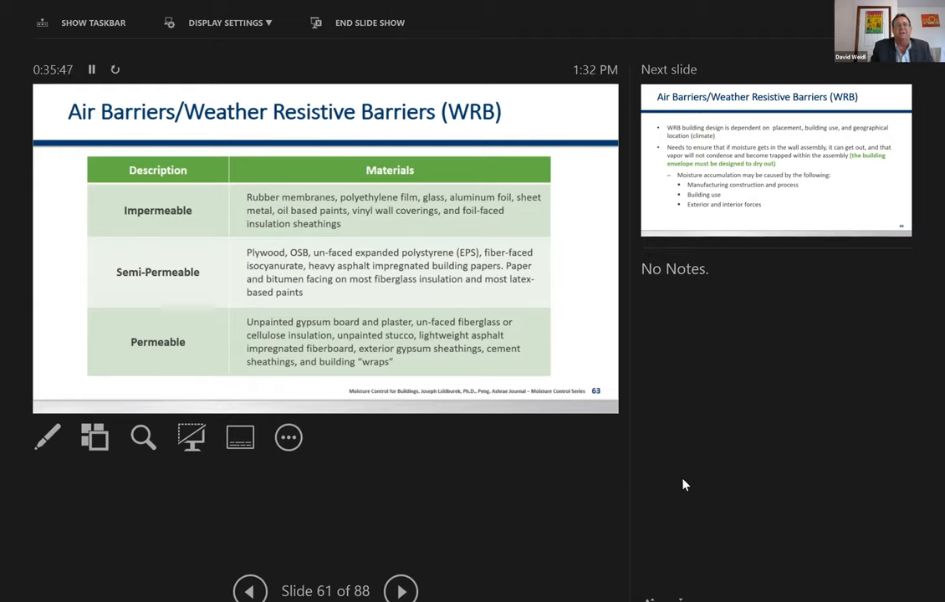
mouse_move(699, 474)
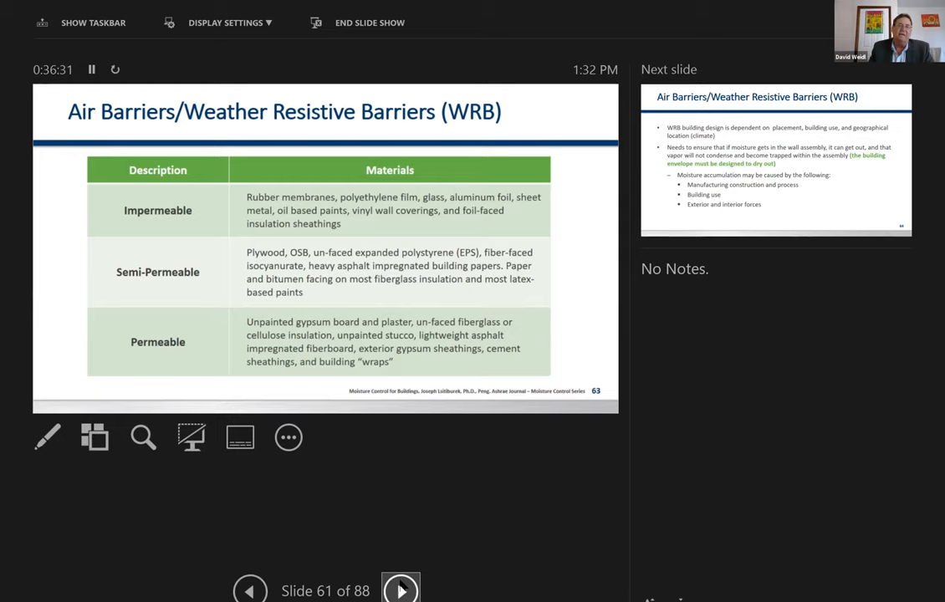
- Advance past the moisture accumulation slide to slide 63 on vapor retarders and air barriers
left_click(400, 589)
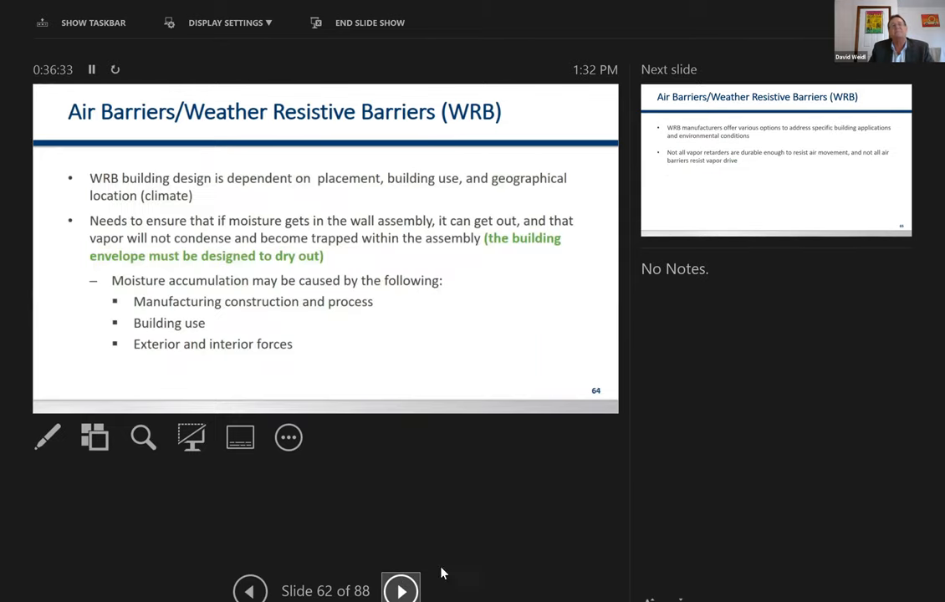
mouse_move(447, 558)
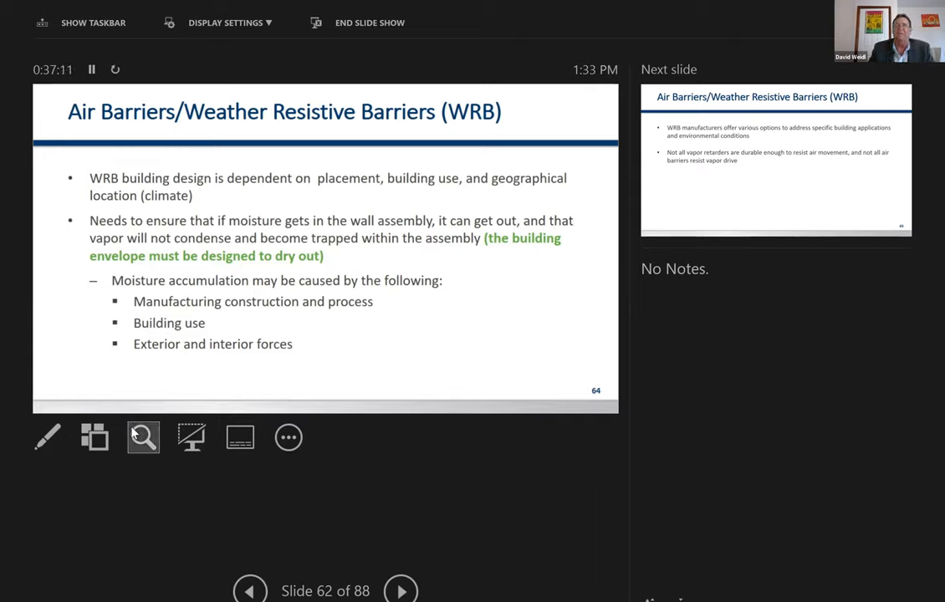
mouse_move(400, 591)
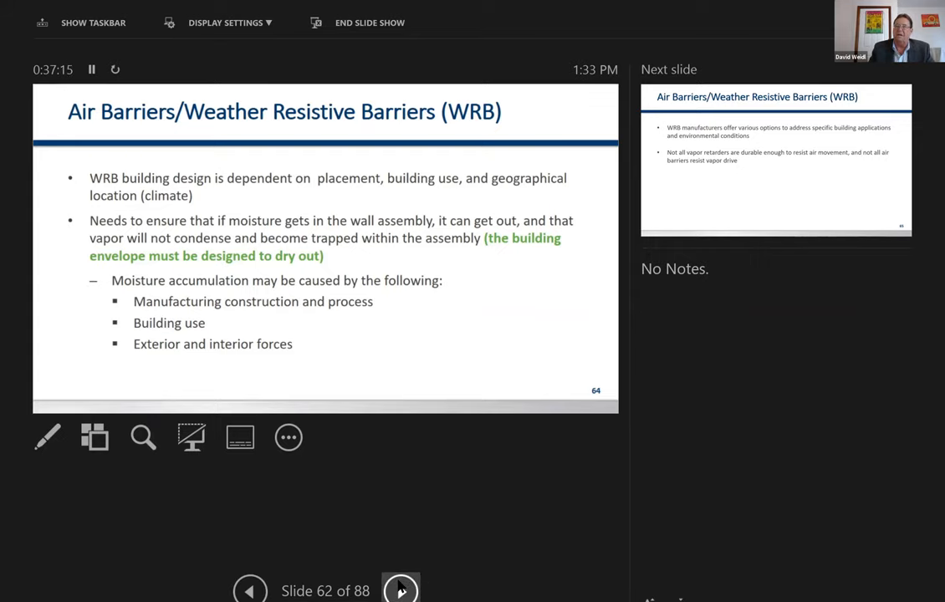
left_click(401, 591)
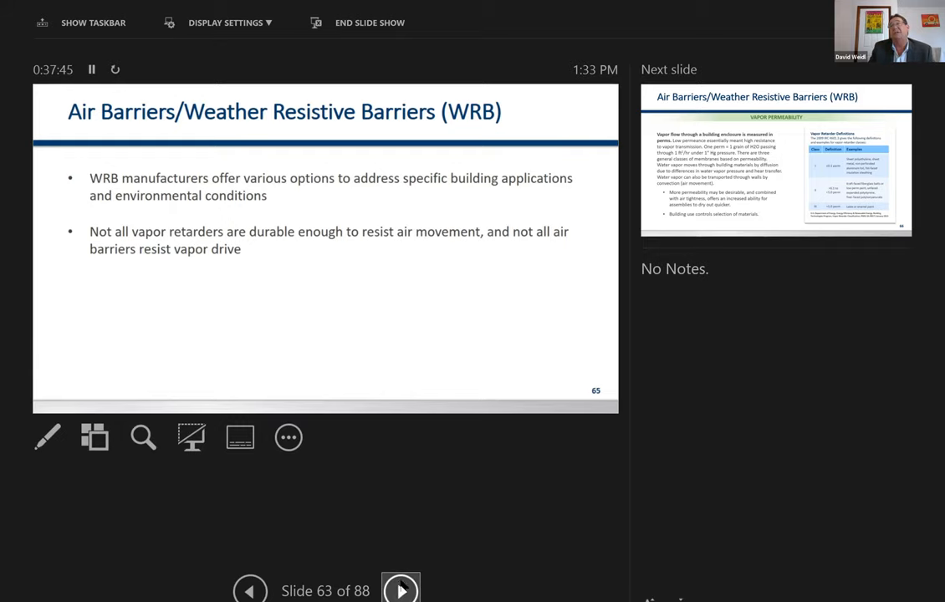
- Advance to slide 64, WRB Vapor Permeability with the vapor retarder class table
left_click(401, 589)
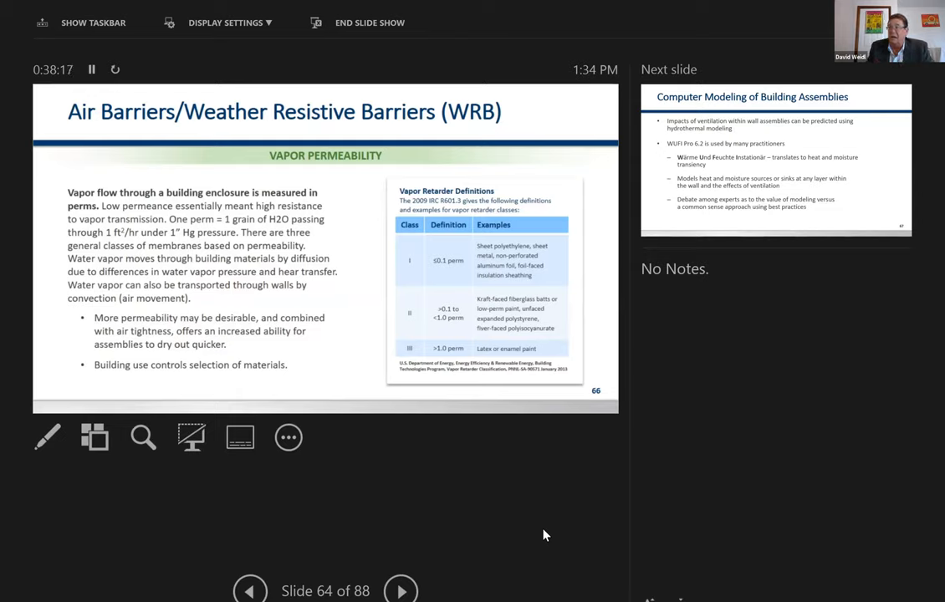
mouse_move(612, 515)
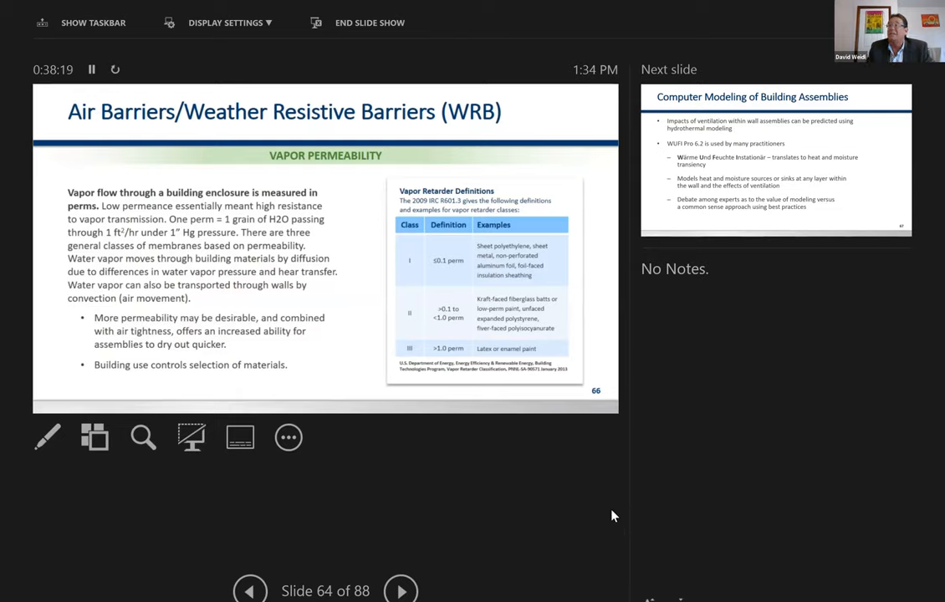
mouse_move(698, 523)
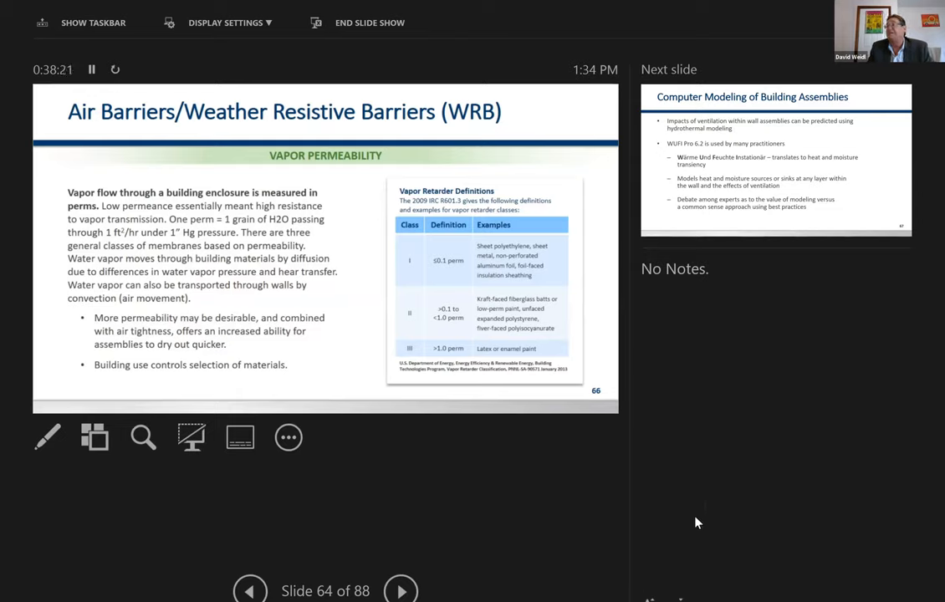
mouse_move(761, 437)
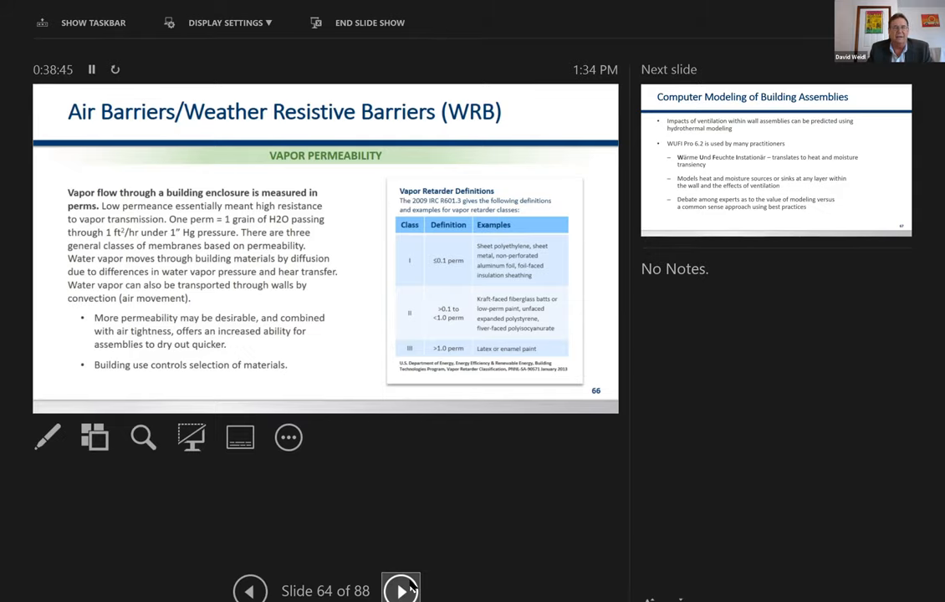
- Advance to slide 65, Computer Modeling of Building Assemblies (WUFI Pro 6.2)
left_click(400, 589)
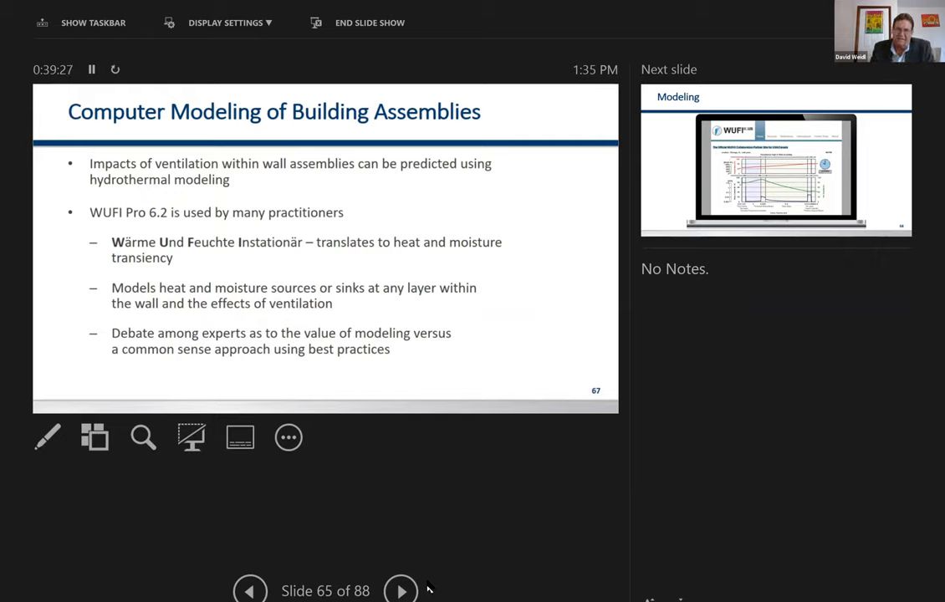
mouse_move(458, 575)
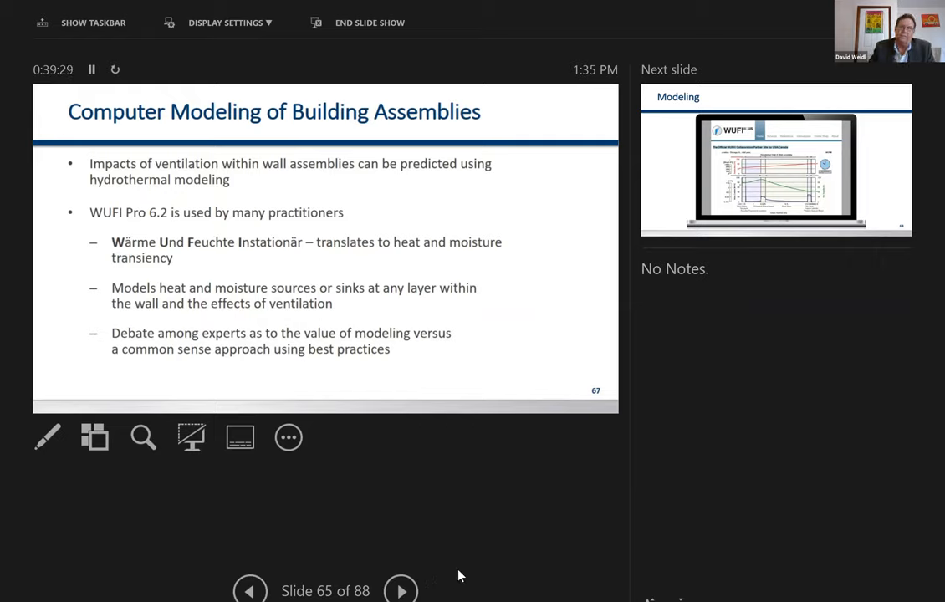
mouse_move(401, 589)
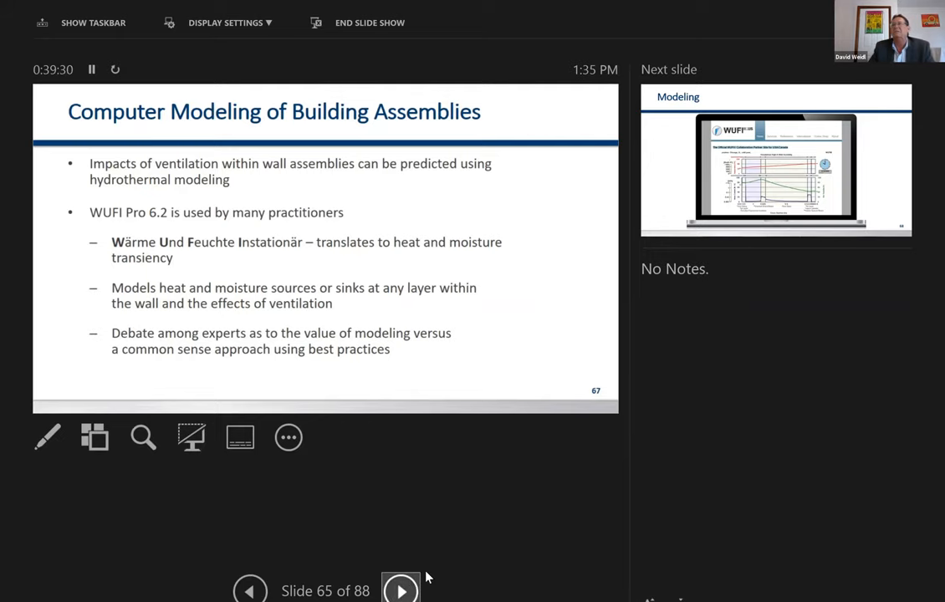
- Advance past Modeling and Other Design Factors to slide 69, Enhancing Architectural Detailing
left_click(401, 589)
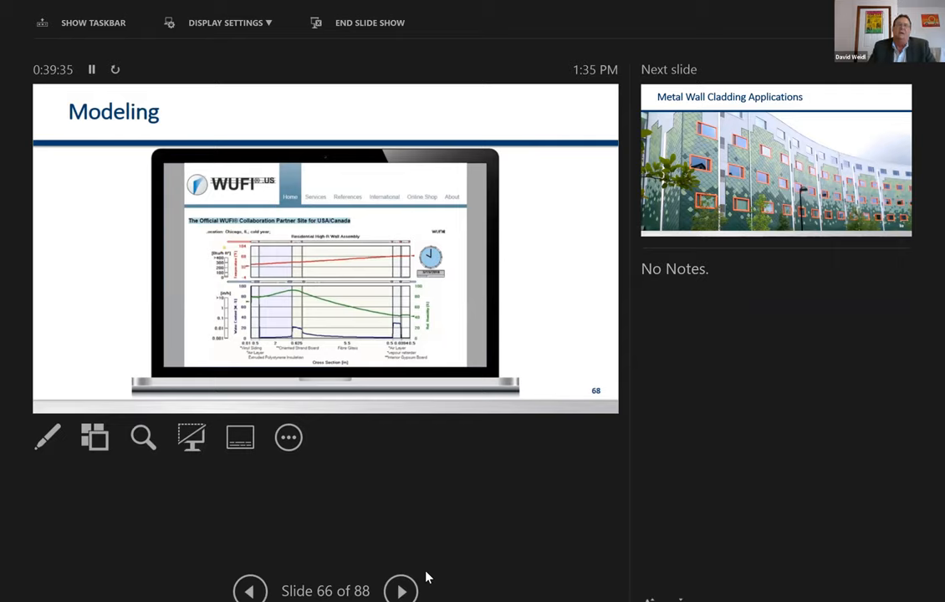
mouse_move(418, 536)
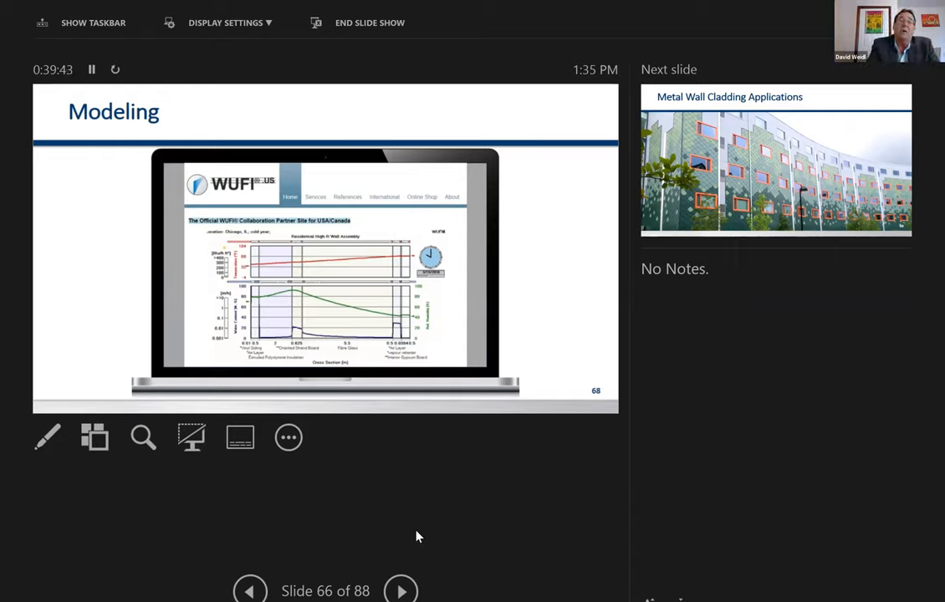
mouse_move(402, 494)
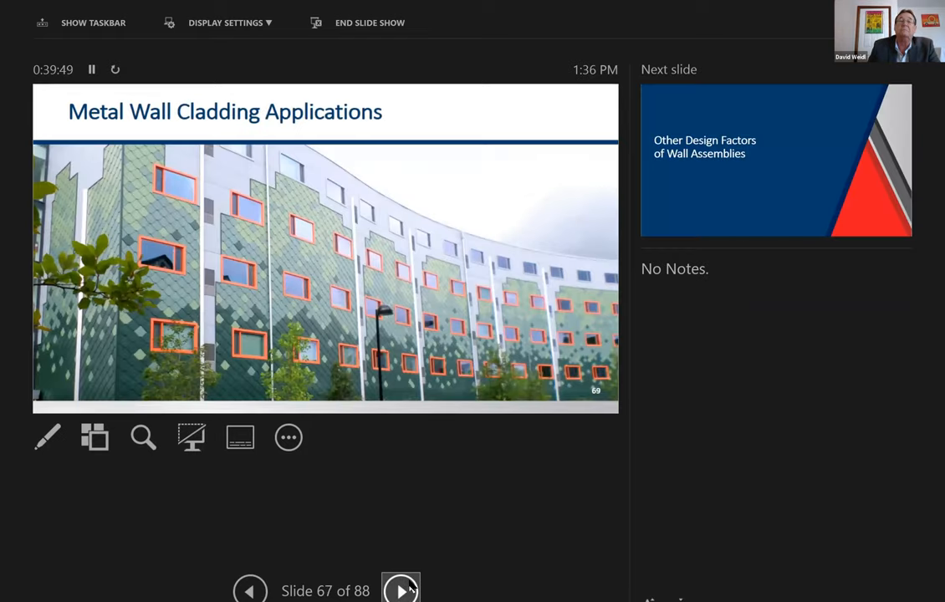
mouse_move(515, 560)
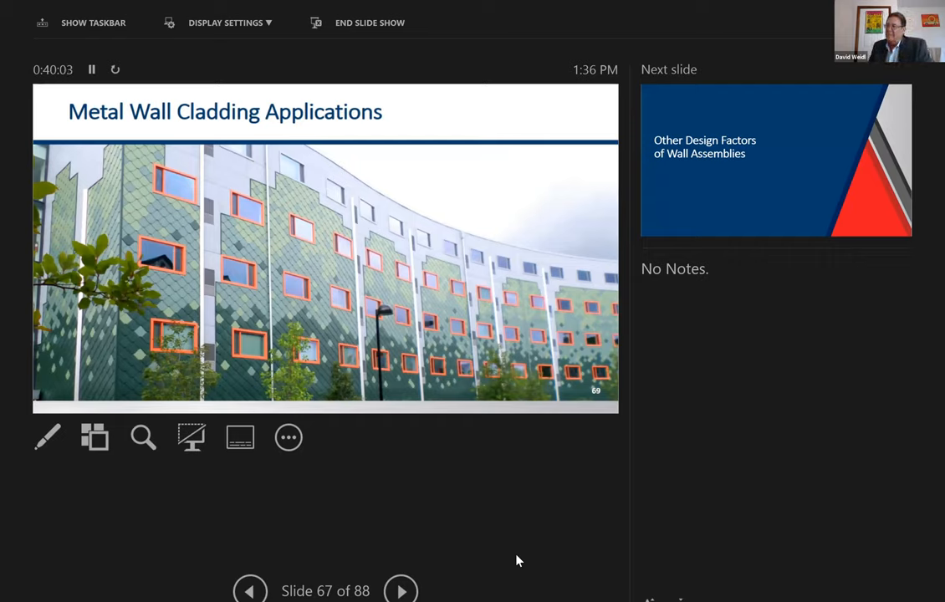
mouse_move(449, 524)
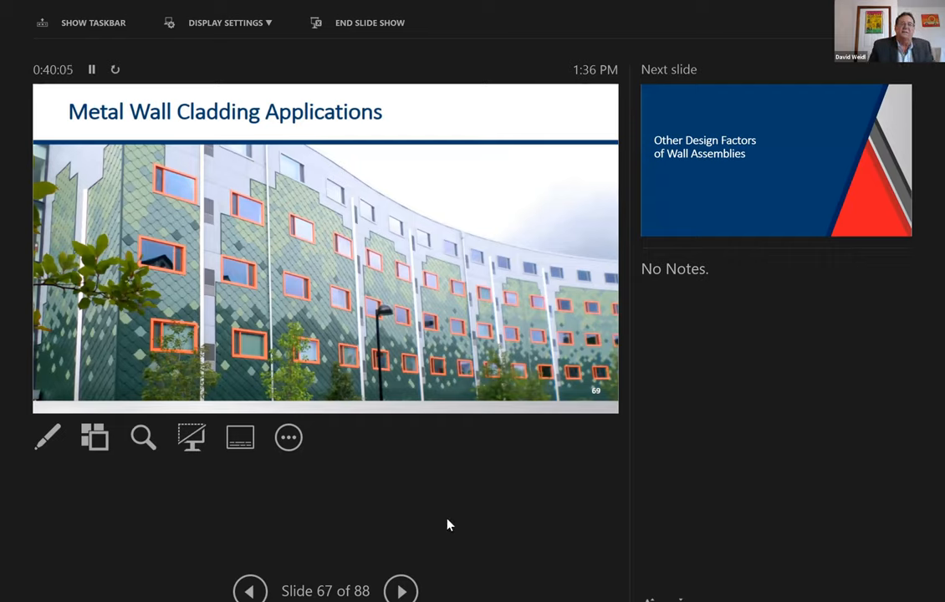
mouse_move(735, 524)
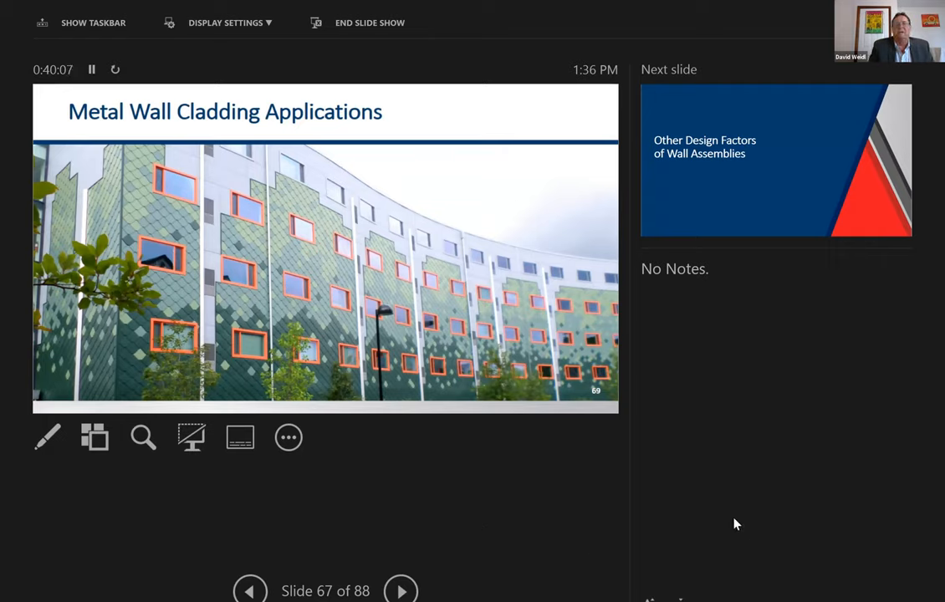
mouse_move(755, 518)
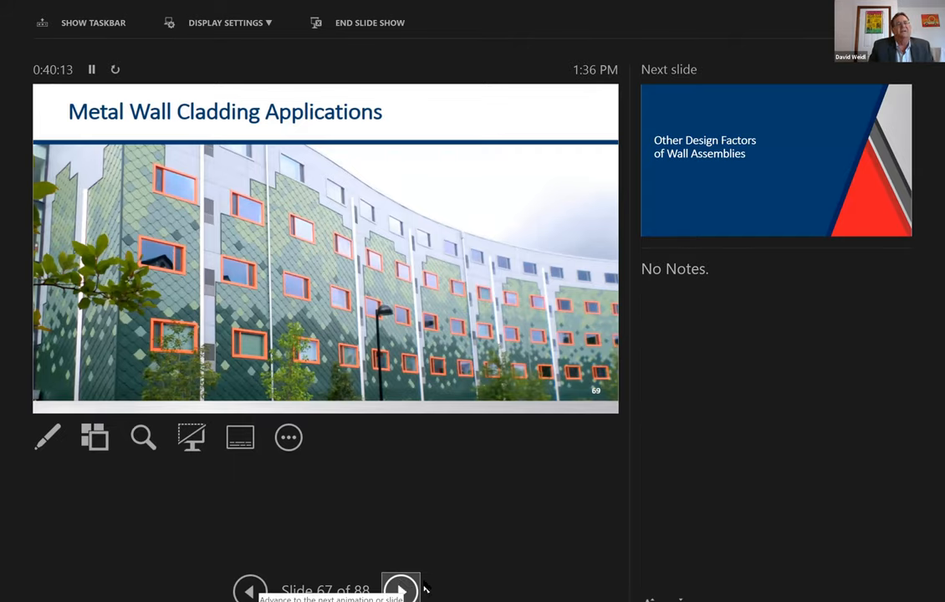
left_click(400, 590)
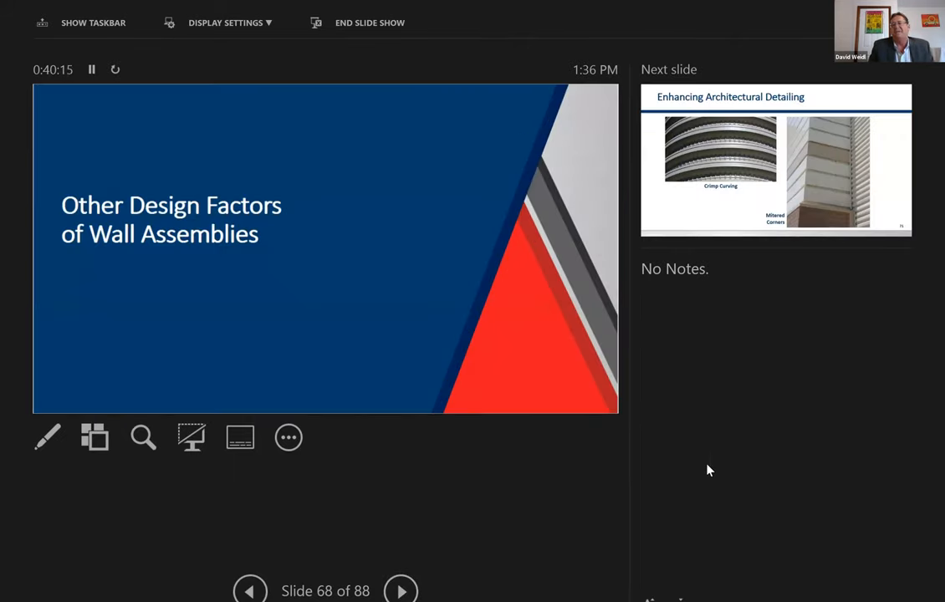
mouse_move(416, 572)
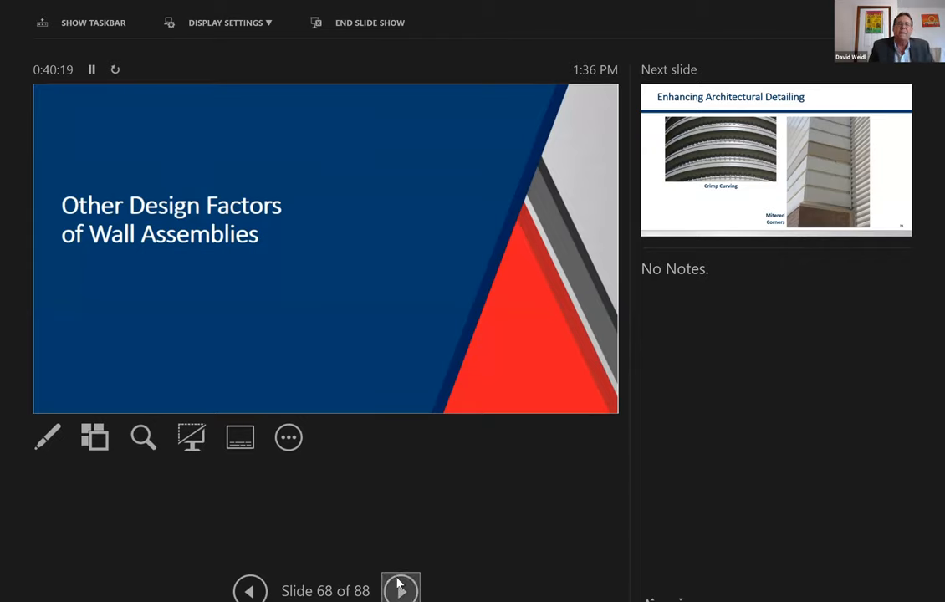
left_click(401, 590)
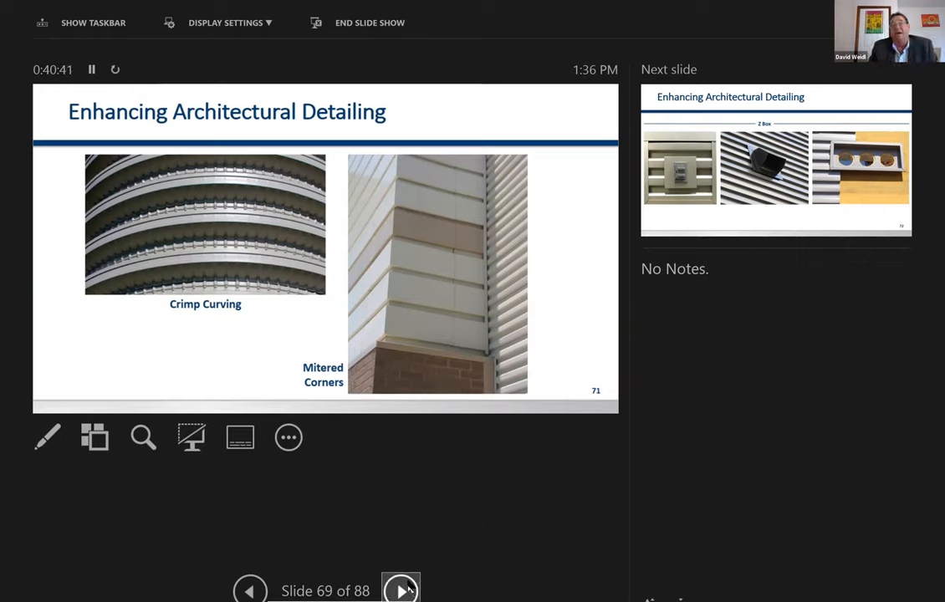
- Advance from slide 69 through the Z Box detailing slide to slide 71, Insulated Metal Panels
left_click(400, 590)
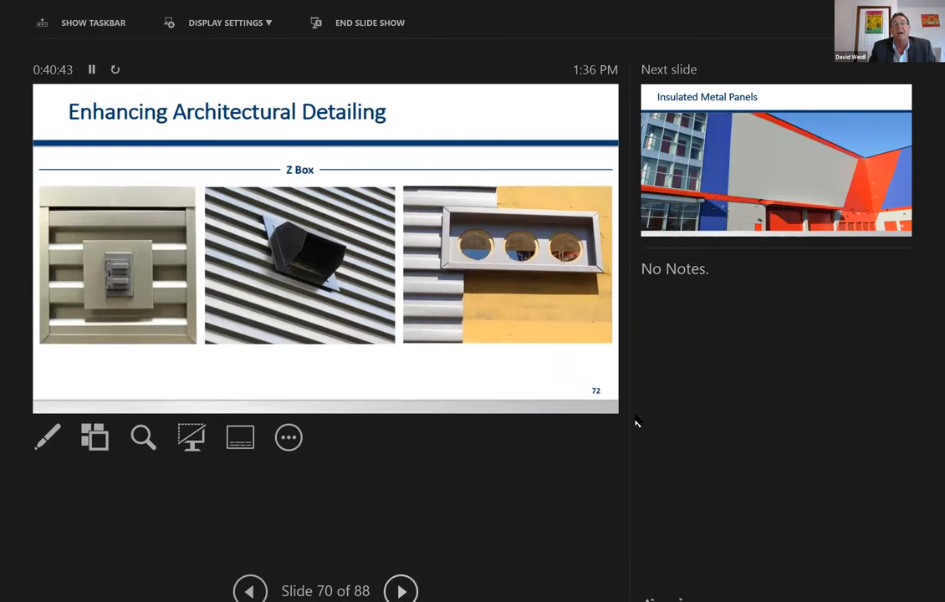
mouse_move(550, 491)
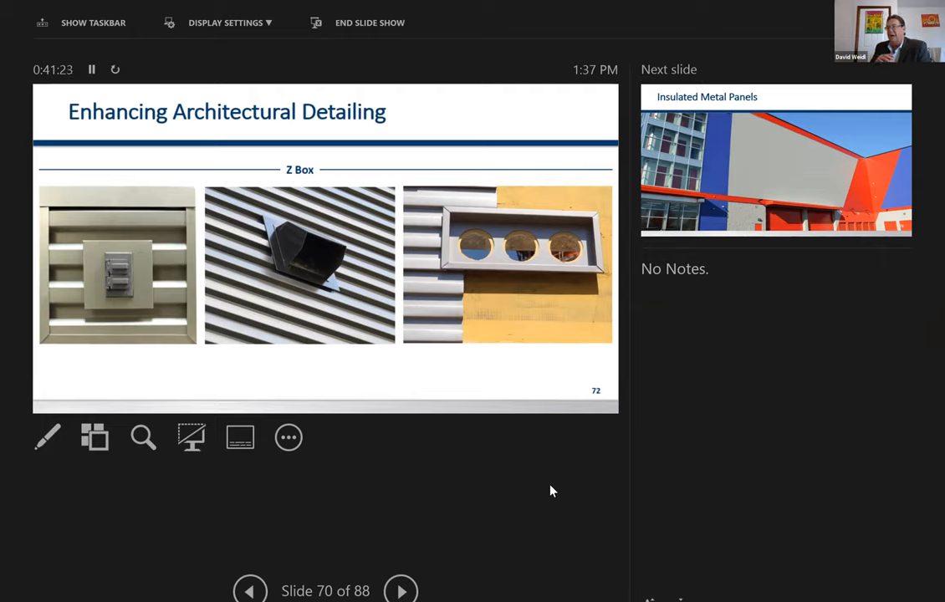
mouse_move(537, 468)
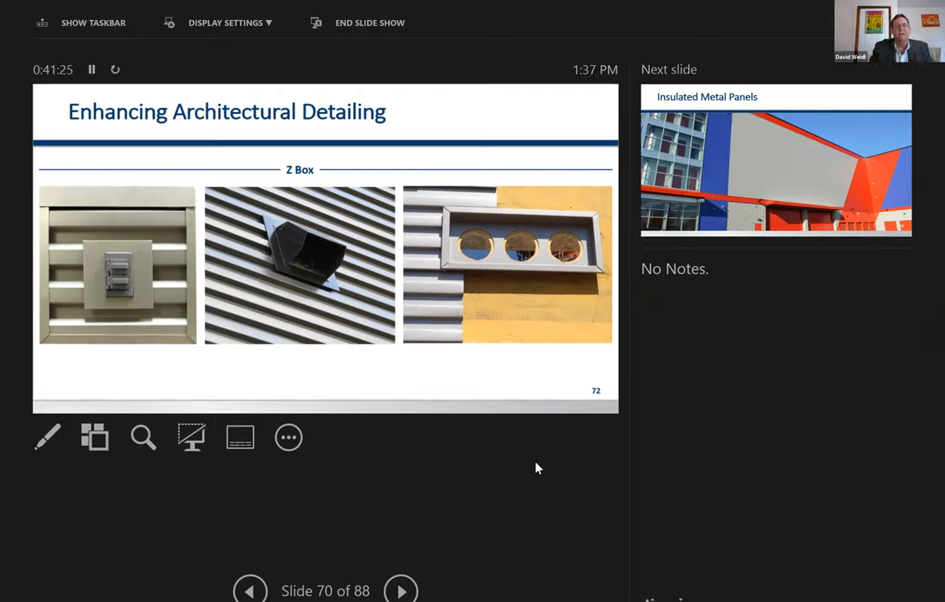
mouse_move(836, 508)
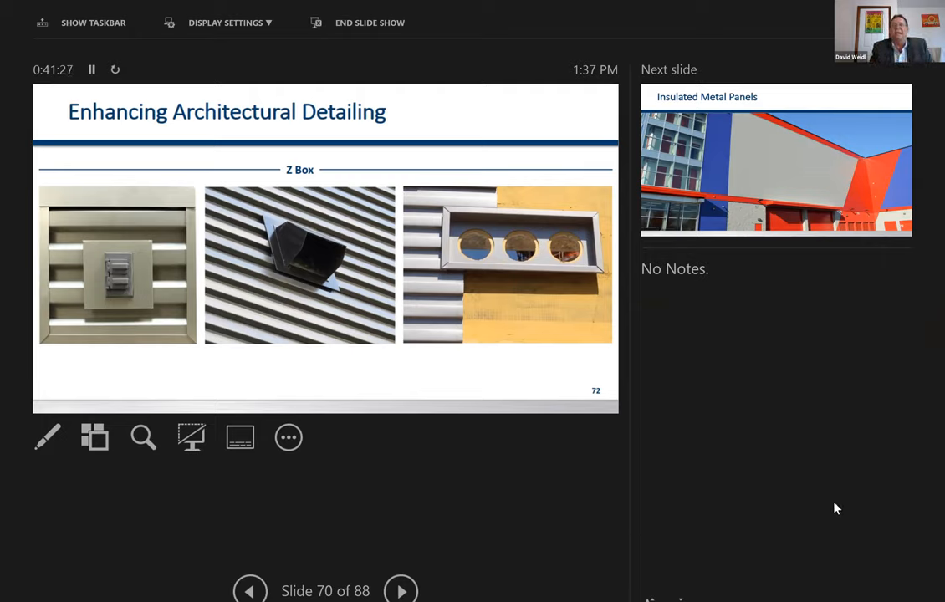
mouse_move(823, 455)
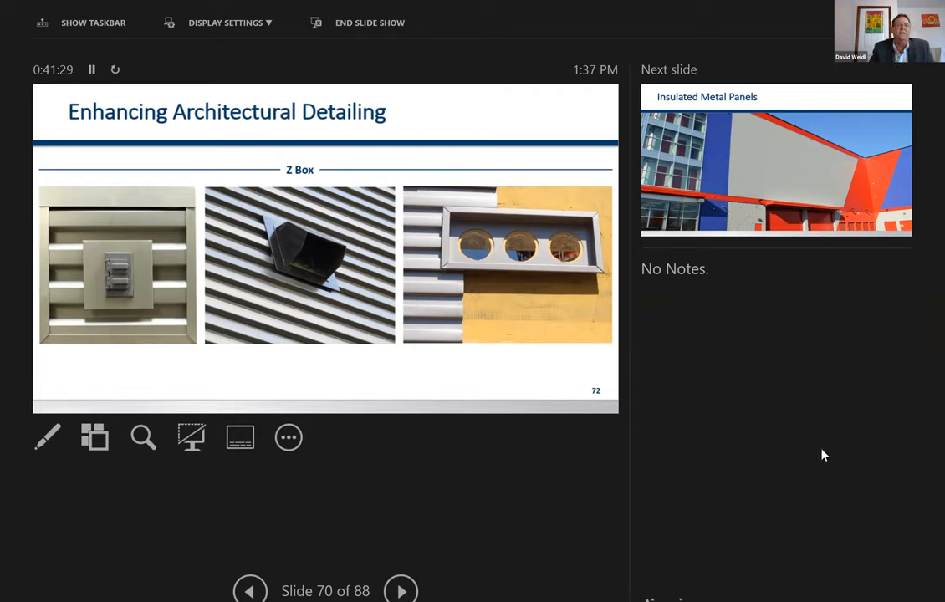
mouse_move(793, 529)
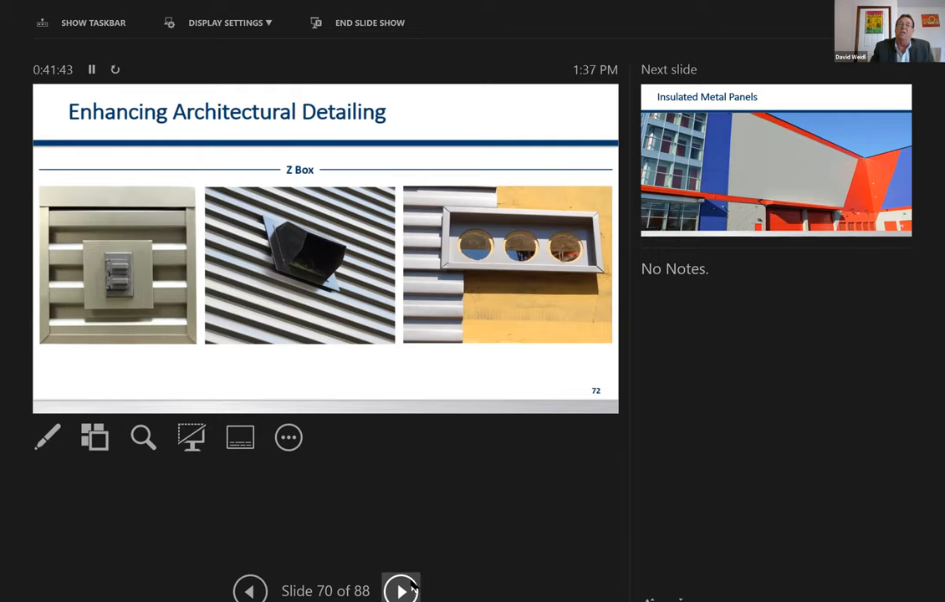
left_click(400, 589)
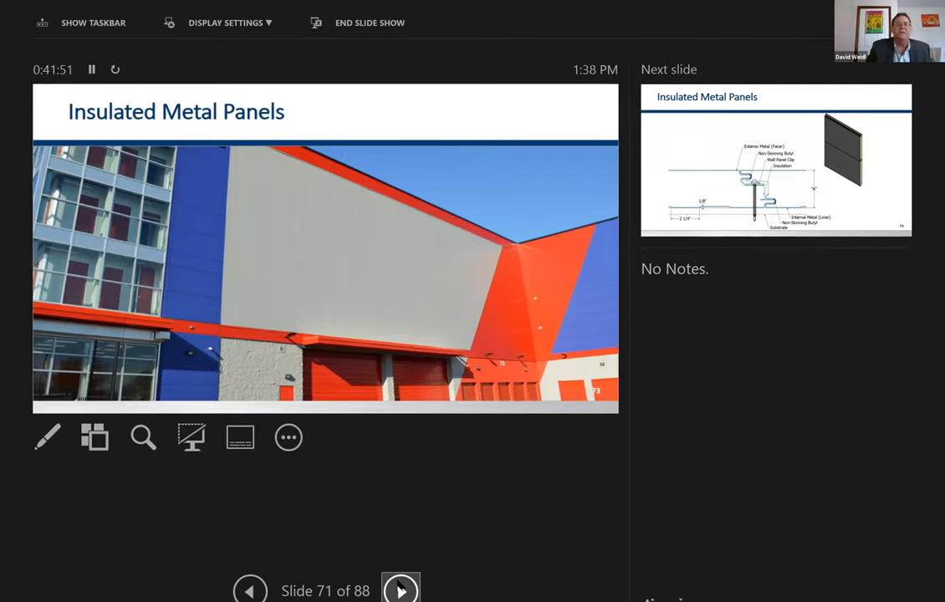
- Advance through the panel clip cross-section (slide 72) to slide 73, the Z furring diagram
left_click(401, 589)
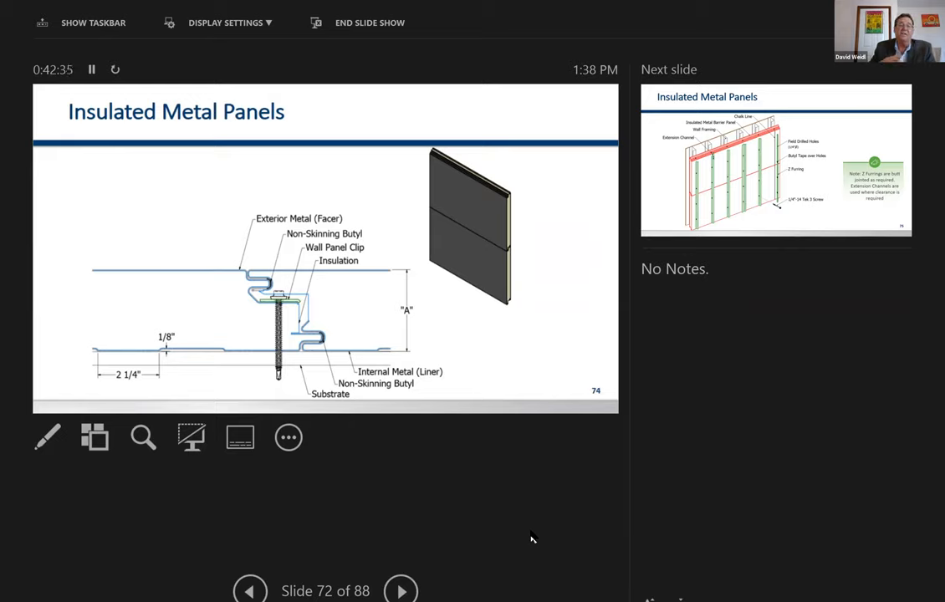
mouse_move(514, 545)
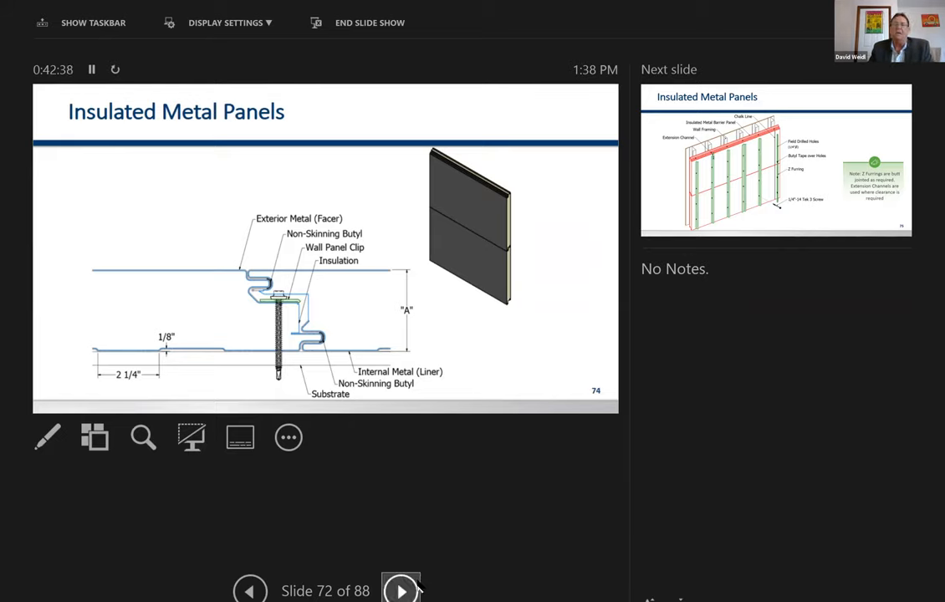
left_click(401, 590)
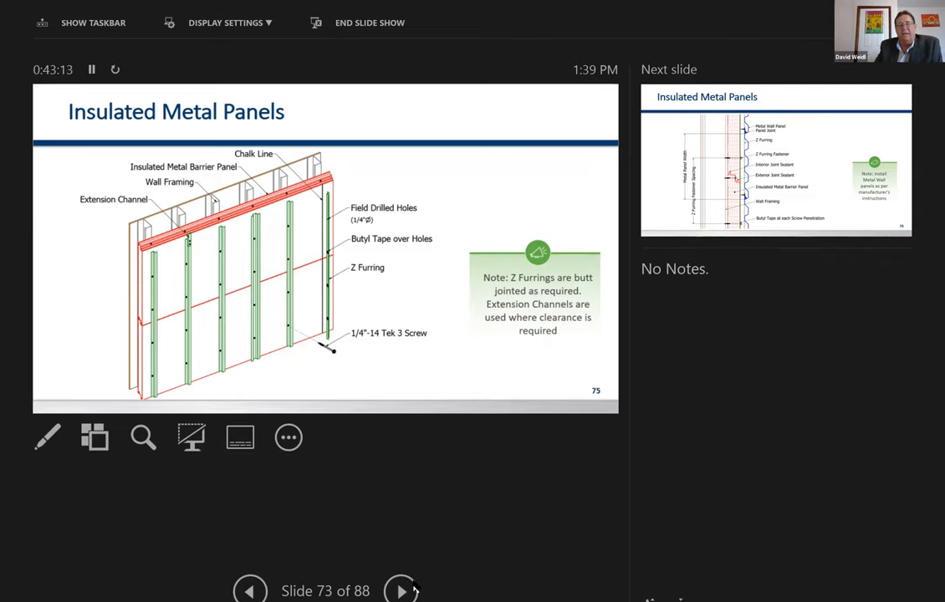
- Advance through the insulated panel section (slide 74) to slide 75, Transpired Solar Collector
left_click(401, 590)
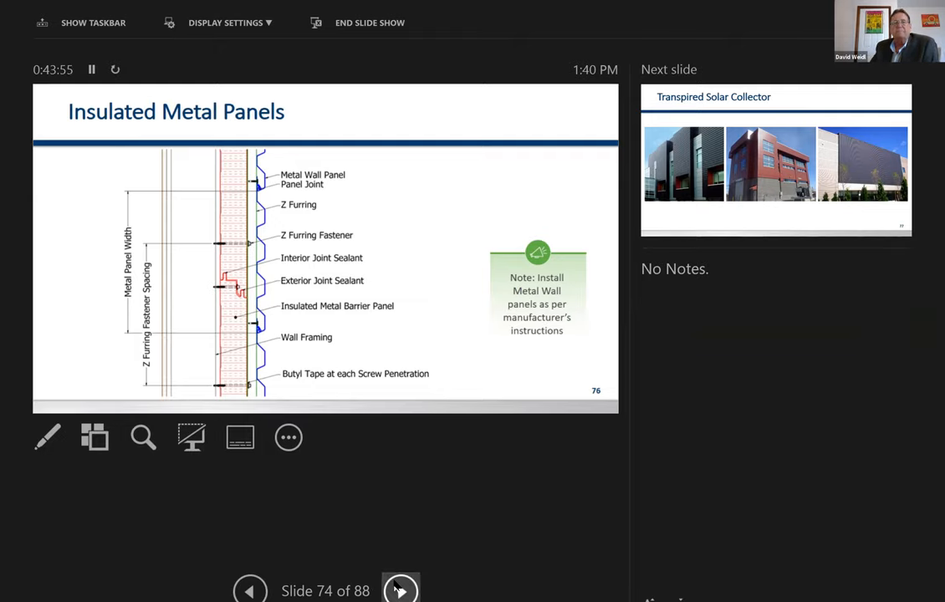
left_click(401, 590)
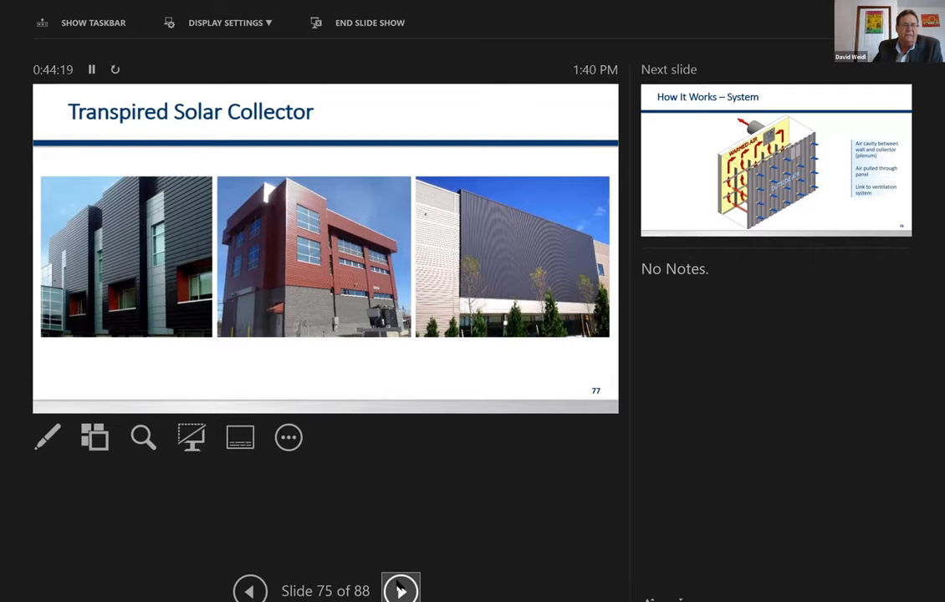
- Advance from slide 75 to slide 76, How It Works – System
left_click(400, 590)
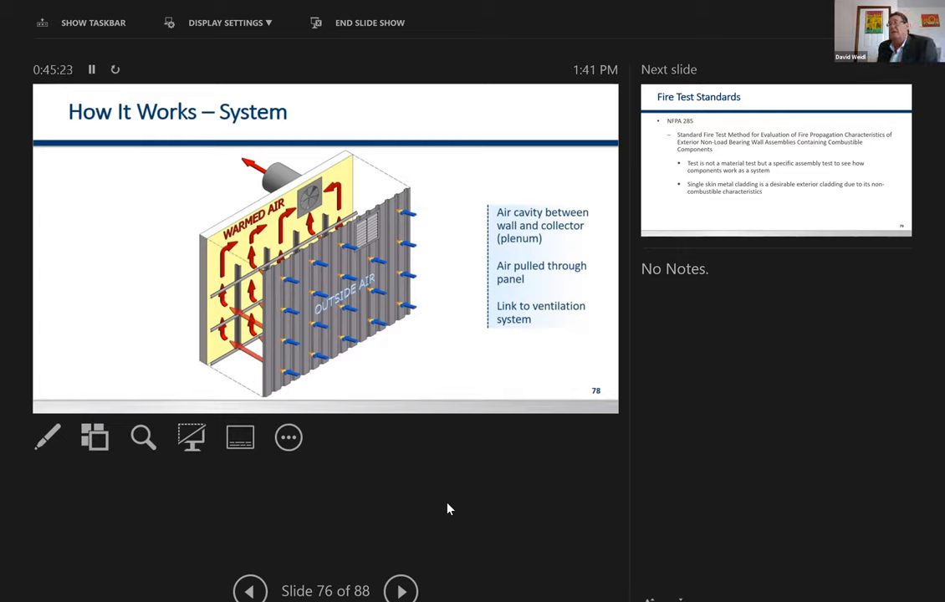
mouse_move(400, 590)
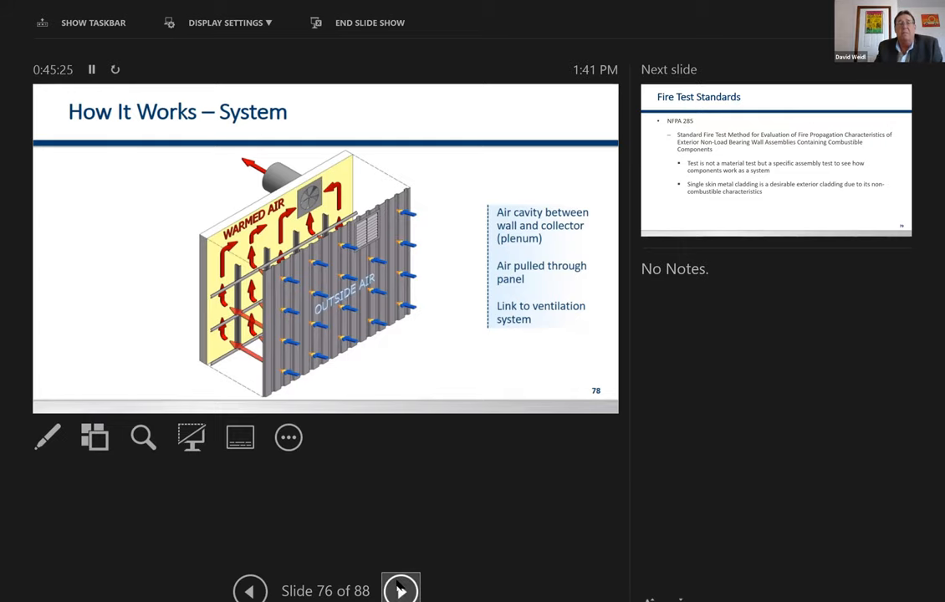
- Advance past the NFPA 285 slide to slide 78, the second Fire Test Standards slide
left_click(401, 590)
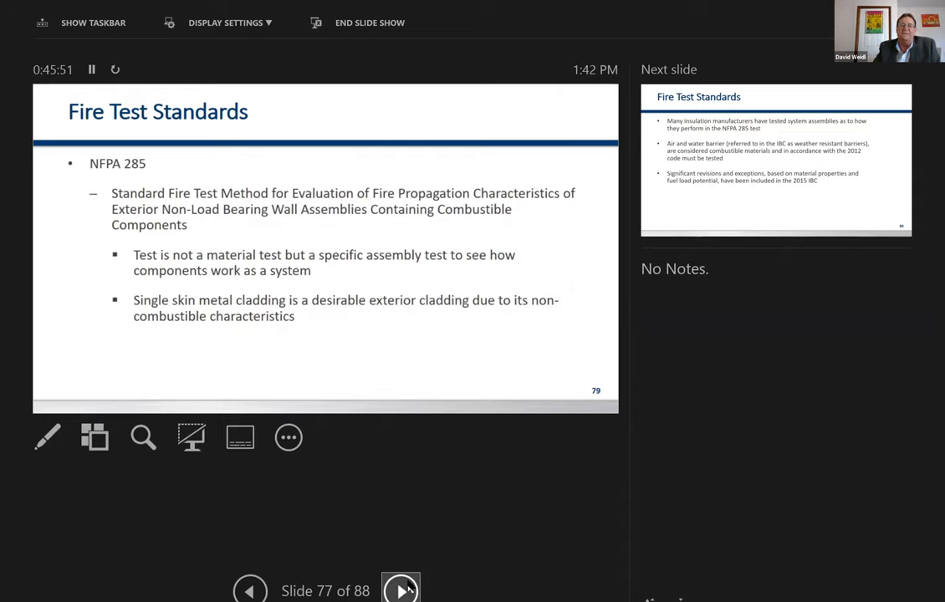
left_click(401, 589)
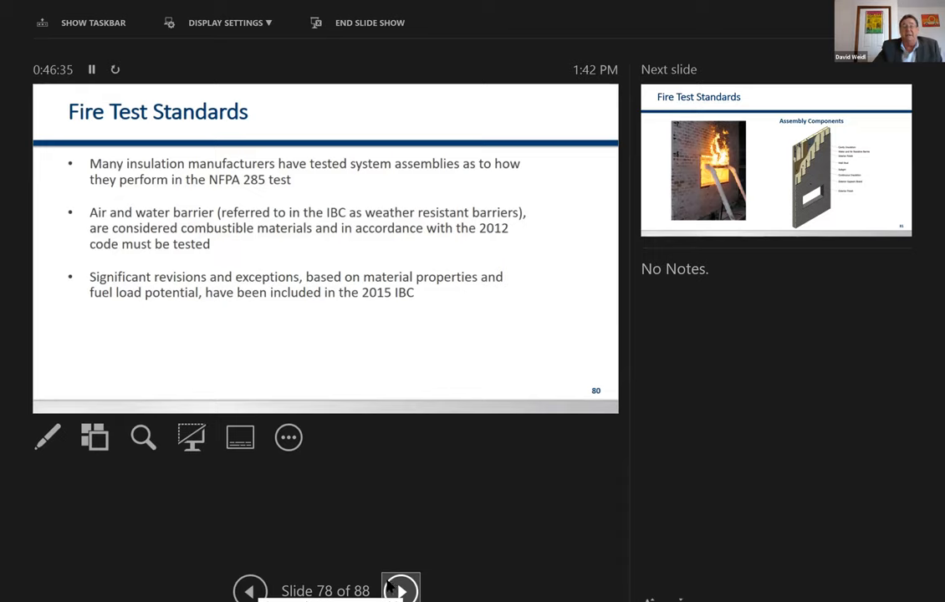
mouse_move(399, 590)
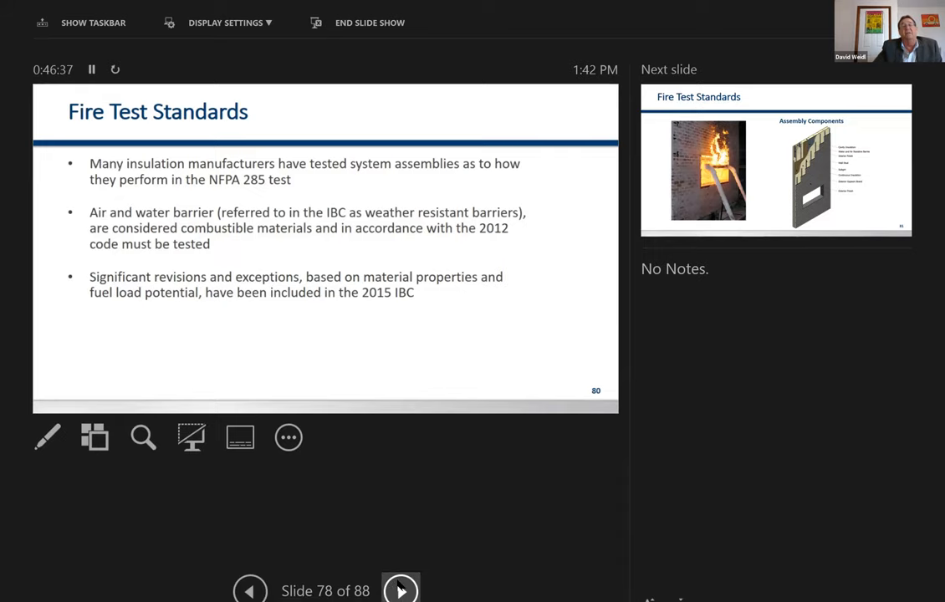
- Advance to slide 79, Fire Test Standards with the burning wall photo
left_click(400, 589)
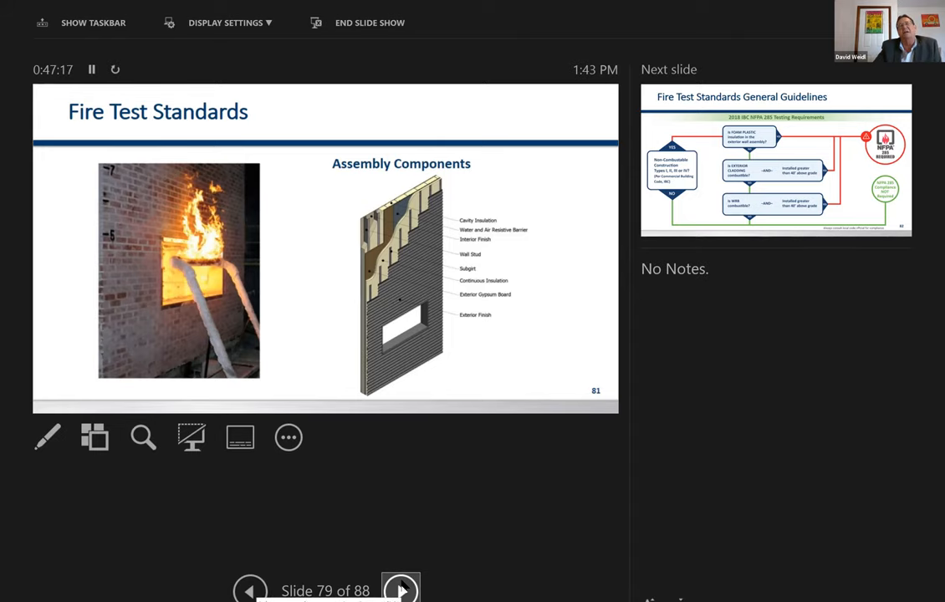
- Advance to slide 80, the 2018 IBC NFPA 285 testing requirements flowchart
left_click(401, 589)
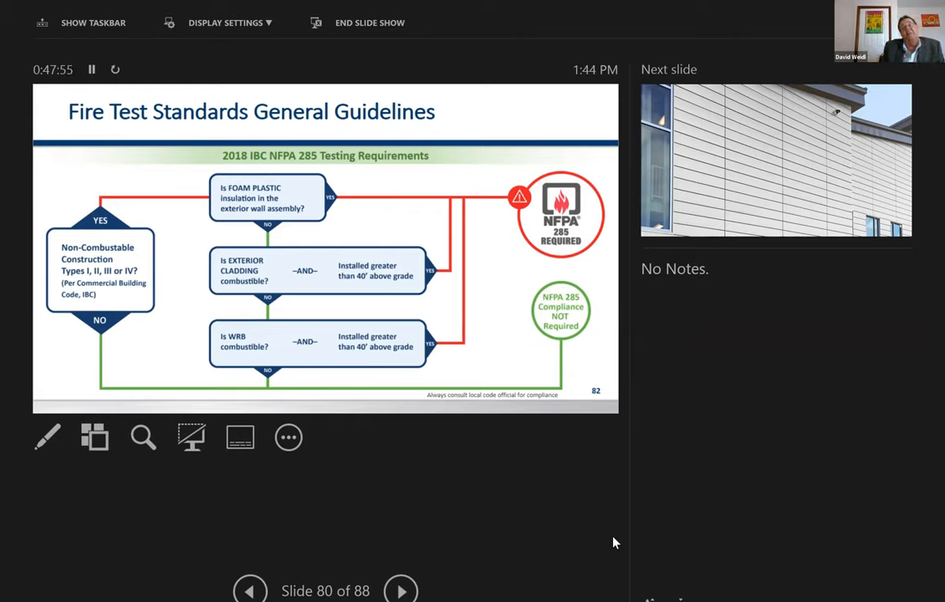
mouse_move(629, 495)
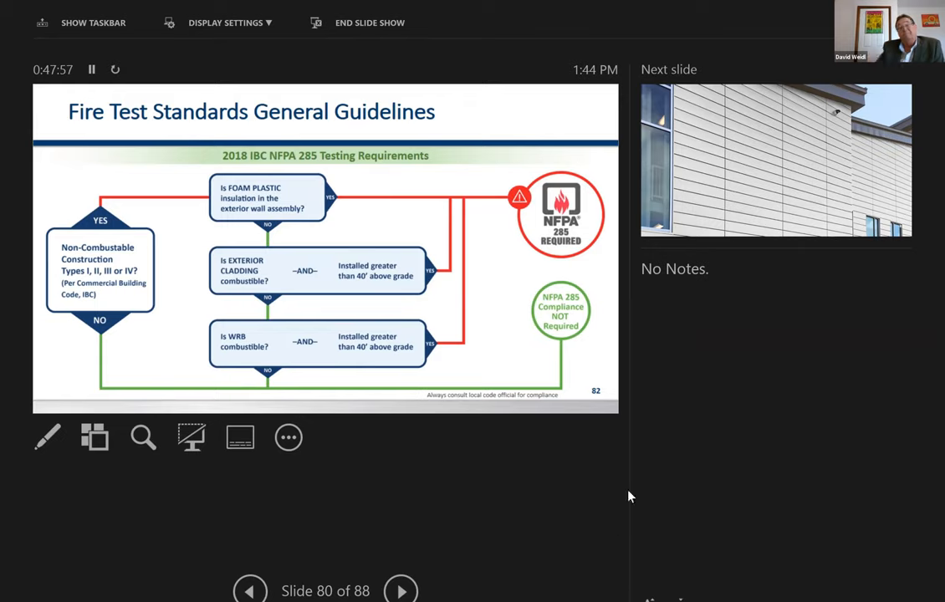
mouse_move(400, 590)
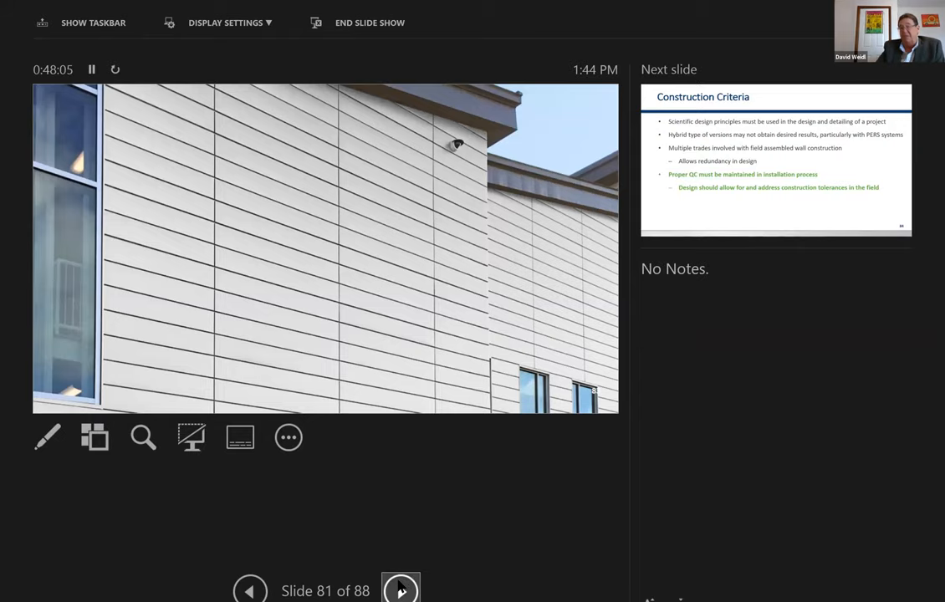
- Advance to slide 82, Construction Criteria
left_click(401, 589)
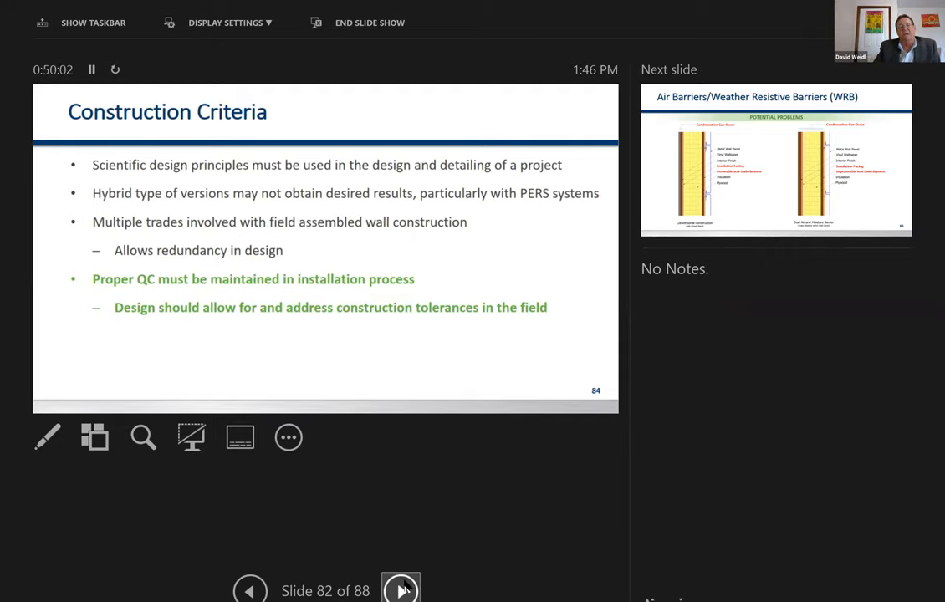
- Advance to slide 83, Air Barriers/Weather Resistive Barriers (WRB)
left_click(400, 591)
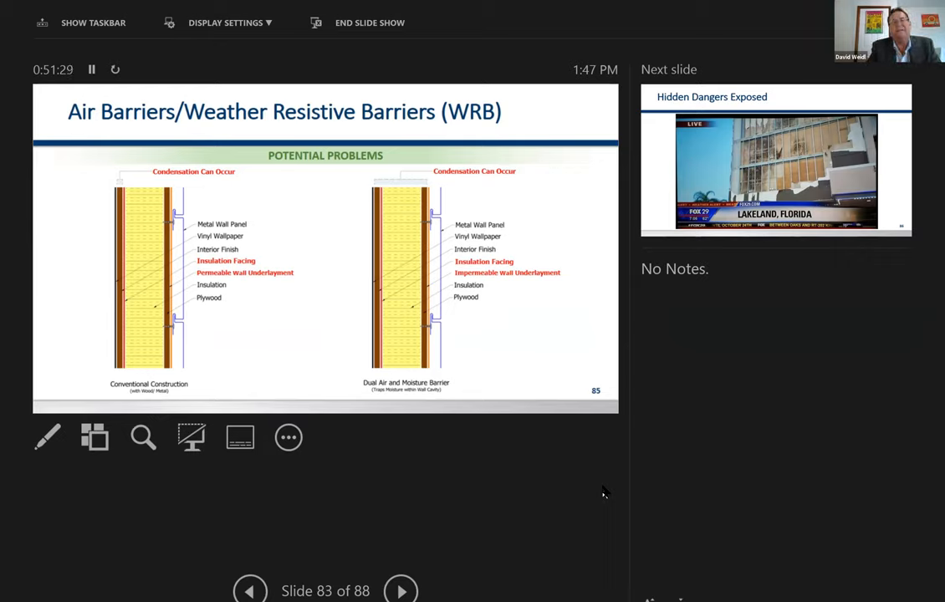
mouse_move(442, 555)
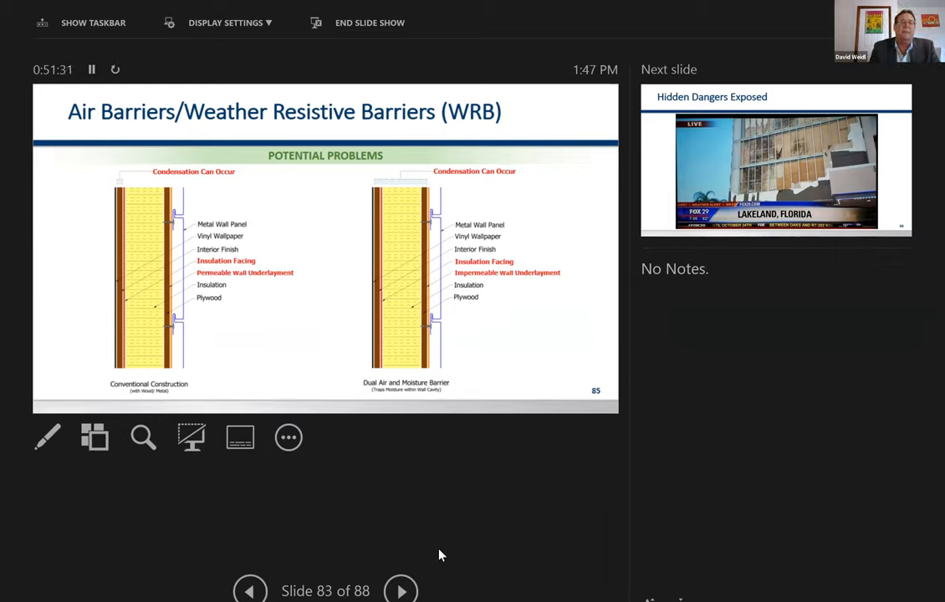
- Advance to slide 84, Hidden Dangers Exposed, showing the Lakeland, Florida photo
left_click(401, 590)
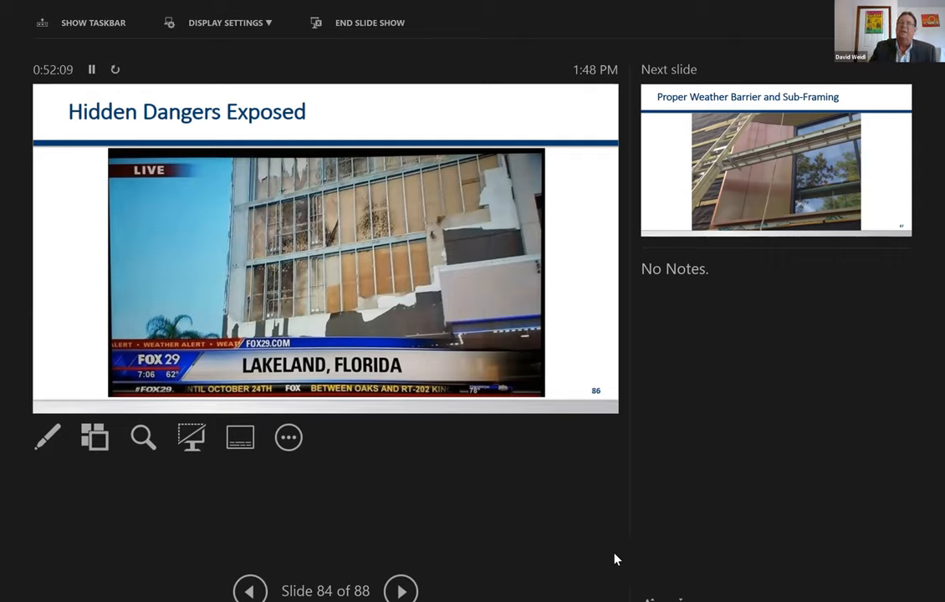
mouse_move(766, 549)
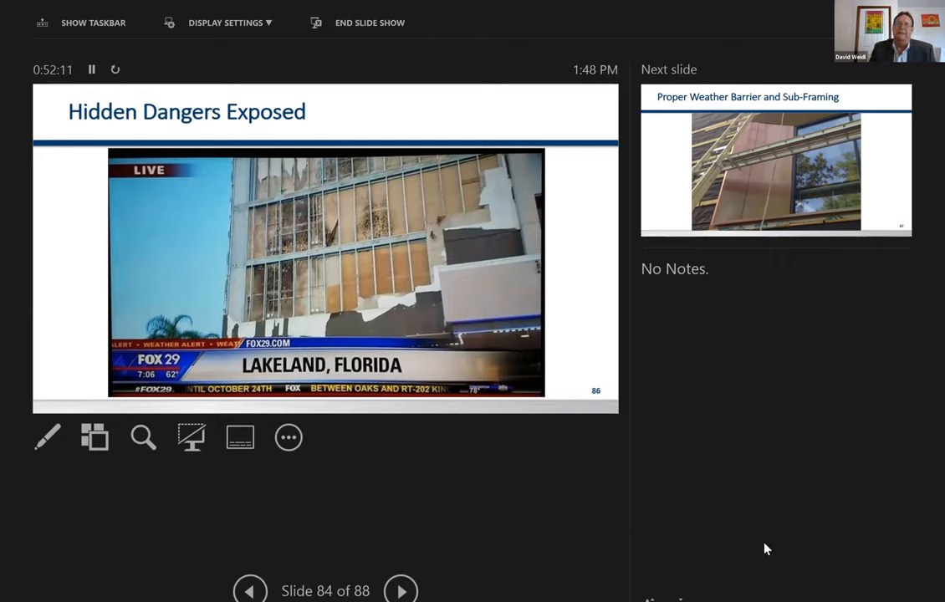
mouse_move(401, 590)
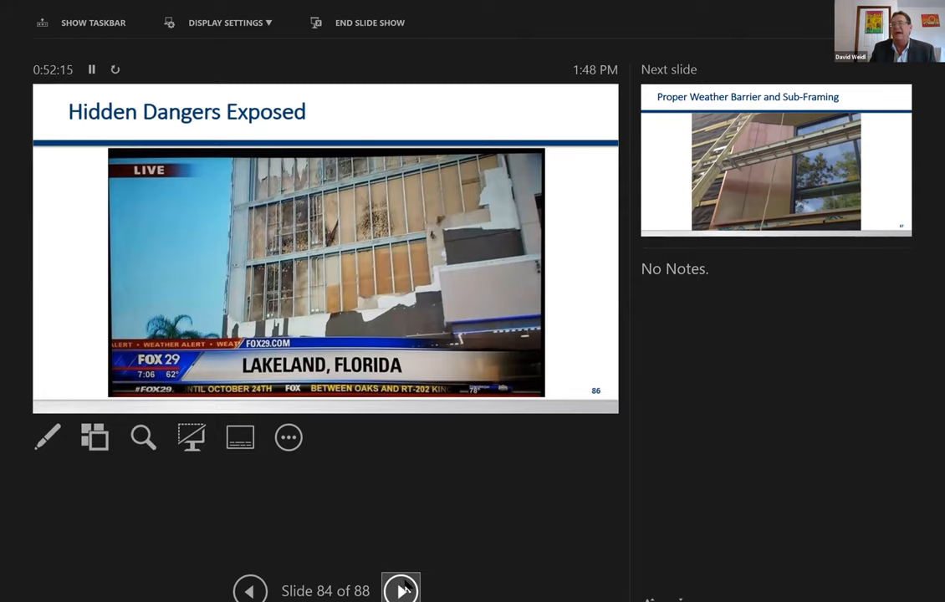
left_click(400, 590)
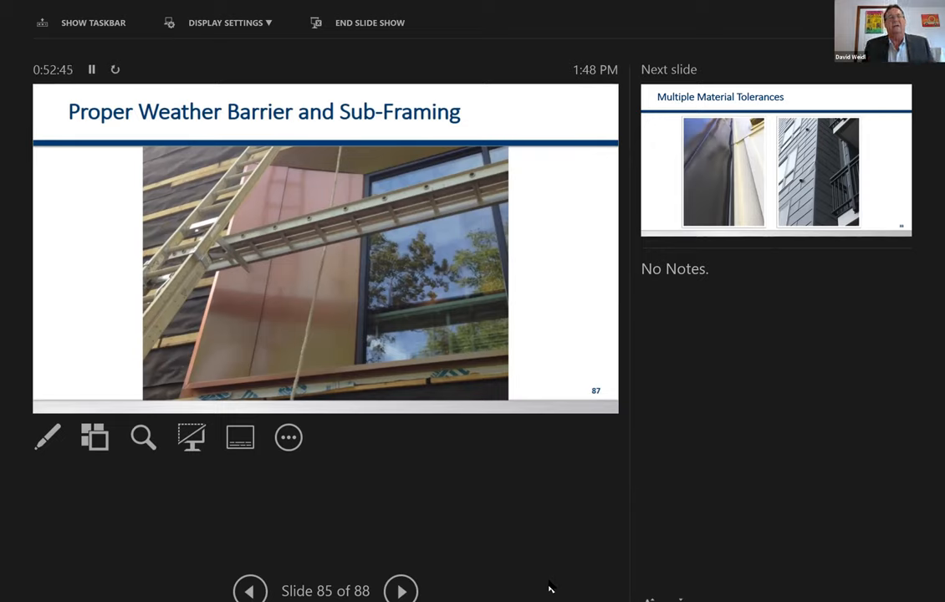
mouse_move(449, 561)
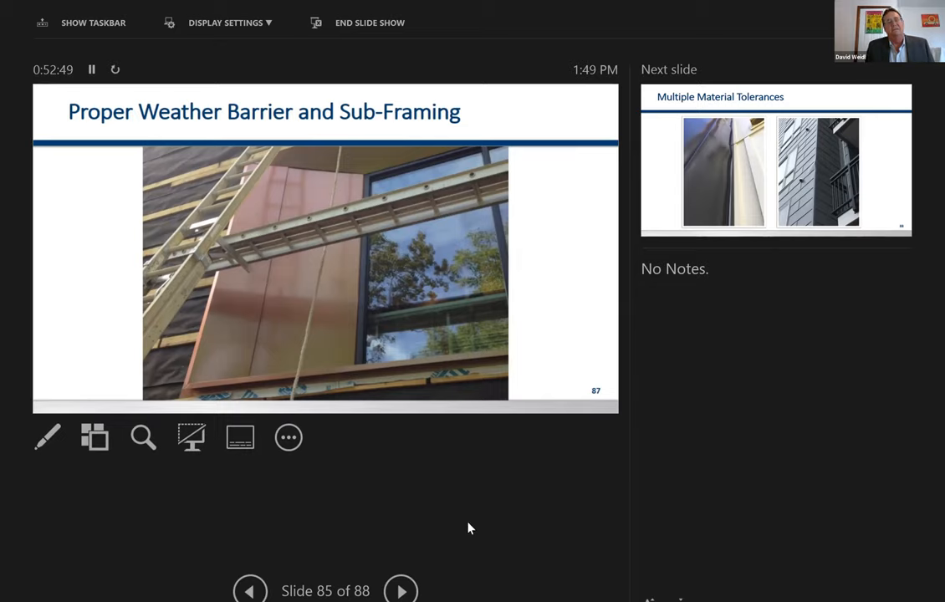
mouse_move(487, 565)
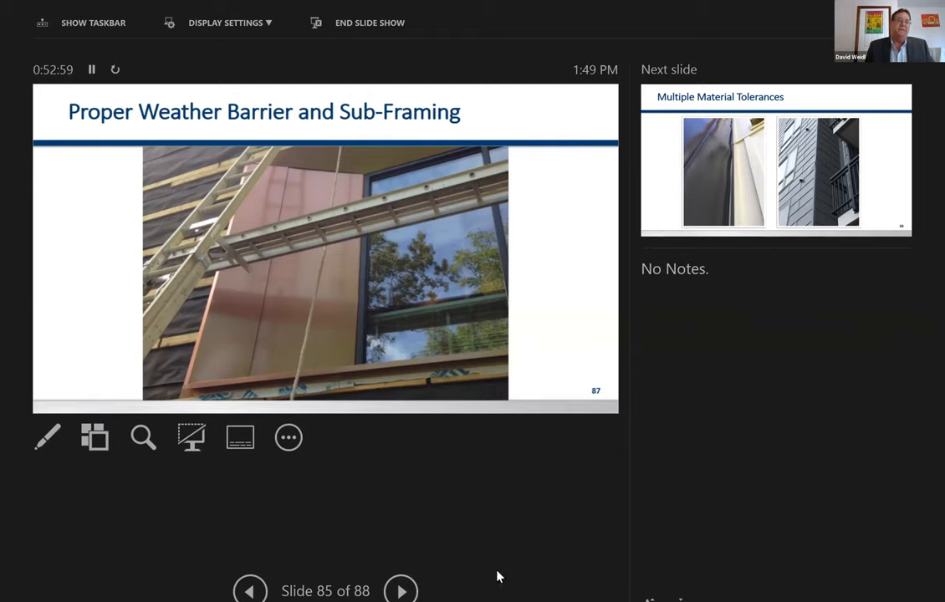
mouse_move(487, 561)
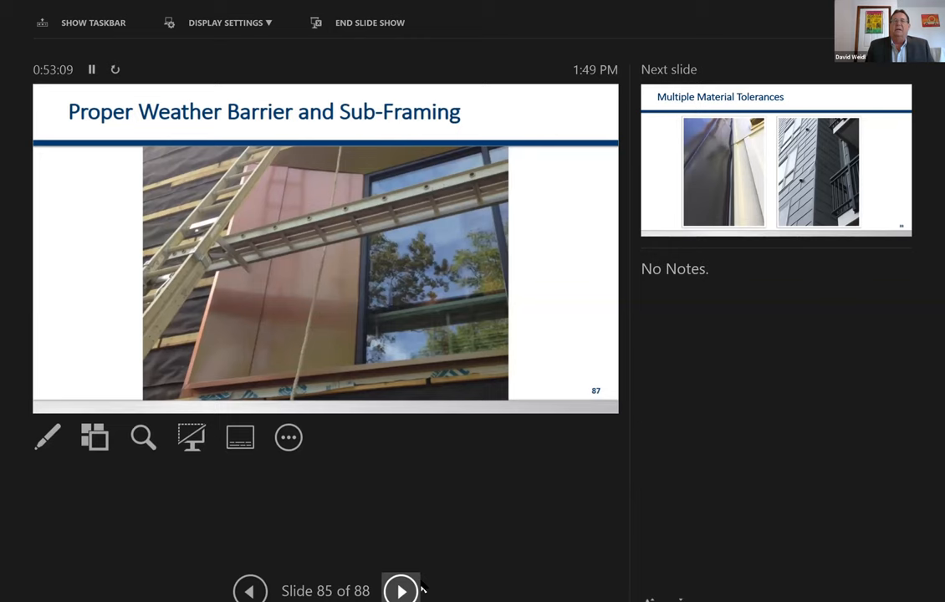
- Advance to slide 86, Multiple Material Tolerances with two cladding photos
left_click(400, 591)
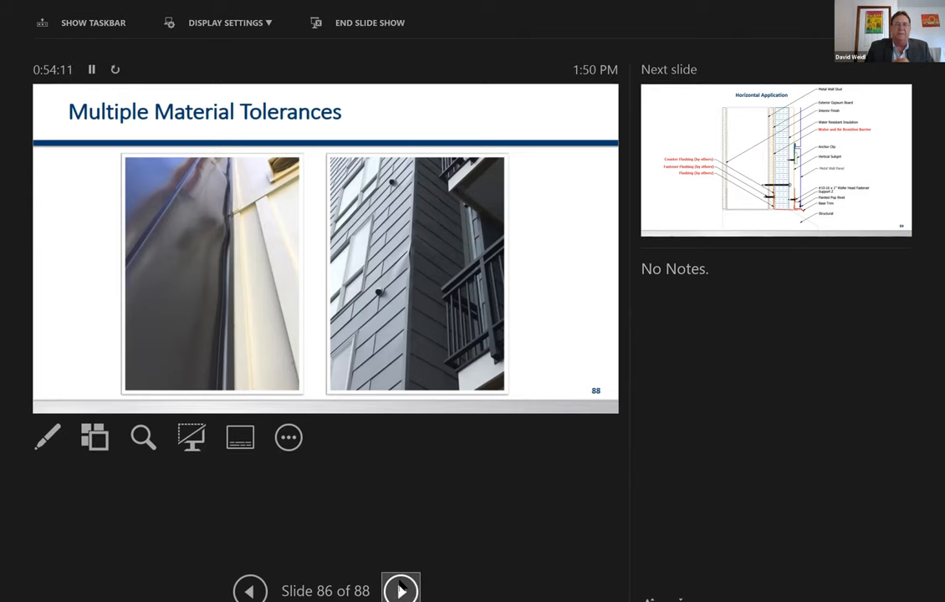
- Advance to slide 87, the Horizontal Application wall section diagram
left_click(400, 590)
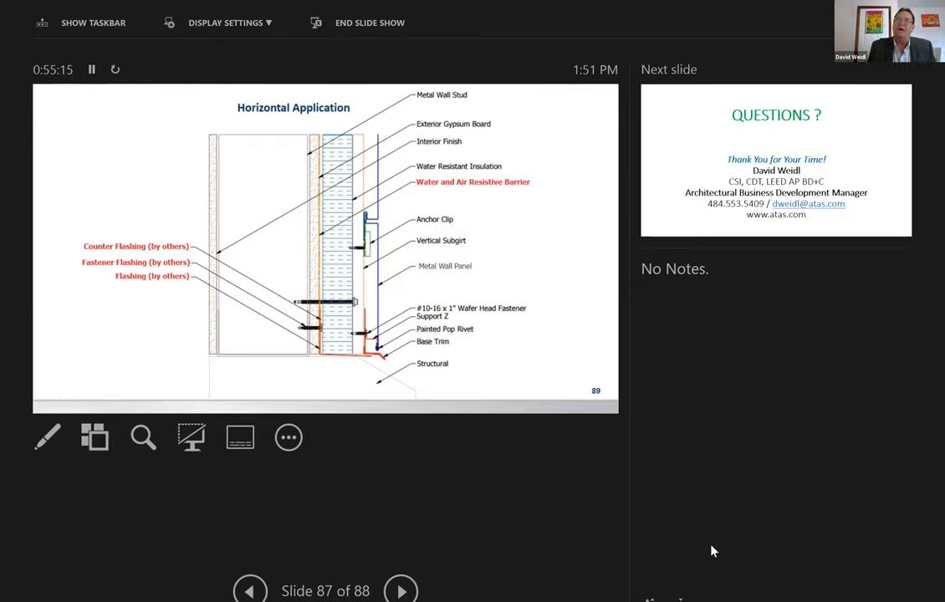
mouse_move(580, 510)
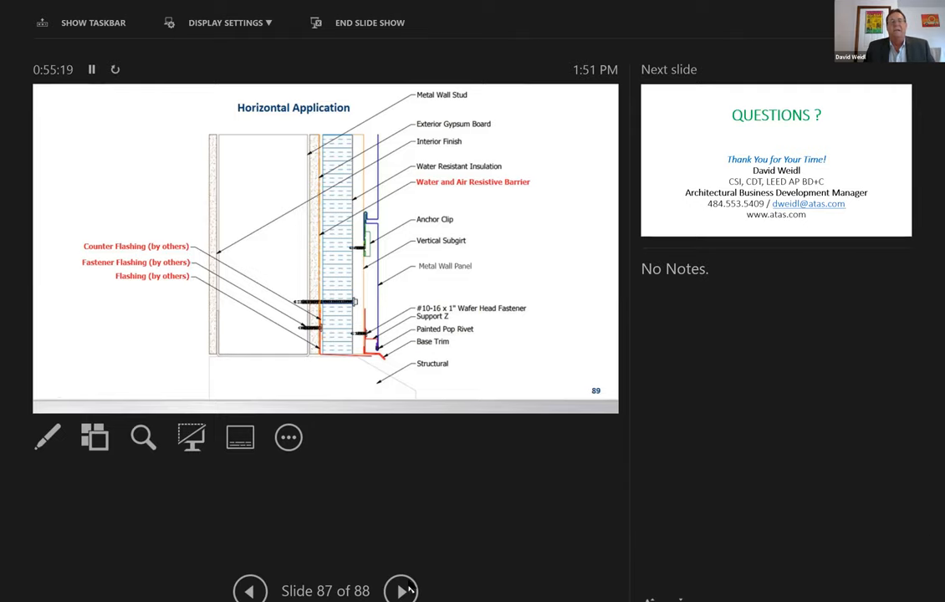
left_click(401, 590)
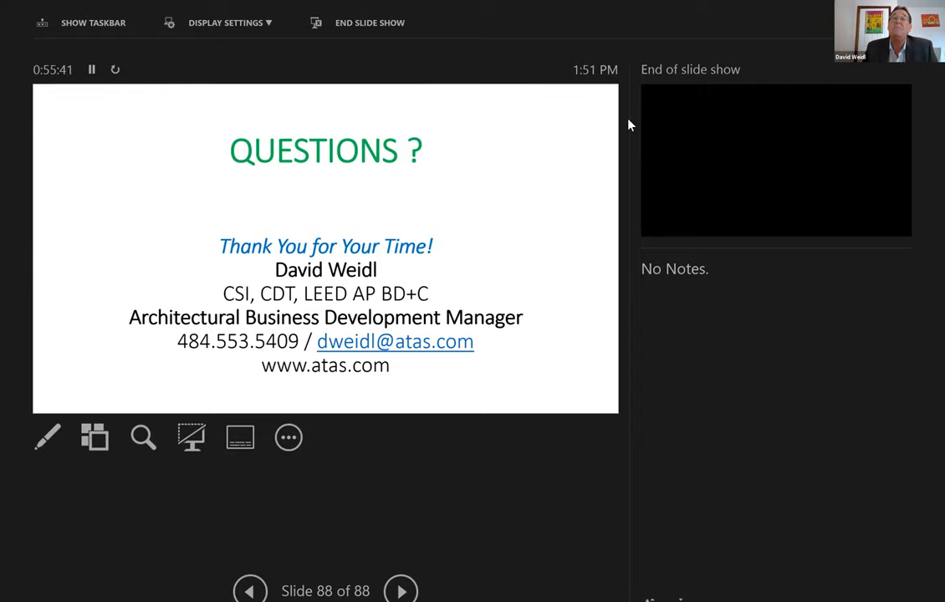
mouse_move(784, 41)
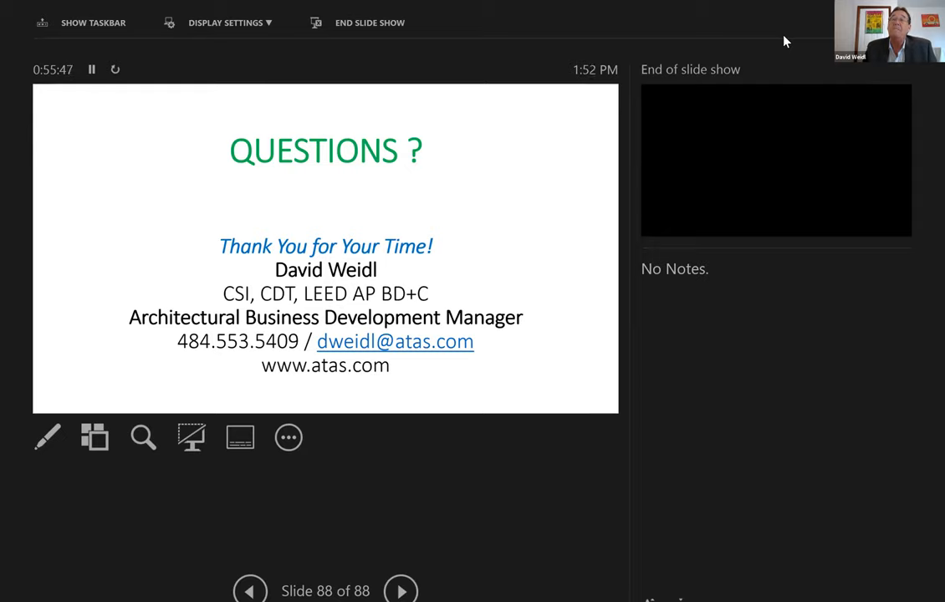
mouse_move(795, 453)
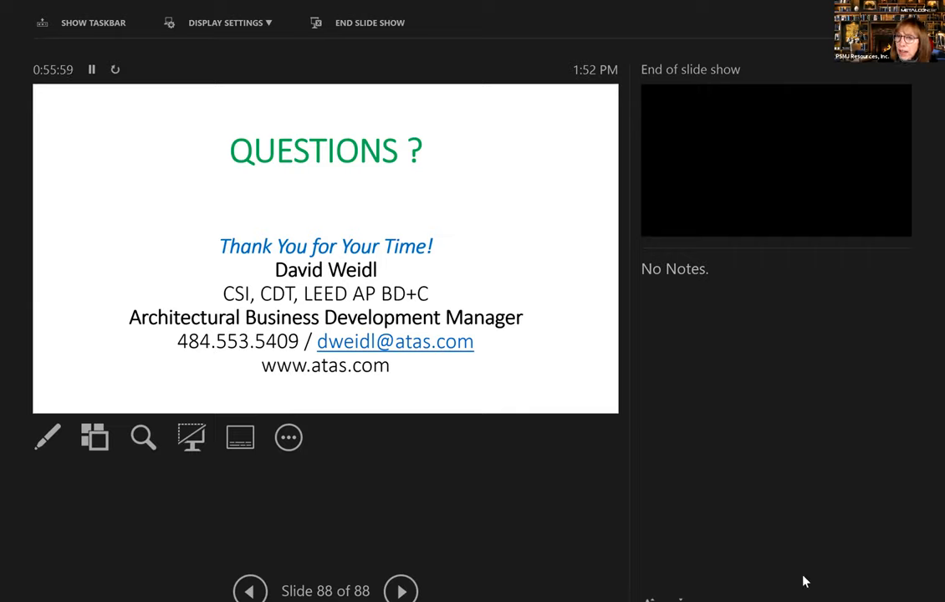
mouse_move(824, 527)
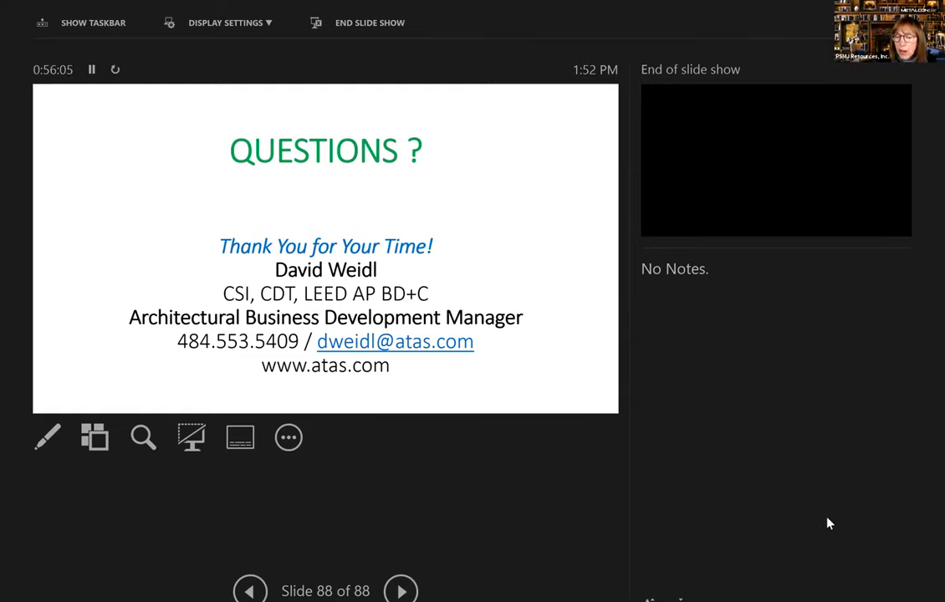
mouse_move(641, 82)
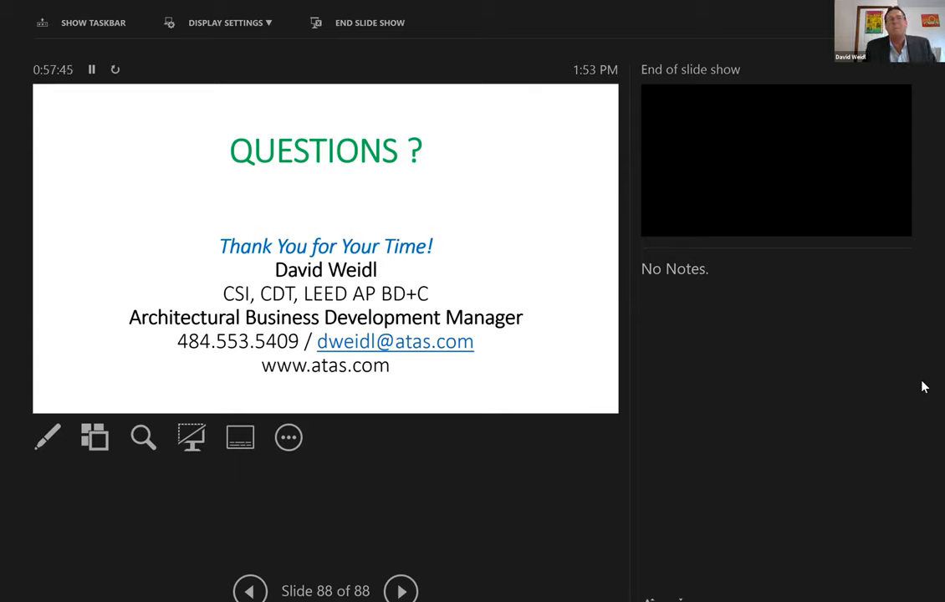
mouse_move(780, 494)
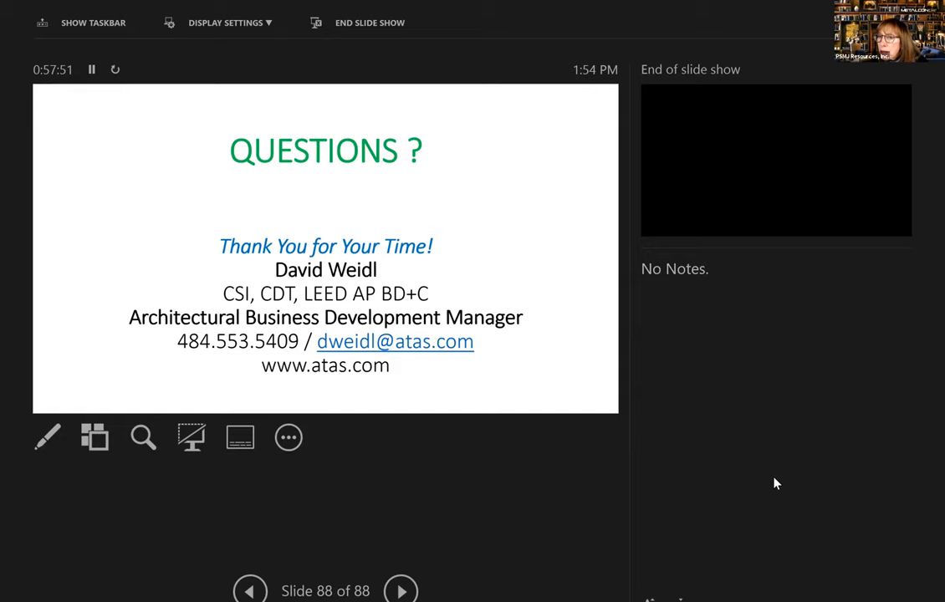
mouse_move(804, 541)
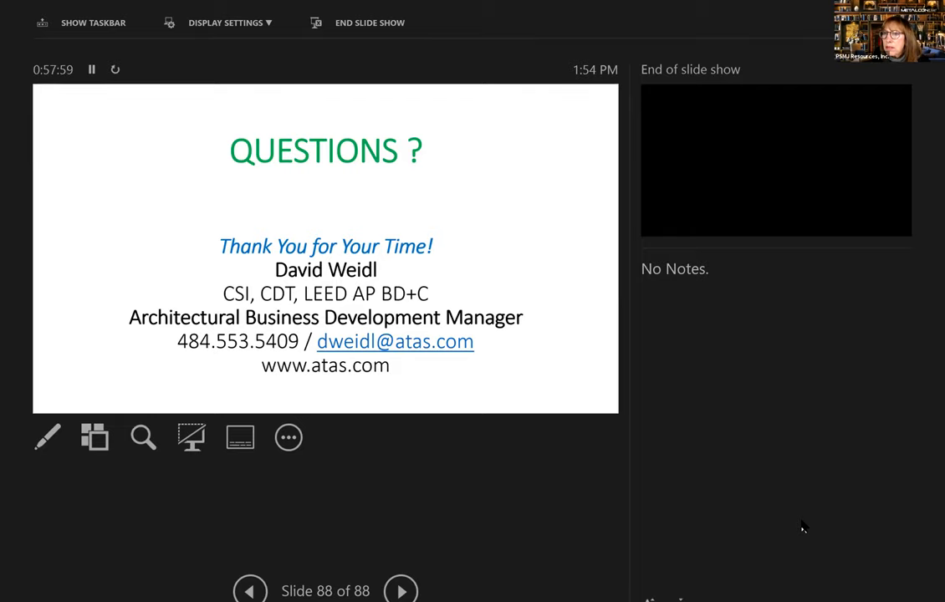
mouse_move(807, 504)
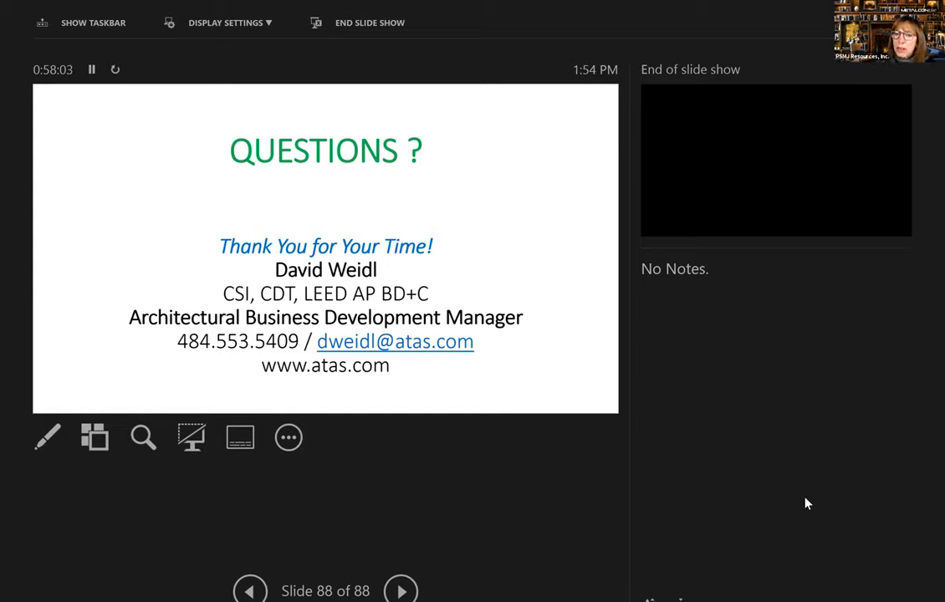
mouse_move(736, 466)
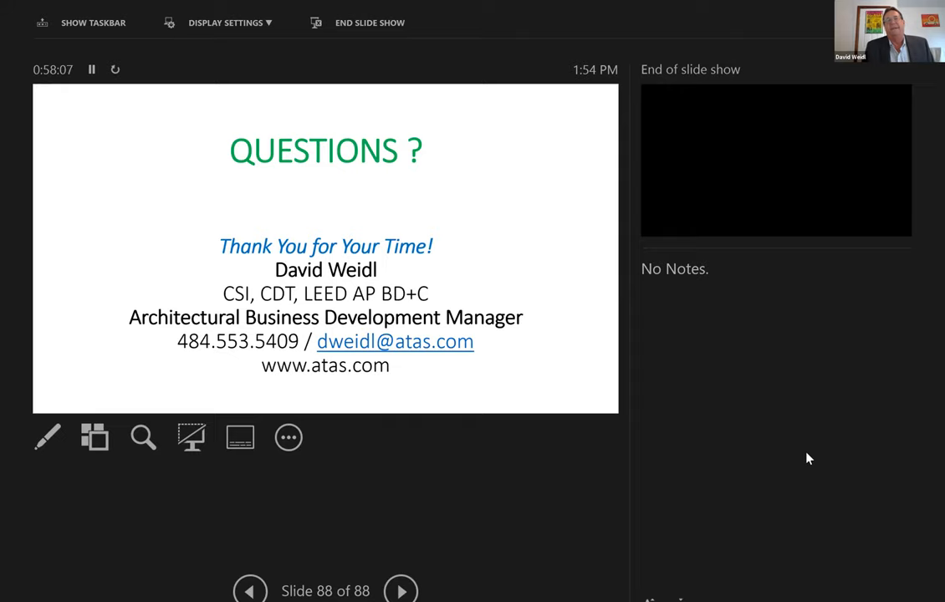
mouse_move(808, 476)
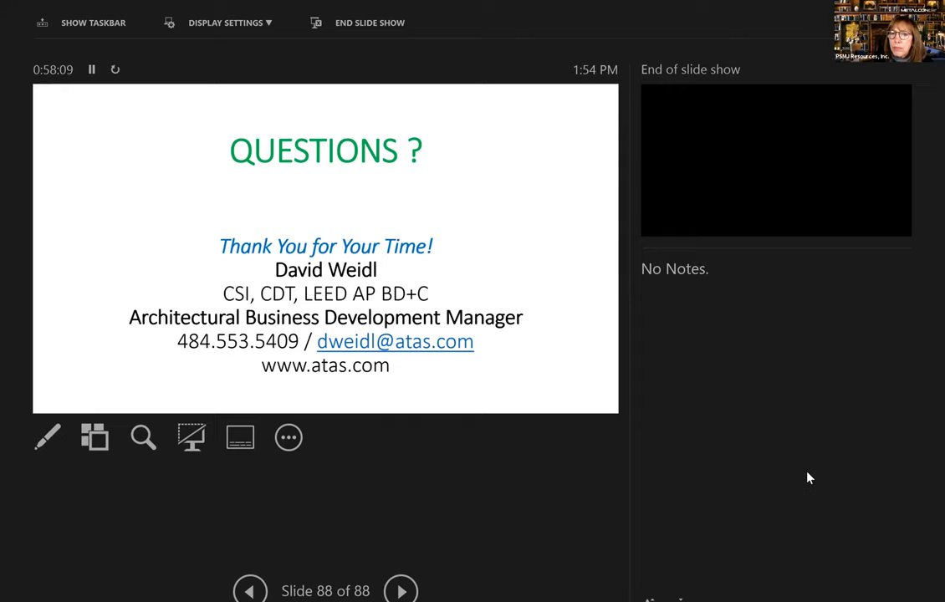
mouse_move(826, 466)
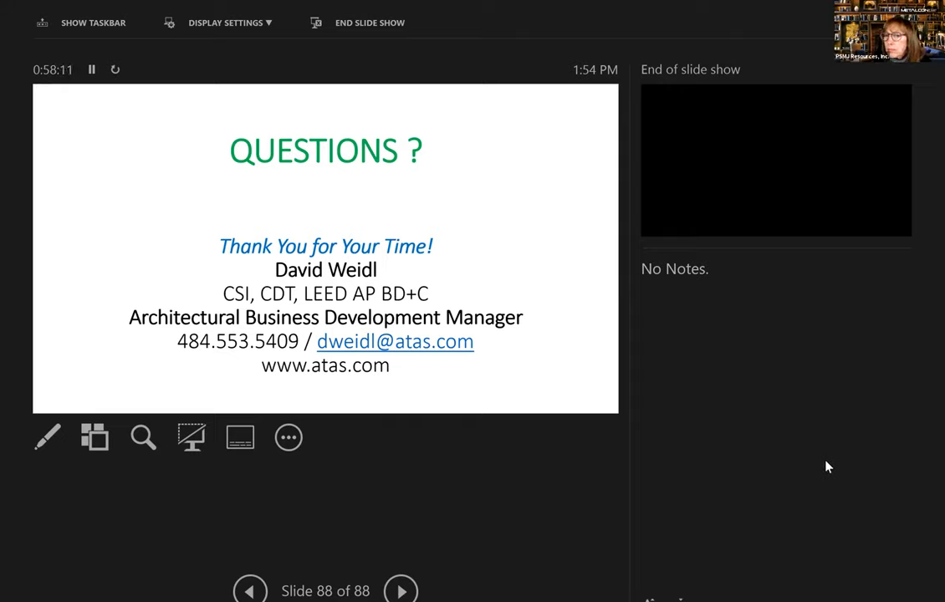
mouse_move(805, 450)
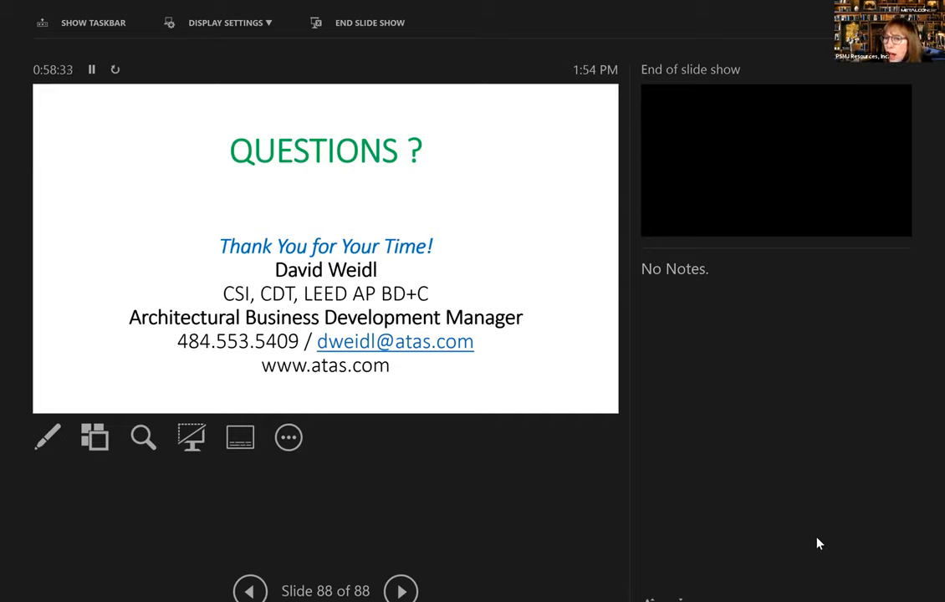
mouse_move(828, 522)
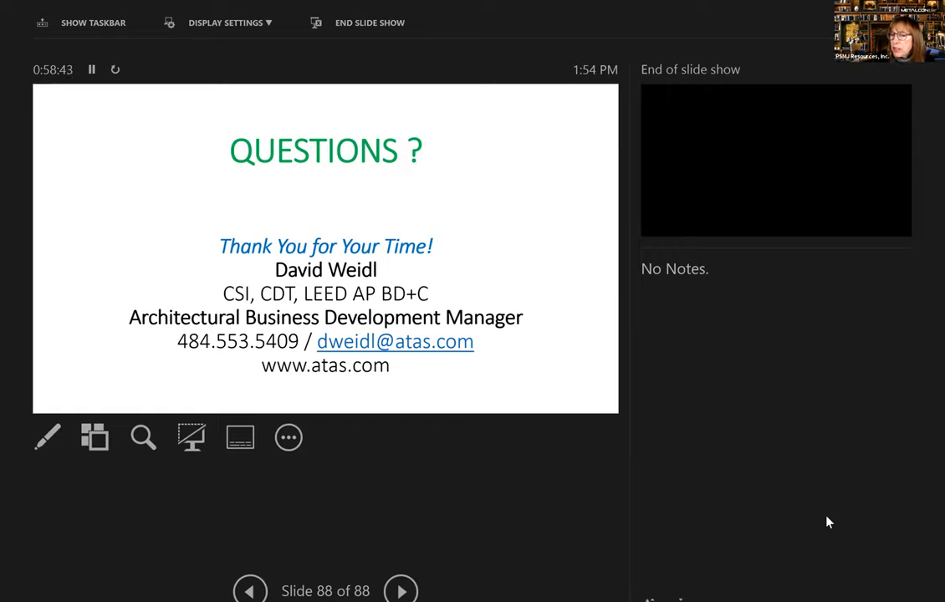
mouse_move(893, 528)
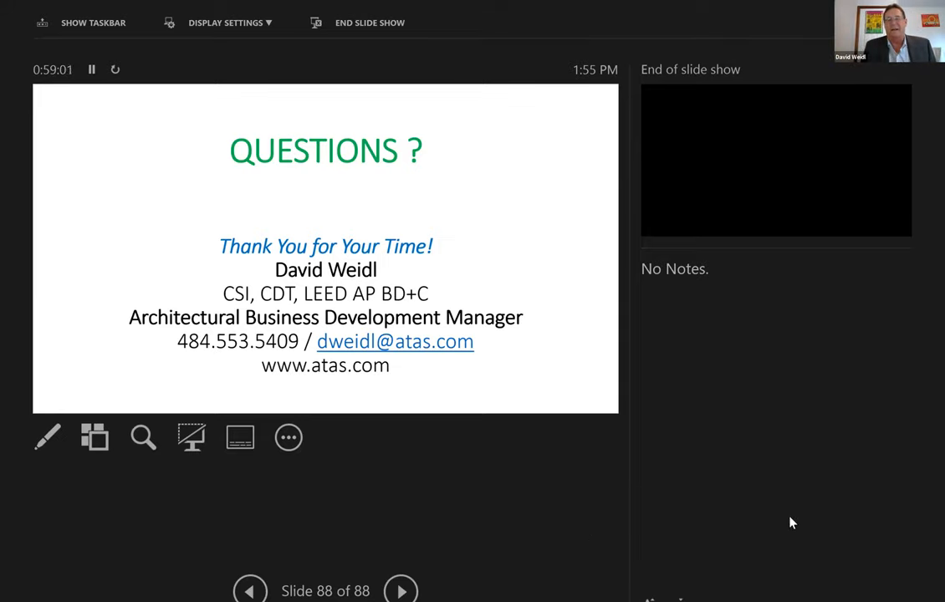
mouse_move(797, 480)
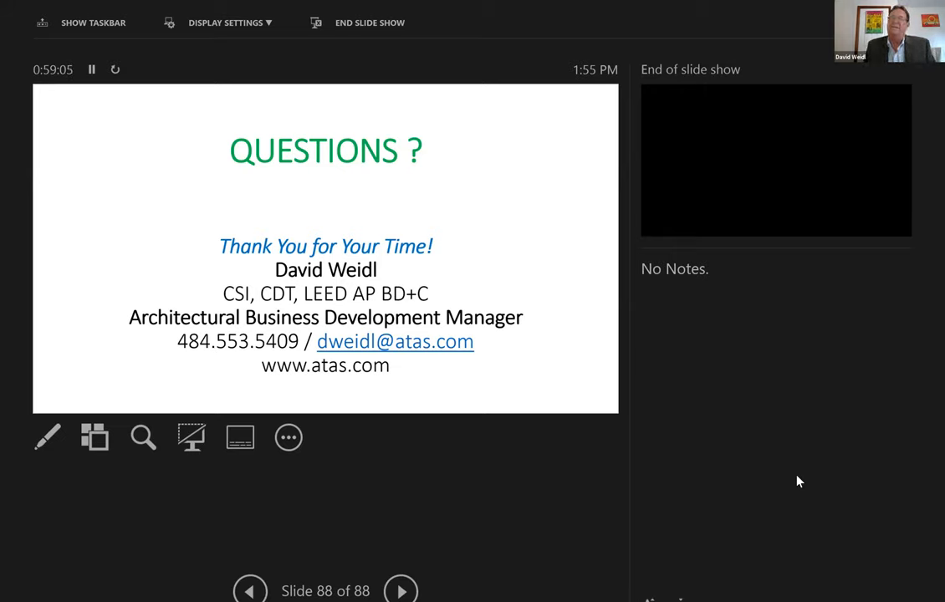
mouse_move(902, 550)
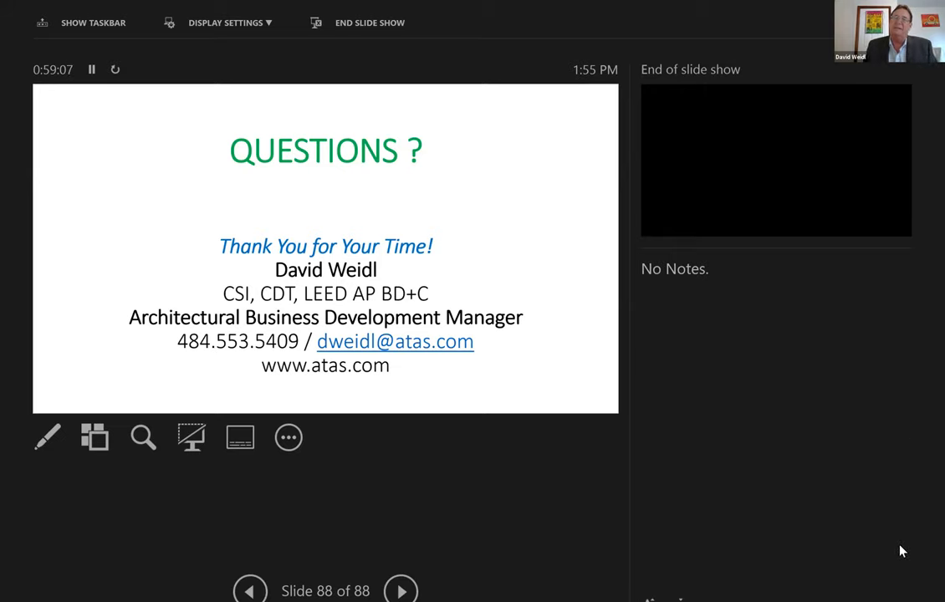